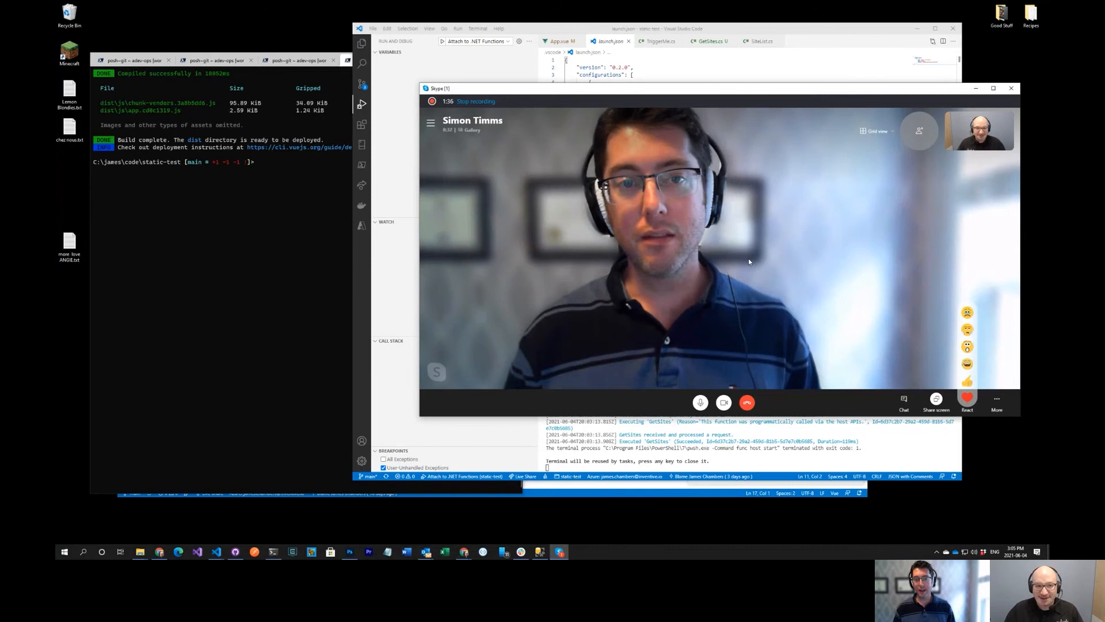
# Minimize the Skype video call window to reveal Visual Studio Code and its terminal
pyautogui.click(1010, 88)
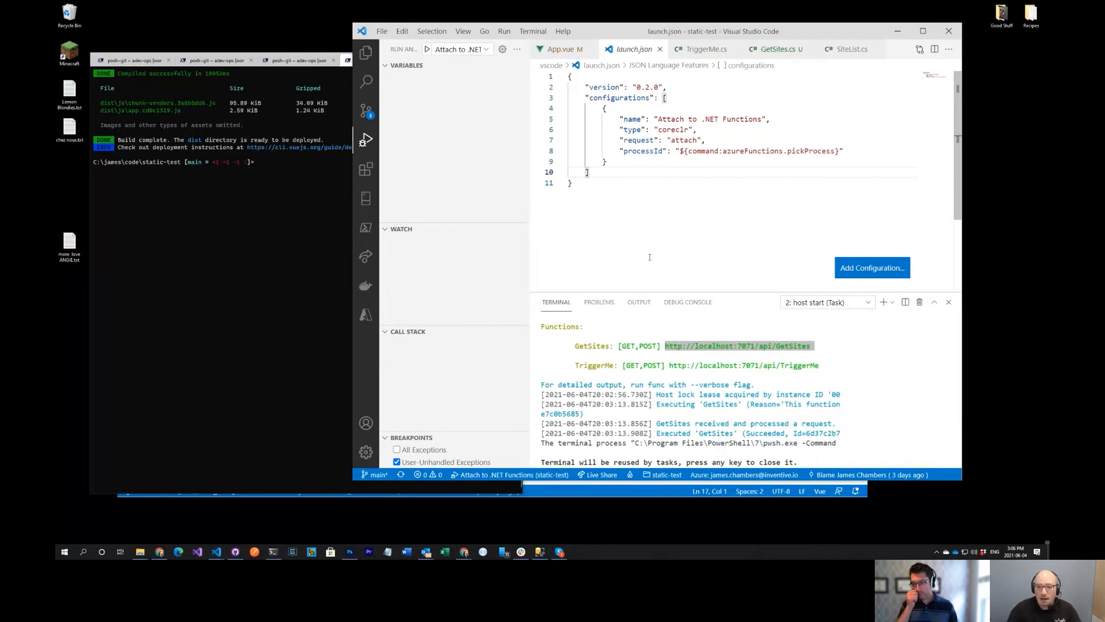
# Show the Explorer tree with api collapsed and src expanded to App.vue and main.js
pyautogui.click(366, 52)
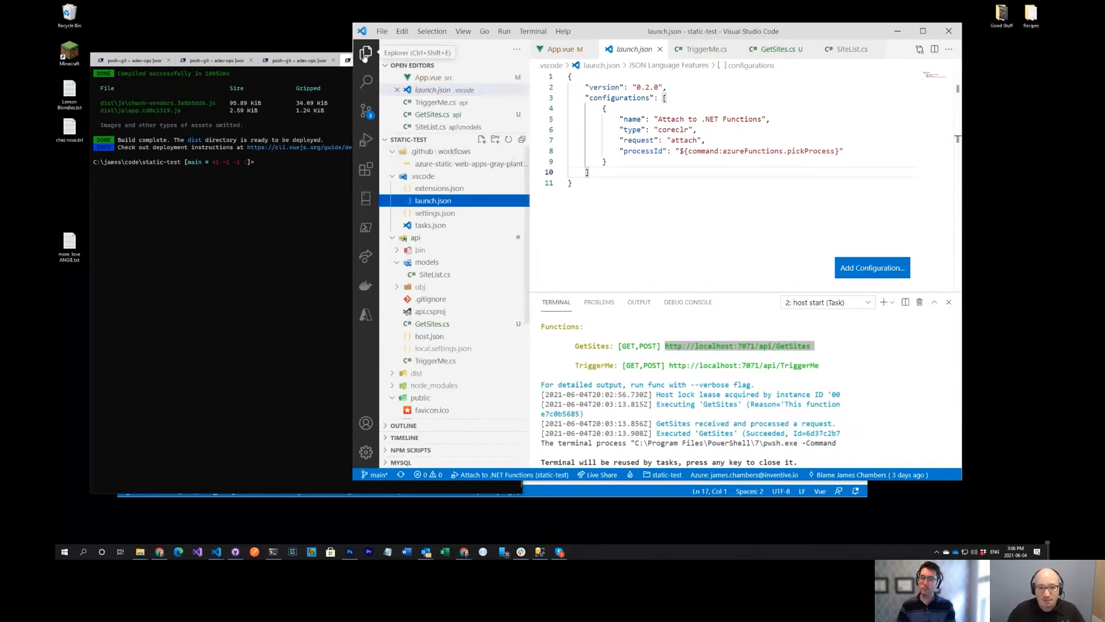
pyautogui.moveTo(495, 232)
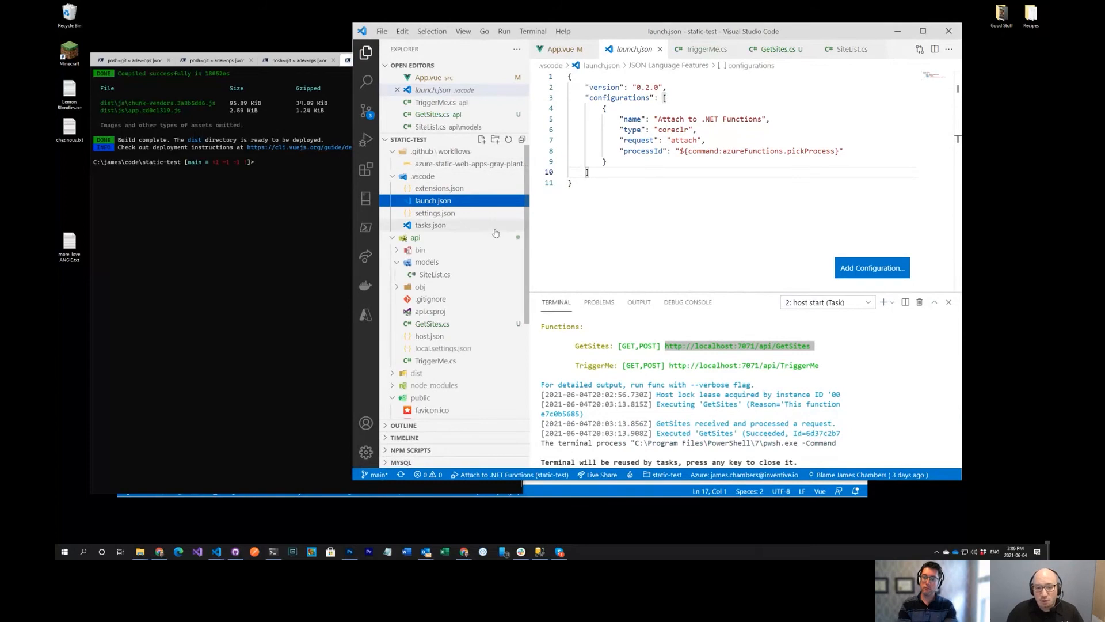
pyautogui.click(414, 238)
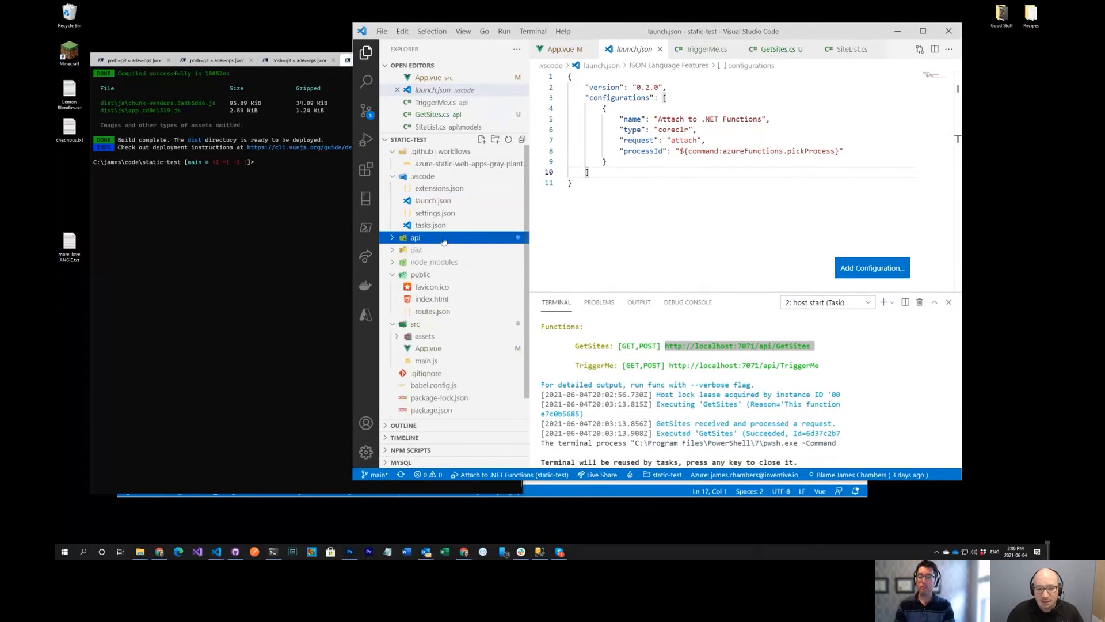
pyautogui.moveTo(415, 323)
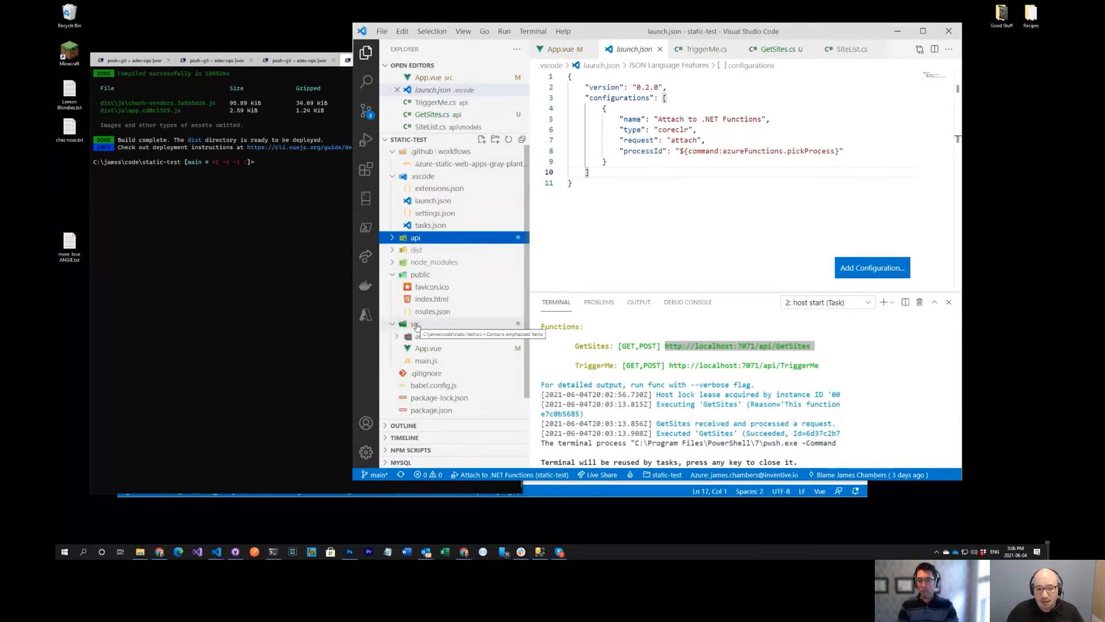
pyautogui.click(415, 324)
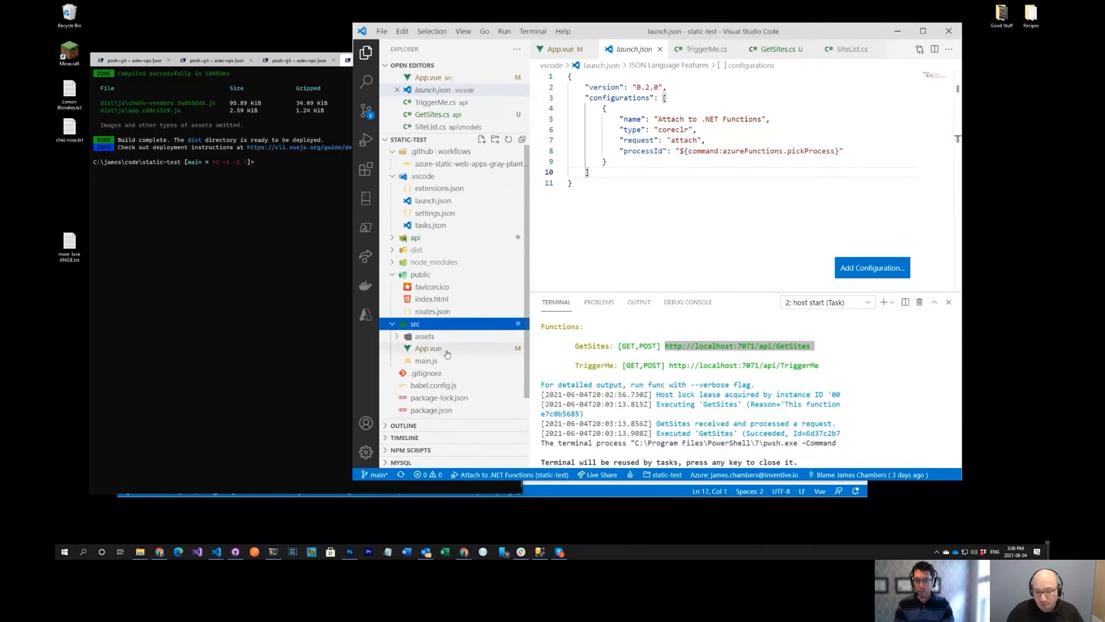
pyautogui.moveTo(427, 348)
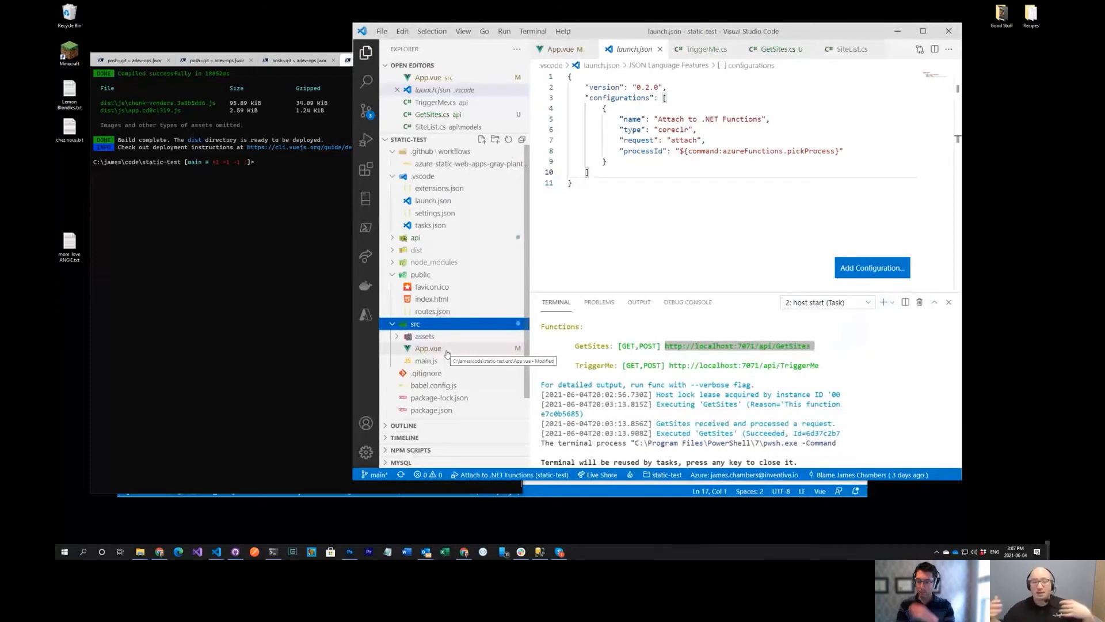
pyautogui.moveTo(539, 275)
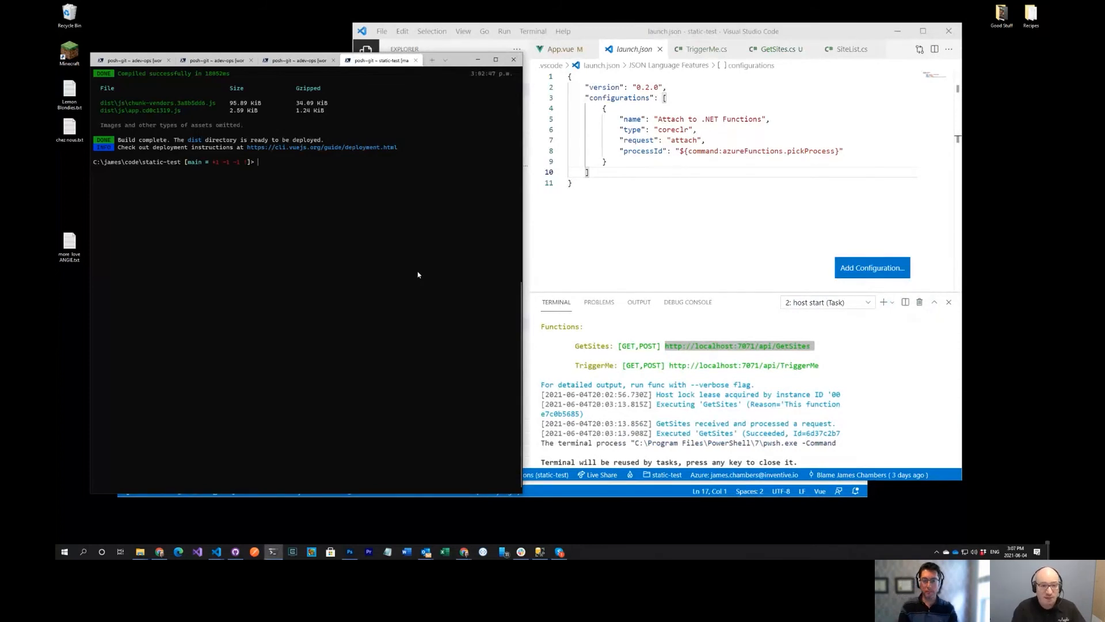
# Start the Vue development server with npm run serve at localhost:8080
pyautogui.write('npm')
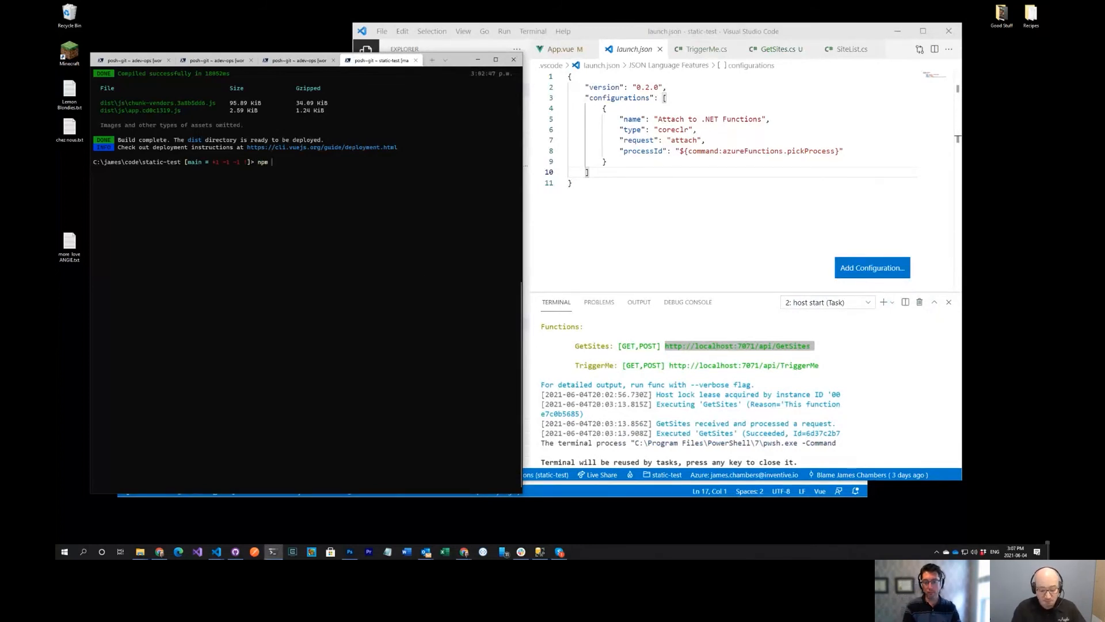
pyautogui.write('run serve')
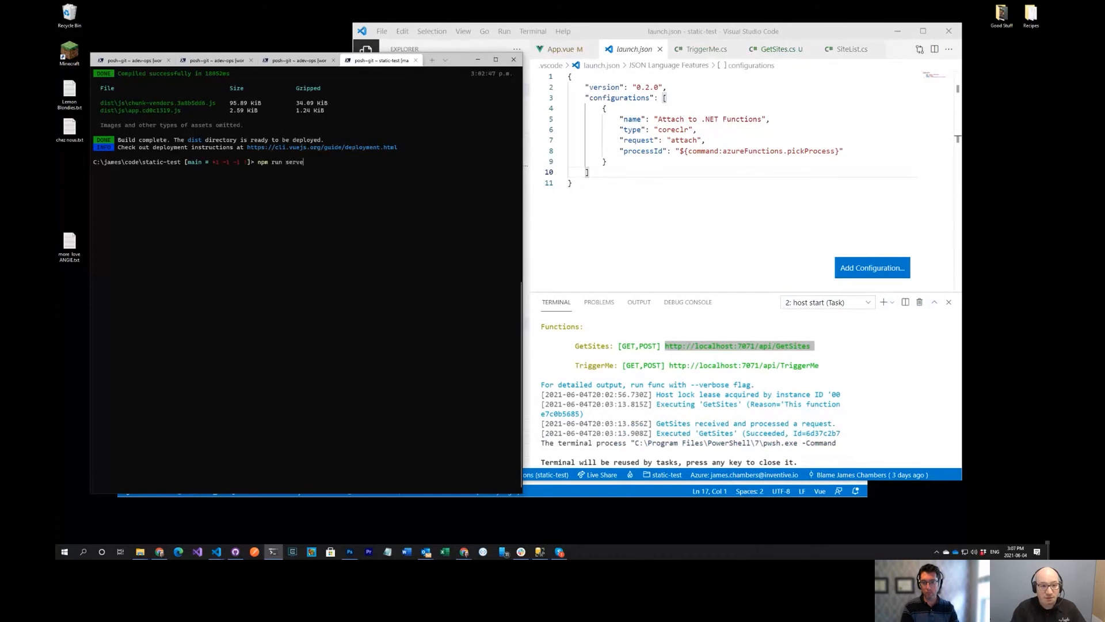
pyautogui.press('Return')
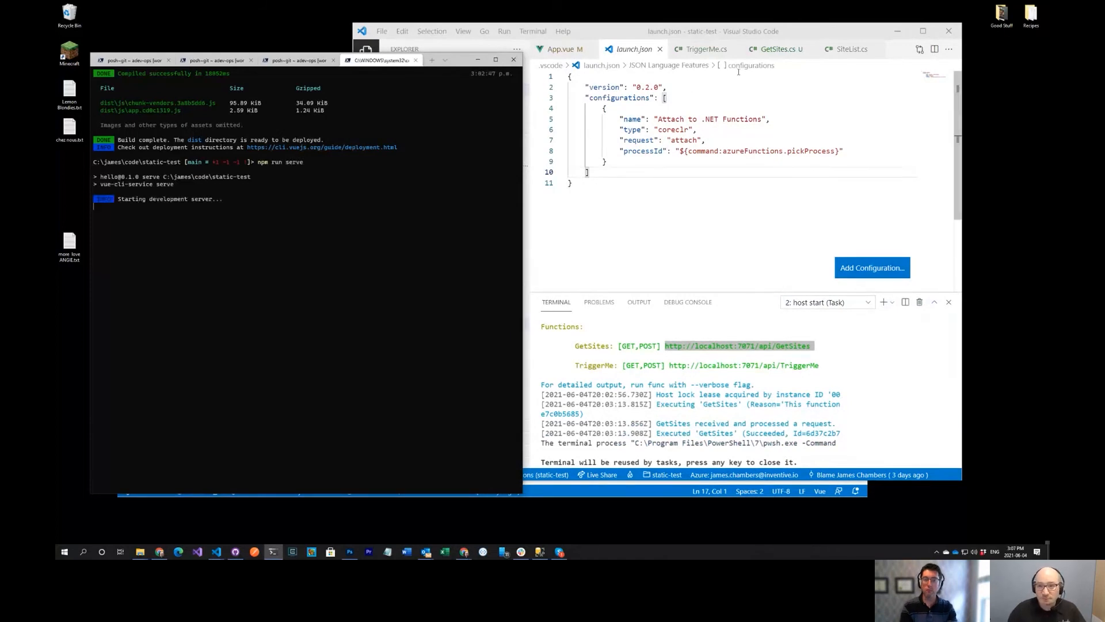
pyautogui.moveTo(160, 552)
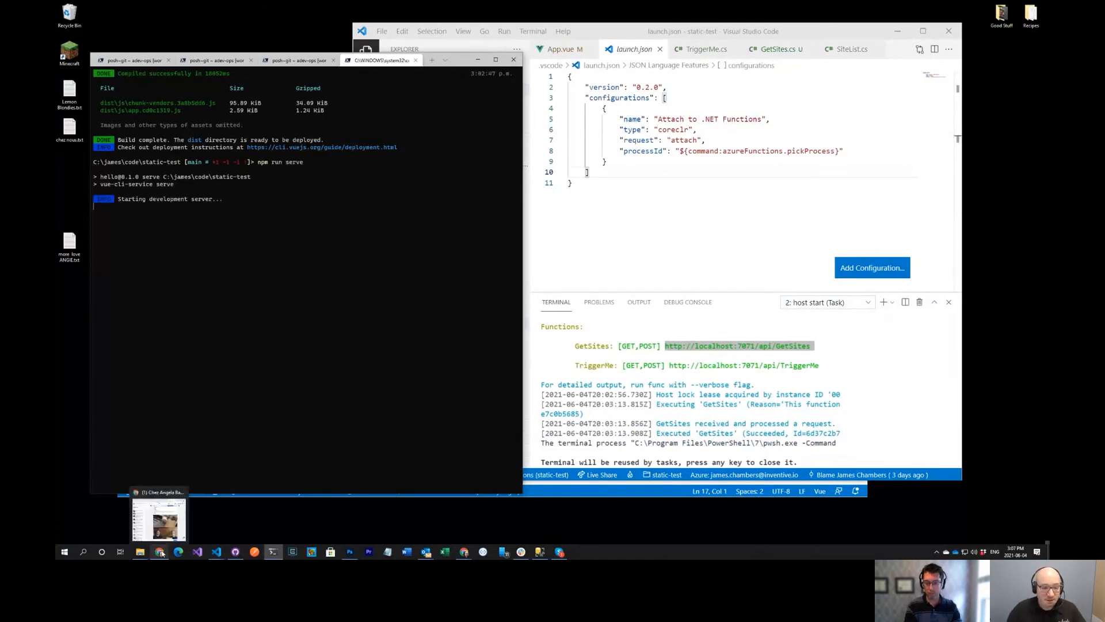
# Open a new incognito Chrome window from the taskbar icon
pyautogui.rightClick(159, 552)
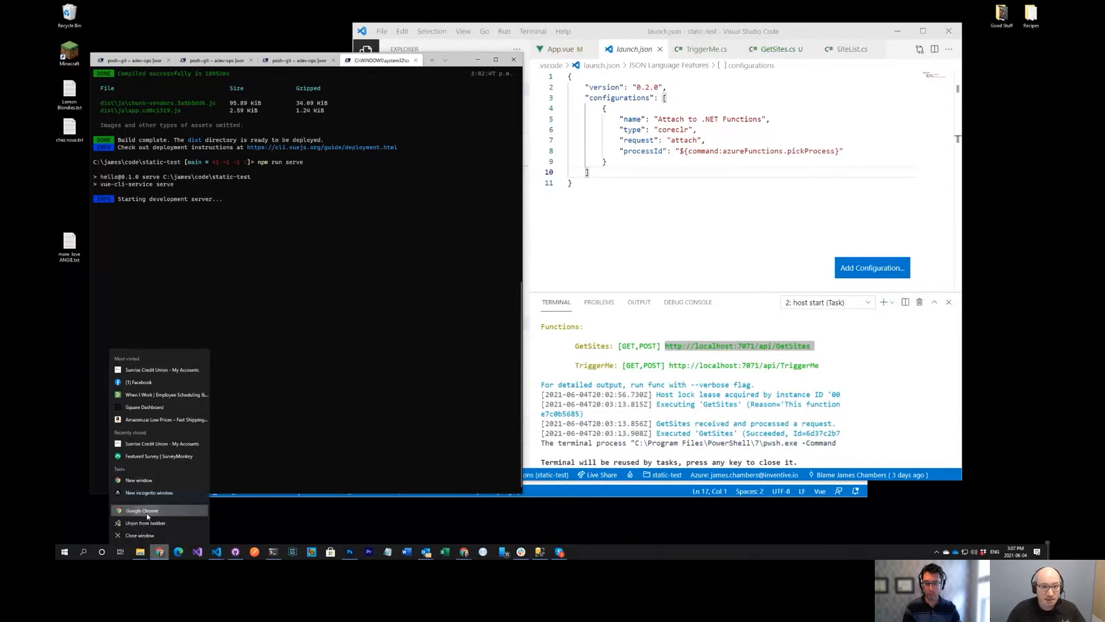
pyautogui.click(142, 509)
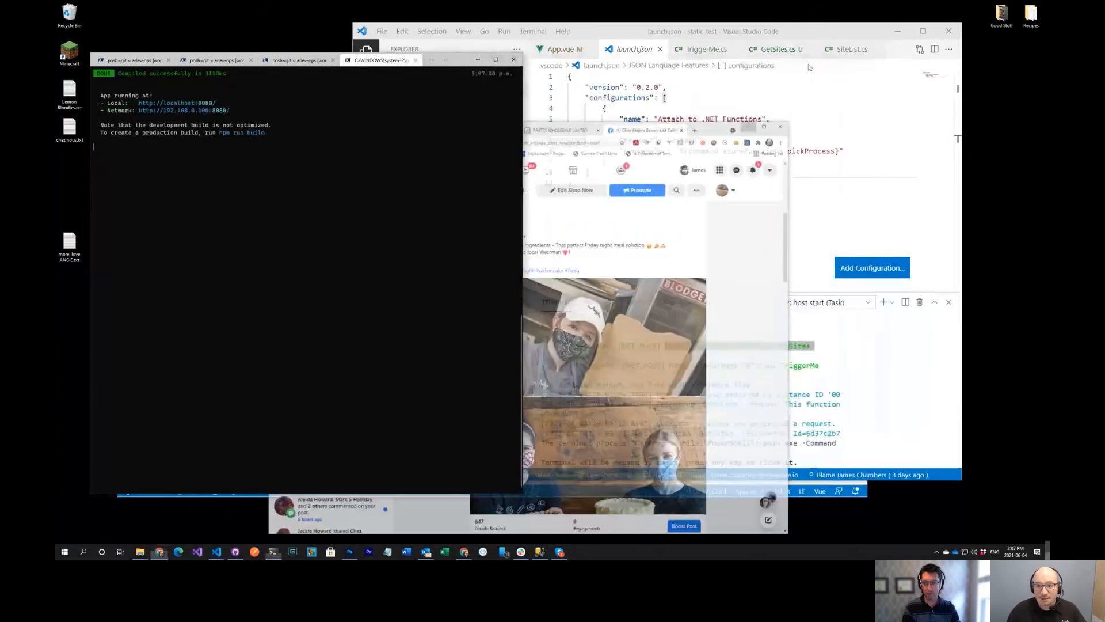
pyautogui.rightClick(159, 552)
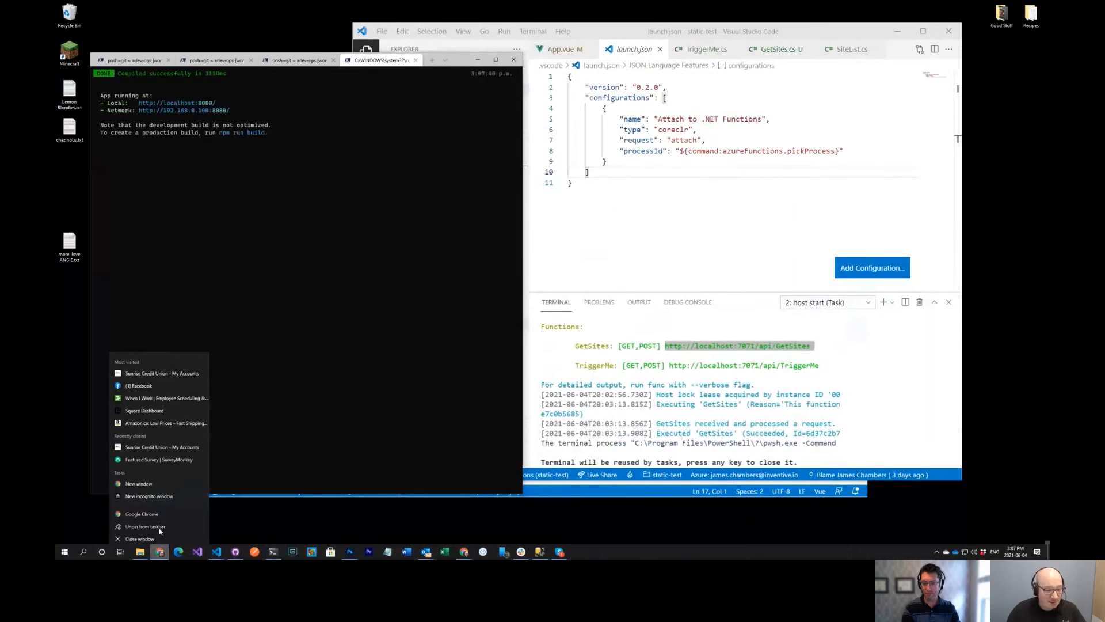
pyautogui.click(148, 495)
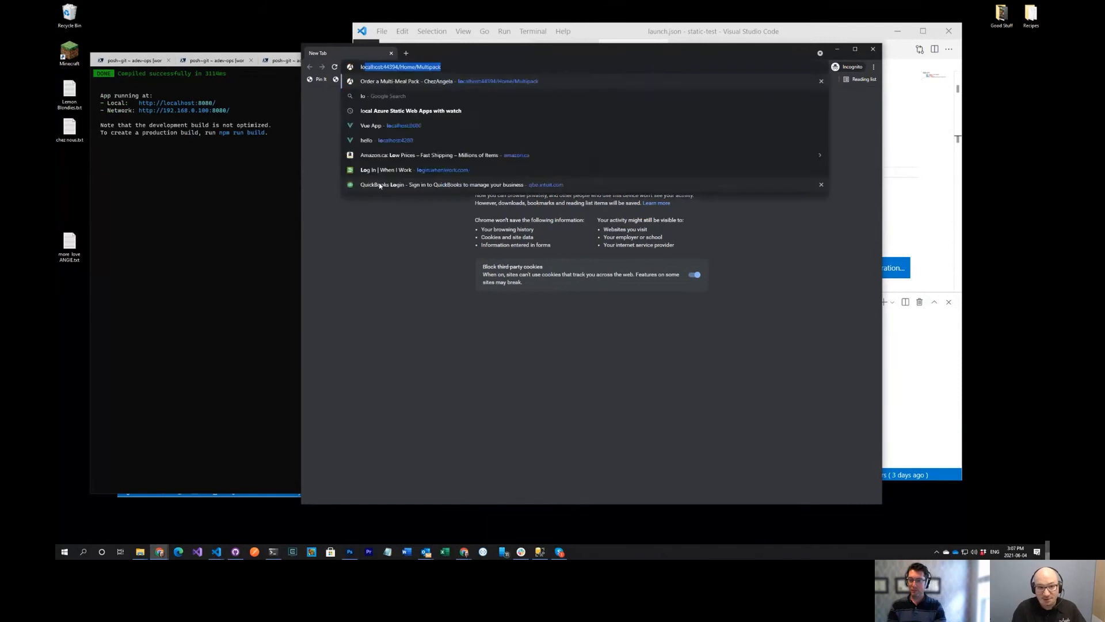
# Load localhost:8080 showing the Mapping Site heading, then open DevTools with F12
pyautogui.write('localhost:8080')
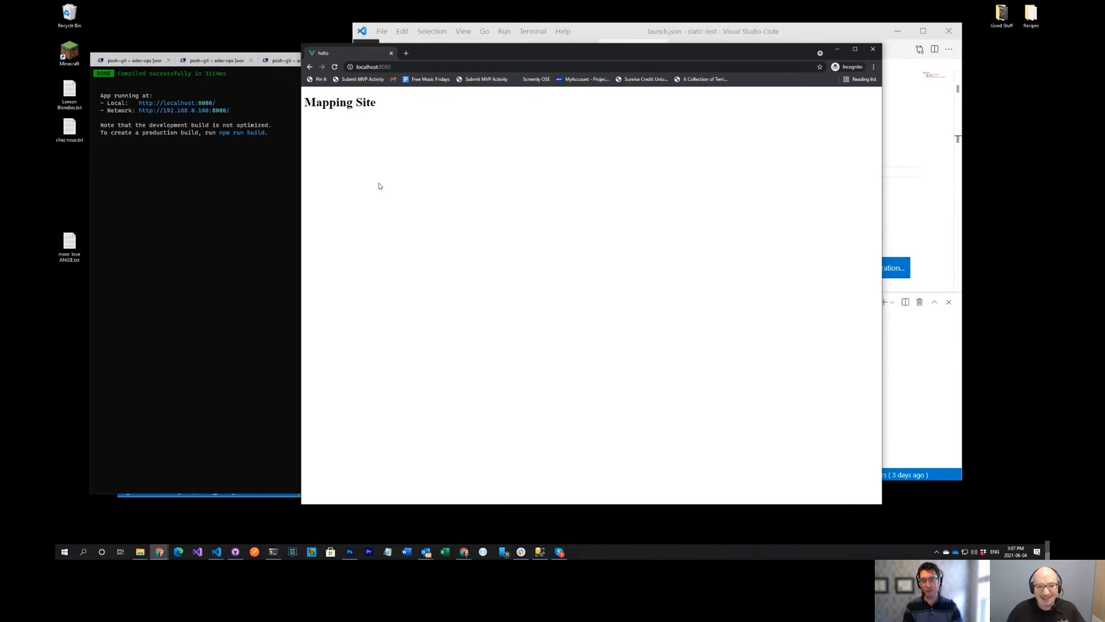
pyautogui.moveTo(405, 162)
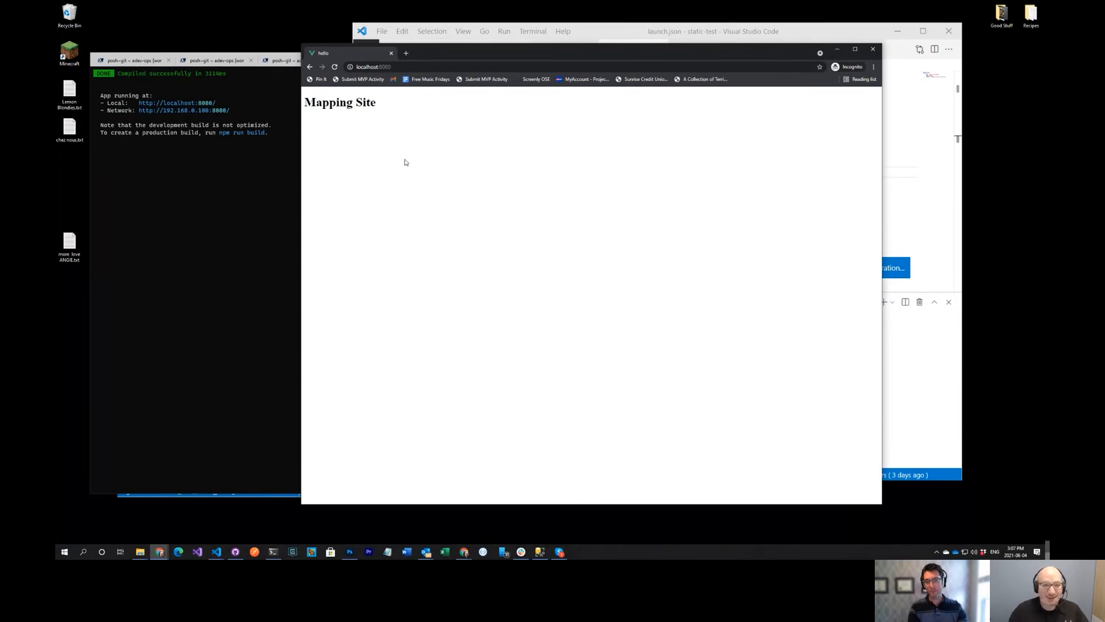
pyautogui.press('F12')
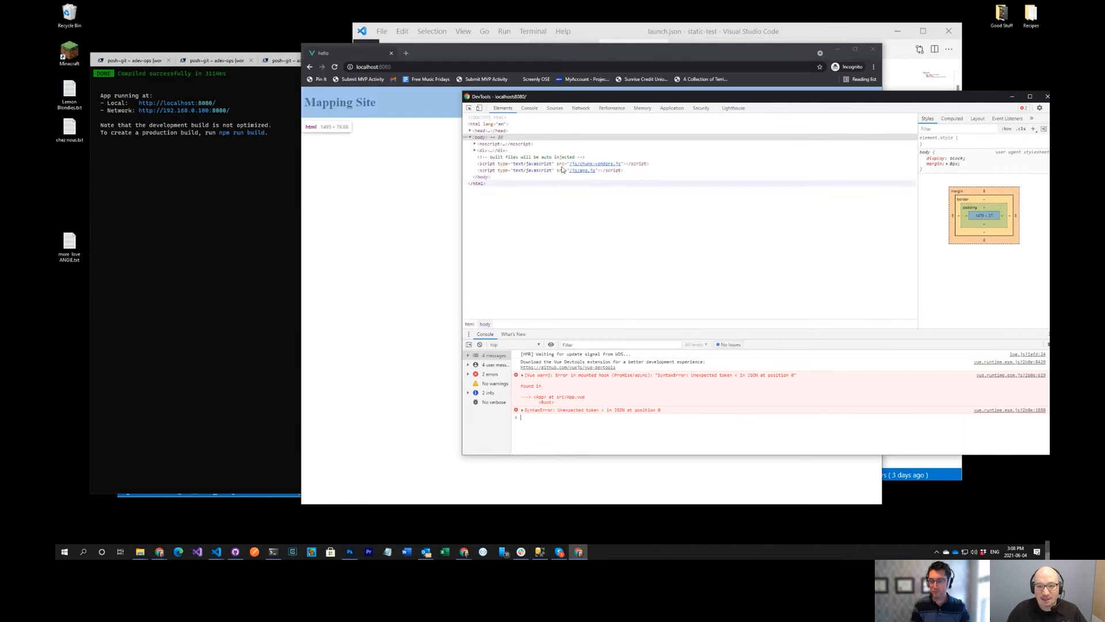
# In DevTools Sources, browse app.js and index, then open the original App.vue under webpack
pyautogui.click(554, 108)
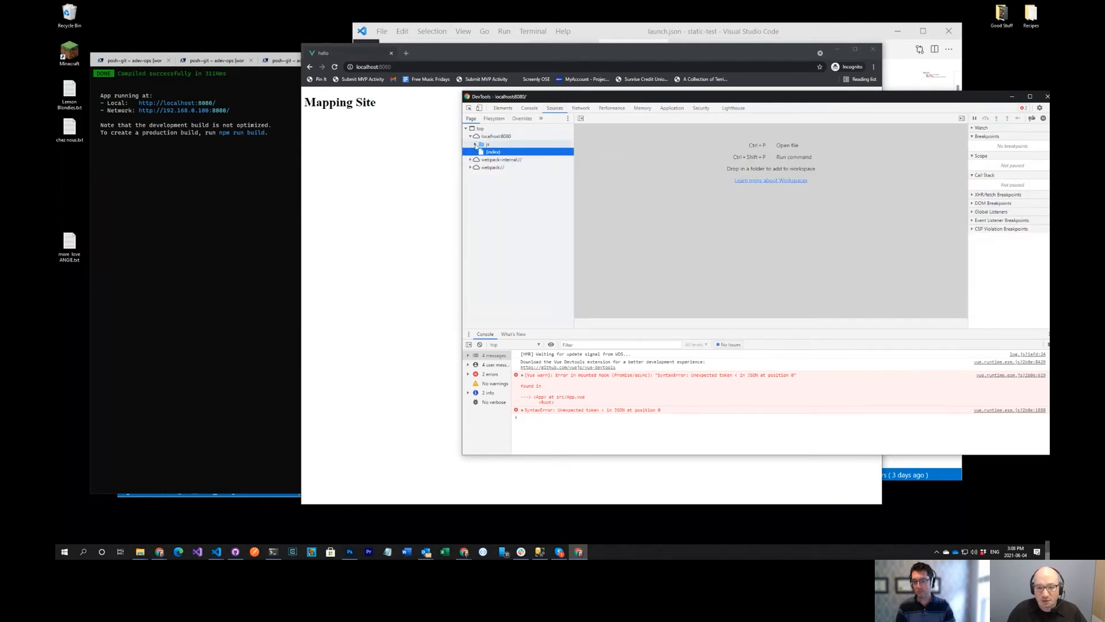
pyautogui.click(496, 151)
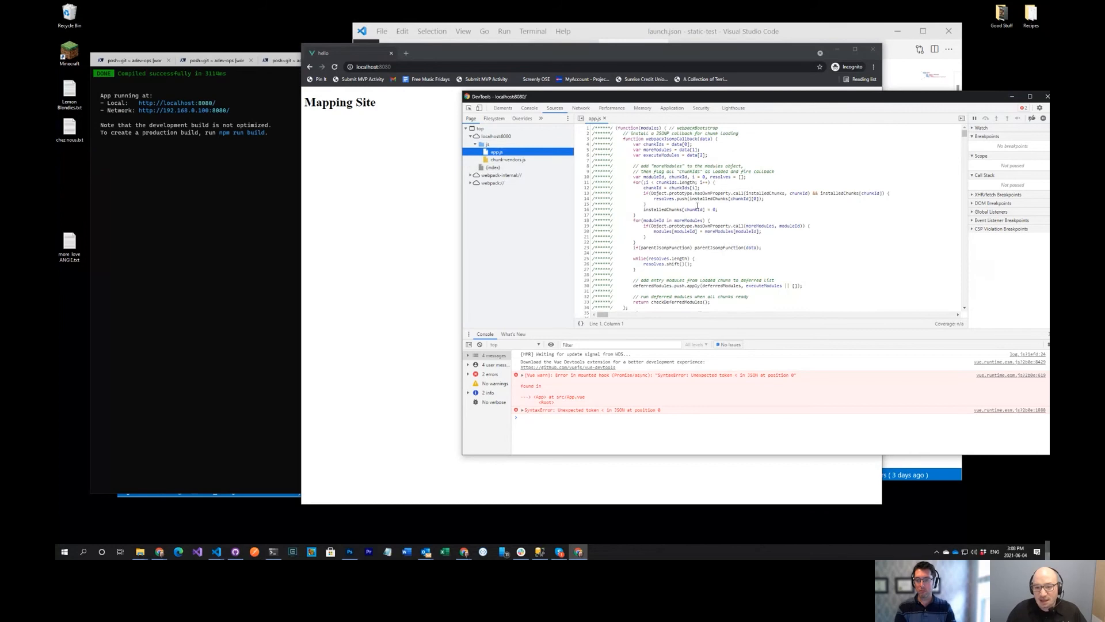
pyautogui.scroll(-3)
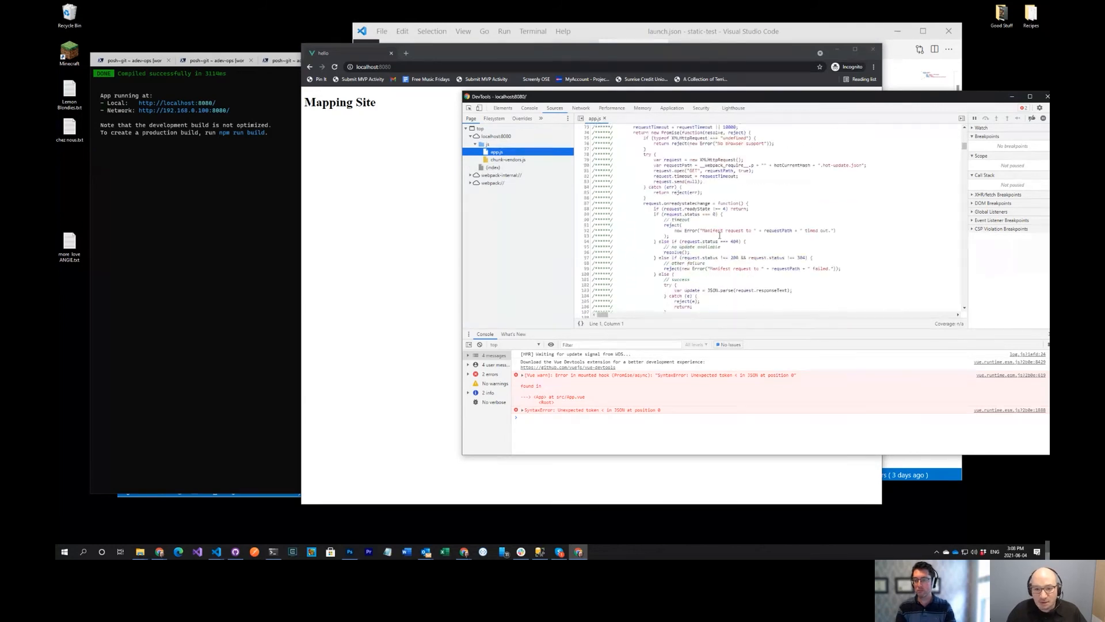
pyautogui.click(493, 167)
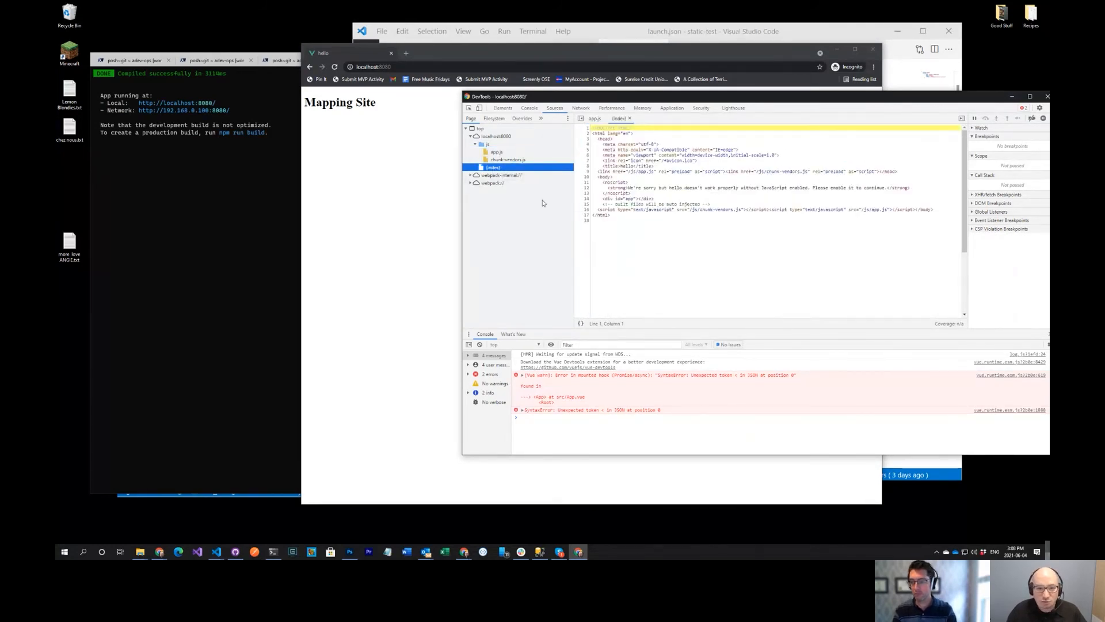
pyautogui.click(497, 152)
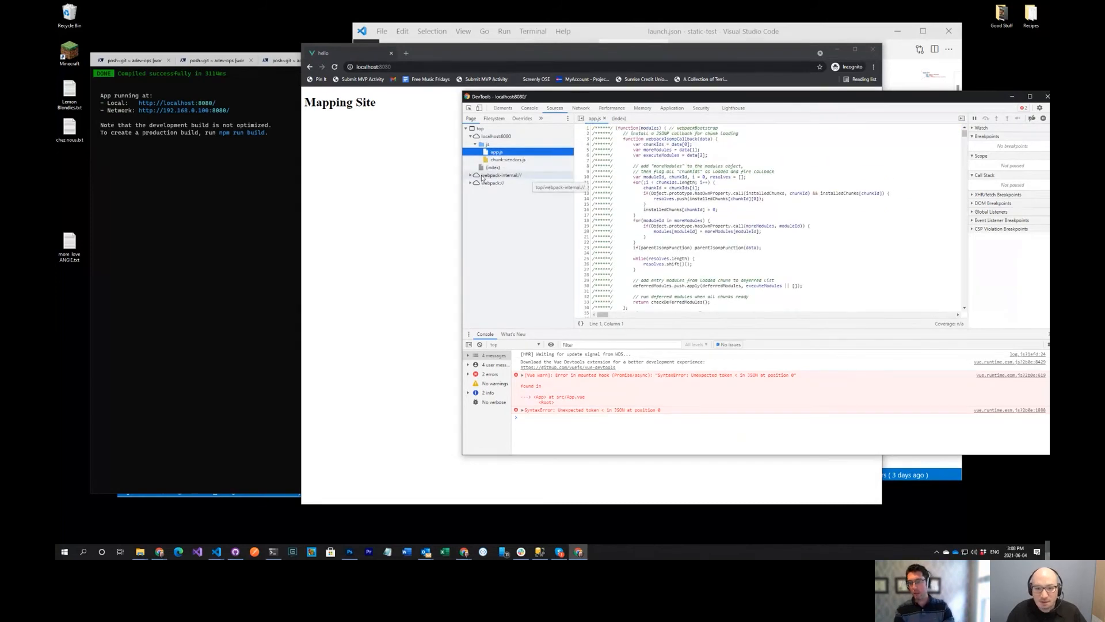
pyautogui.click(500, 175)
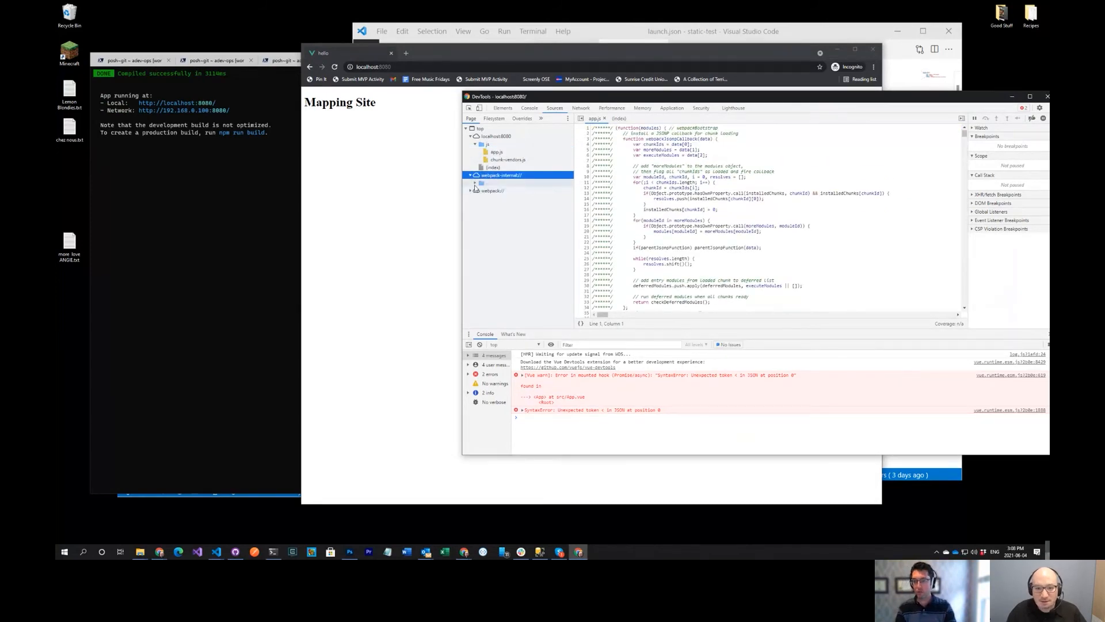
pyautogui.click(470, 175)
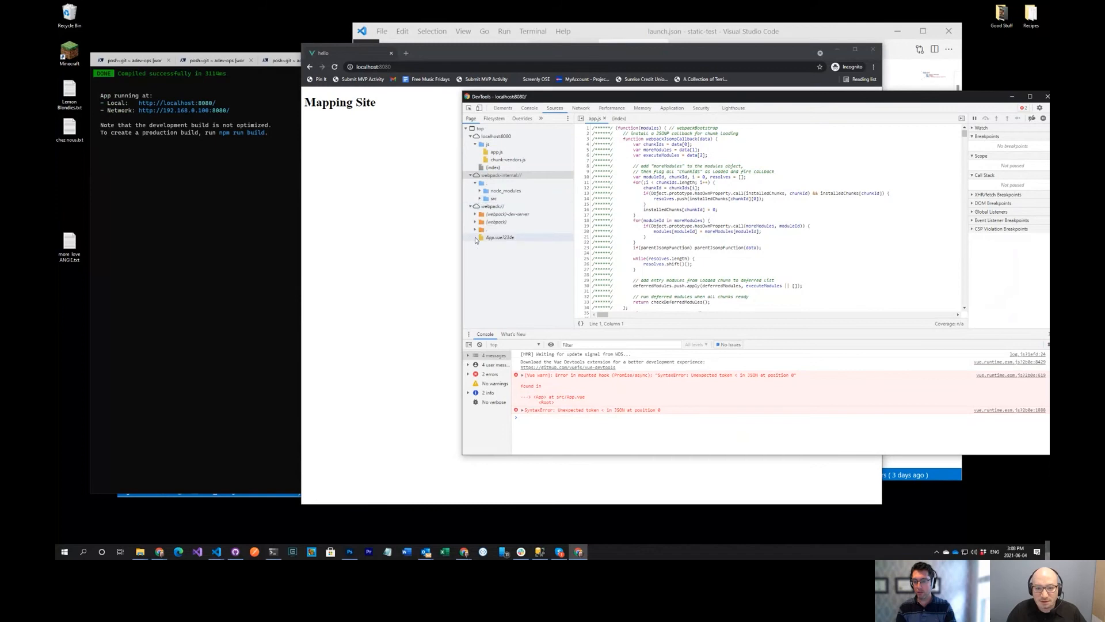
pyautogui.click(499, 237)
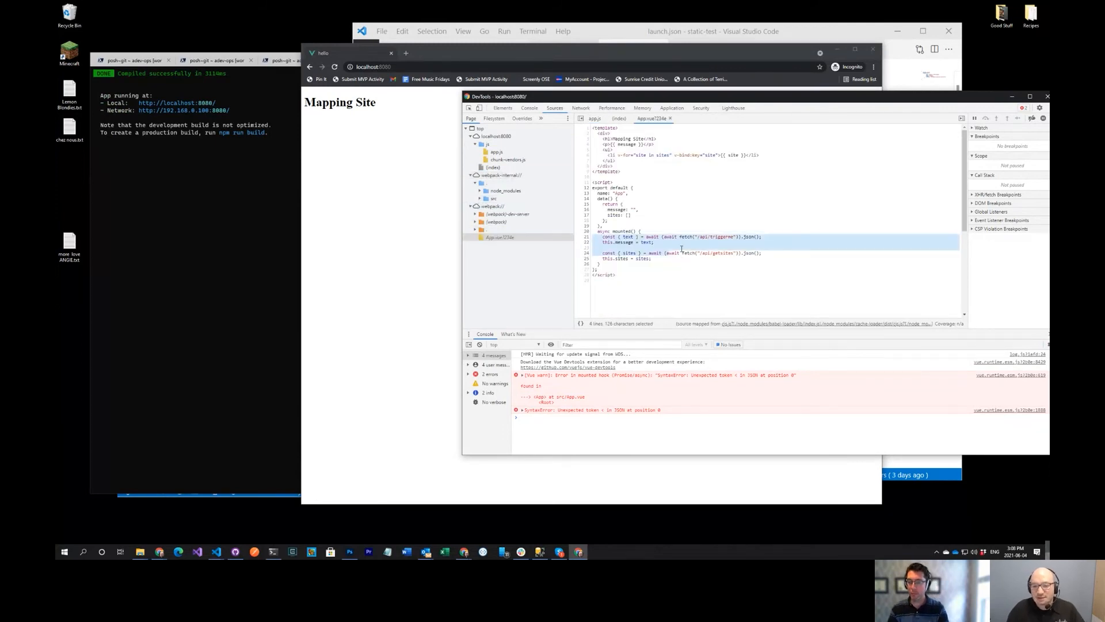
pyautogui.moveTo(585, 414)
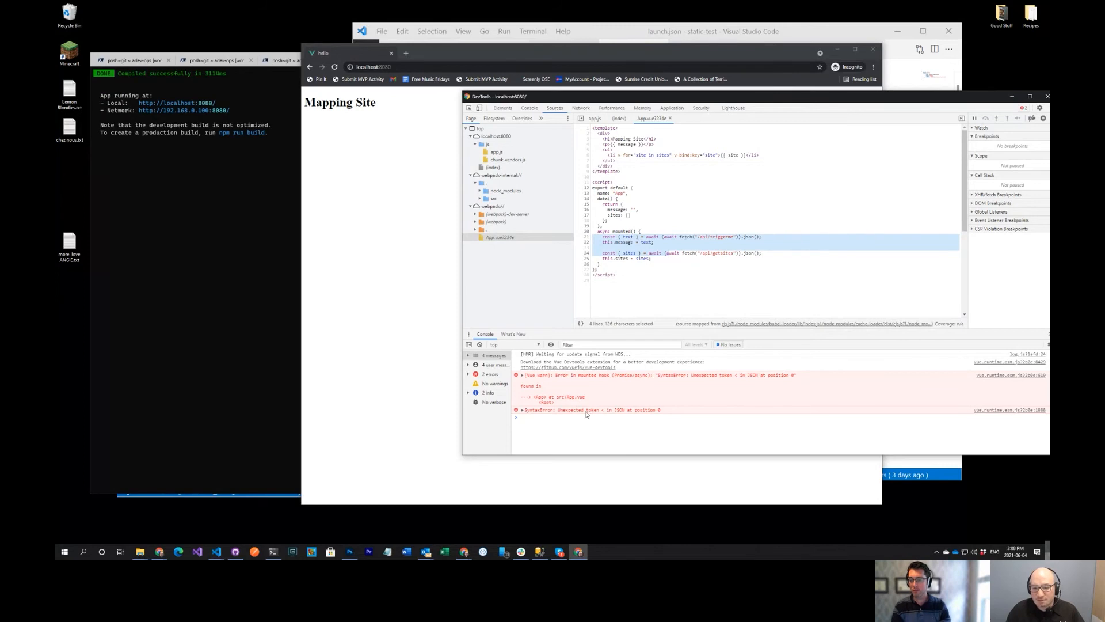
pyautogui.moveTo(644, 223)
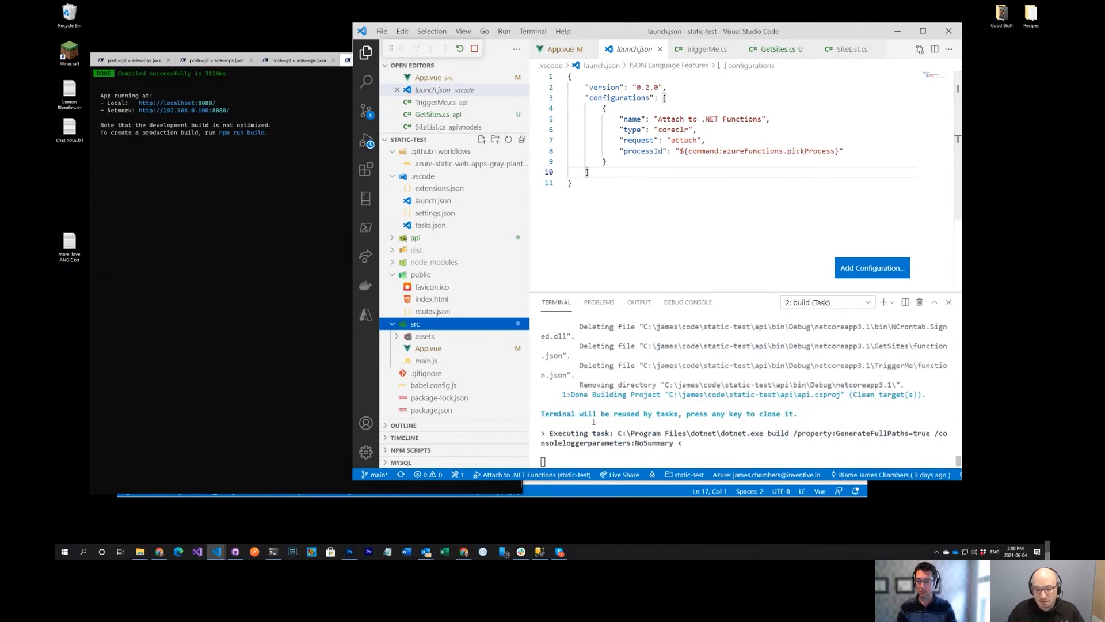
# Open a fresh incognito Chrome window from the taskbar jump list
pyautogui.rightClick(159, 551)
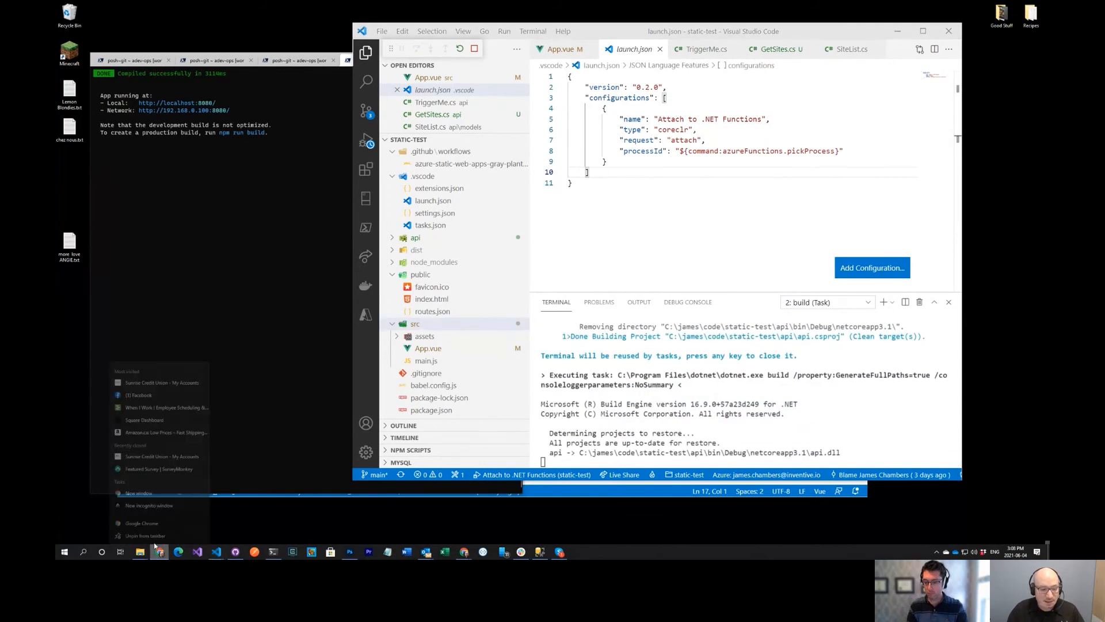
pyautogui.click(148, 505)
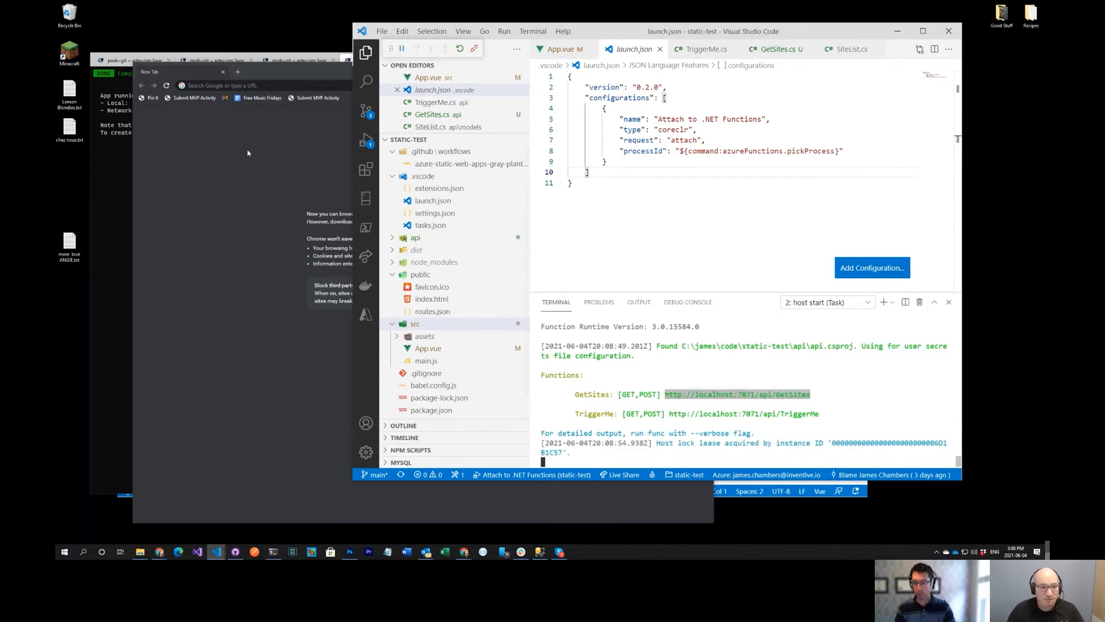
pyautogui.click(734, 393)
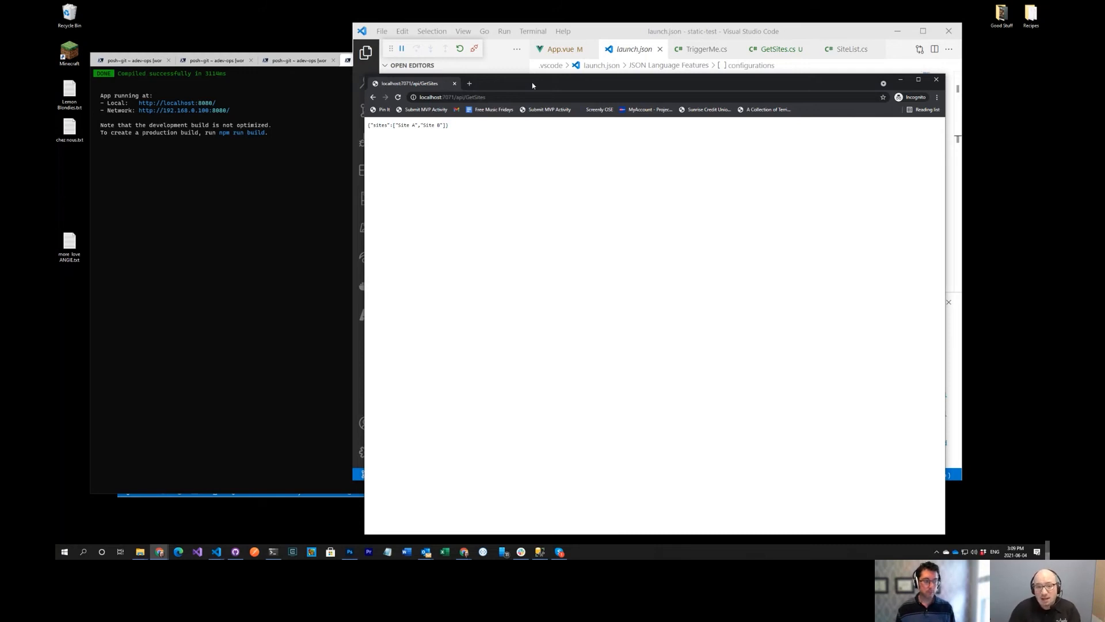
pyautogui.moveTo(495, 113)
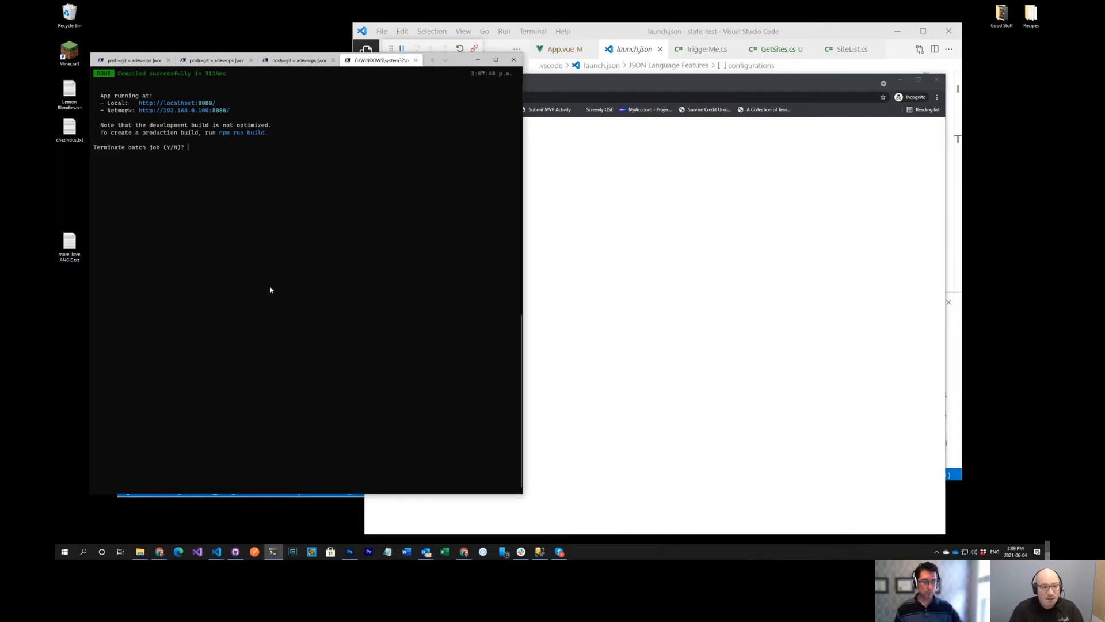
# Stop the Vue dev server and the Functions debugger, then list the static-test folder
pyautogui.write('y')
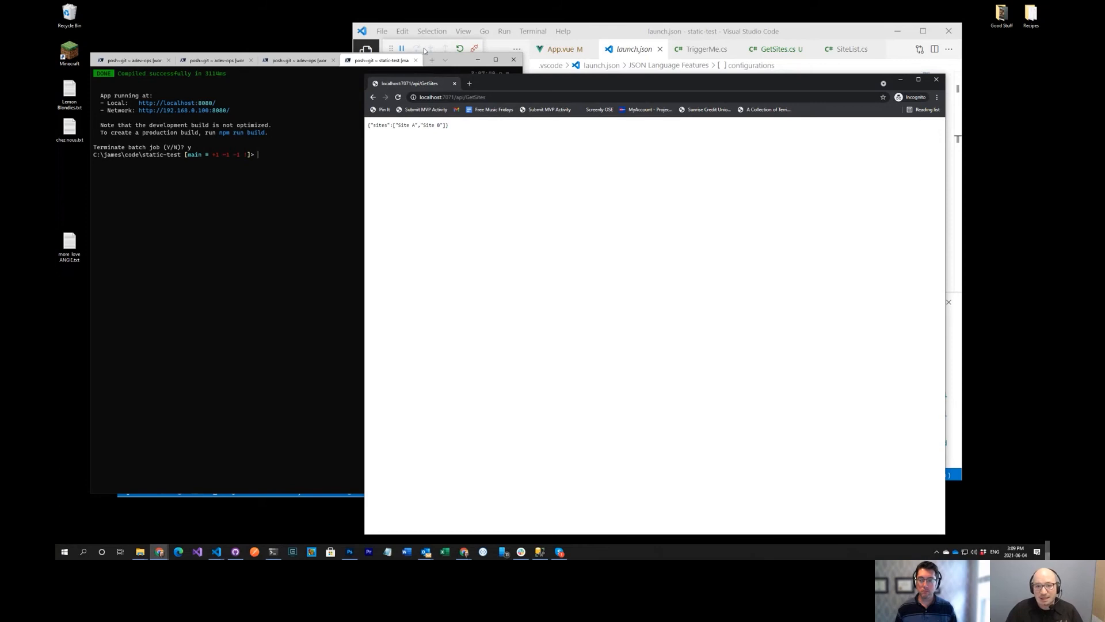
pyautogui.click(365, 49)
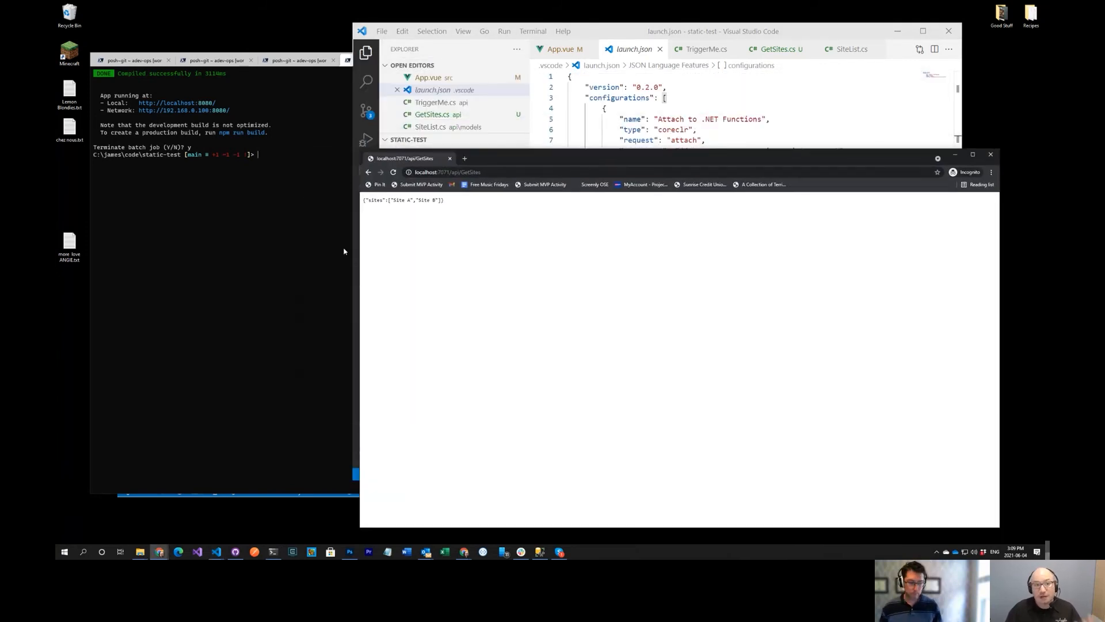
pyautogui.moveTo(286, 234)
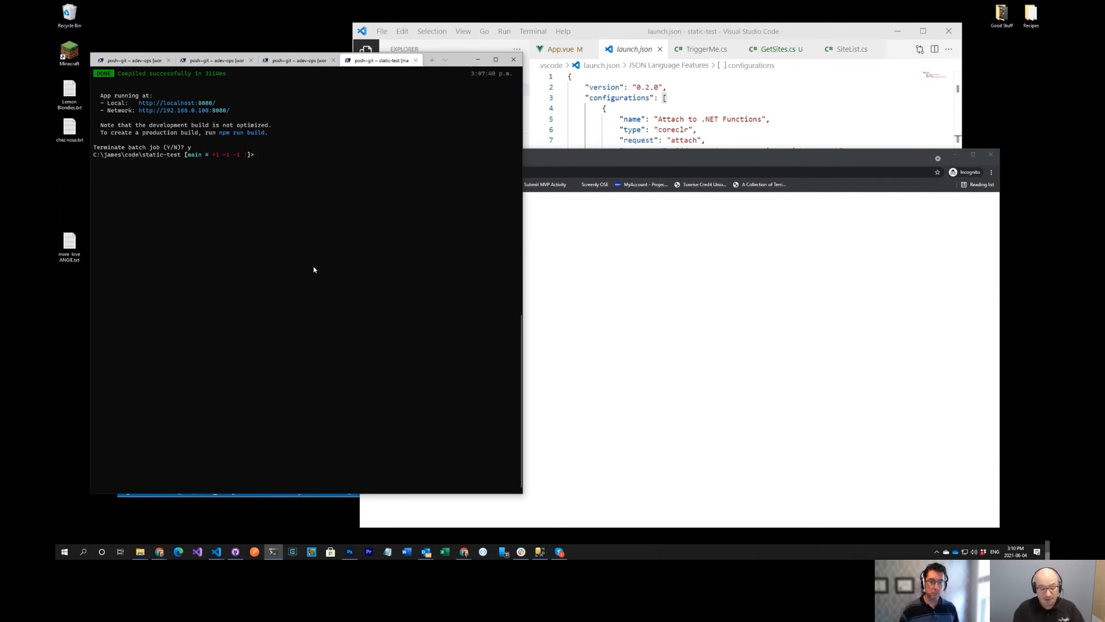
pyautogui.write('sws')
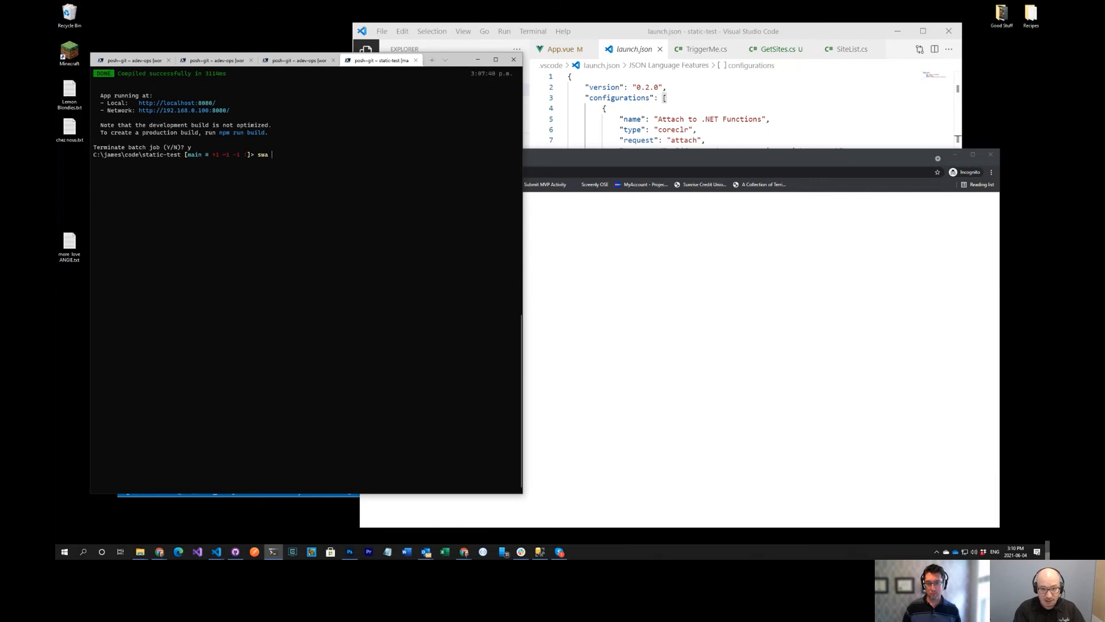
pyautogui.moveTo(624, 33)
pyautogui.write('d')
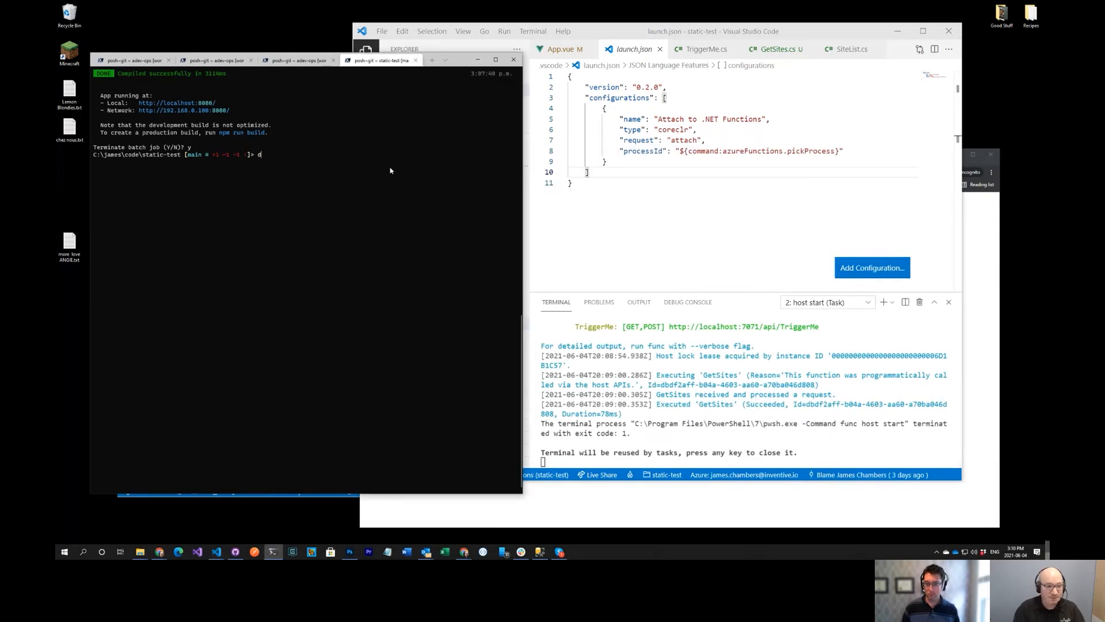
pyautogui.press('Return')
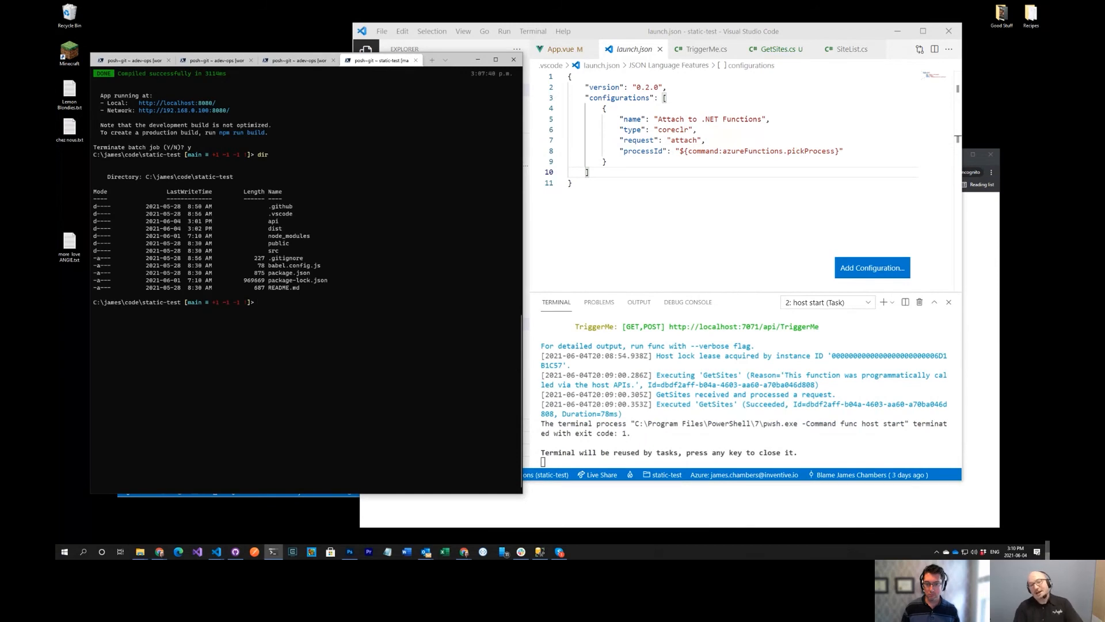
# Try launching the emulator with 'swa dist api', which fails as an unknown command
pyautogui.write('swa di')
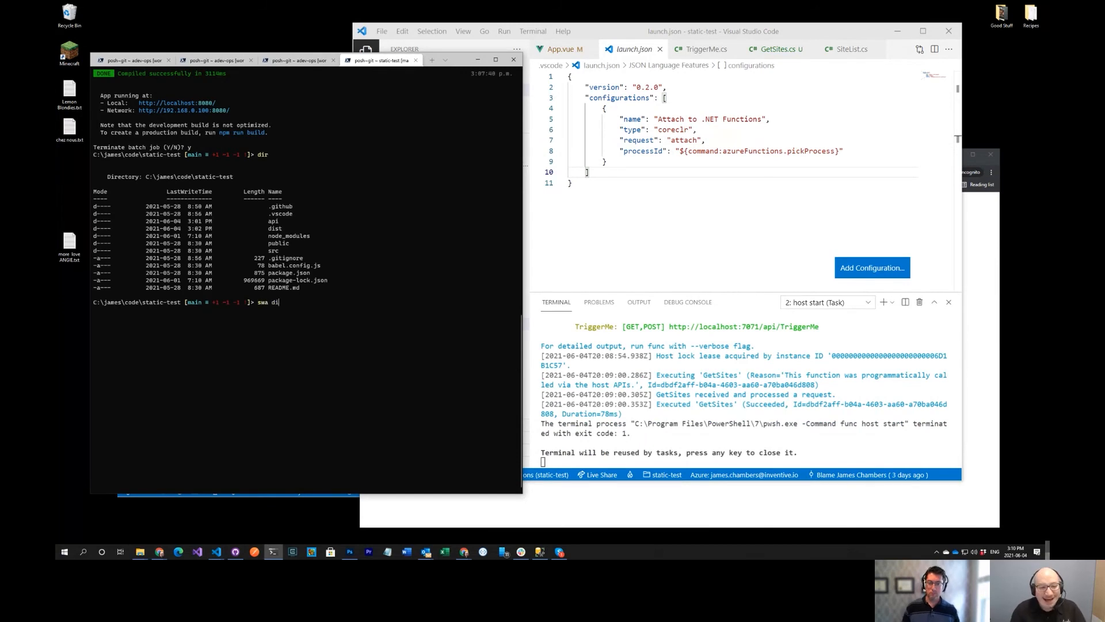
pyautogui.write('t')
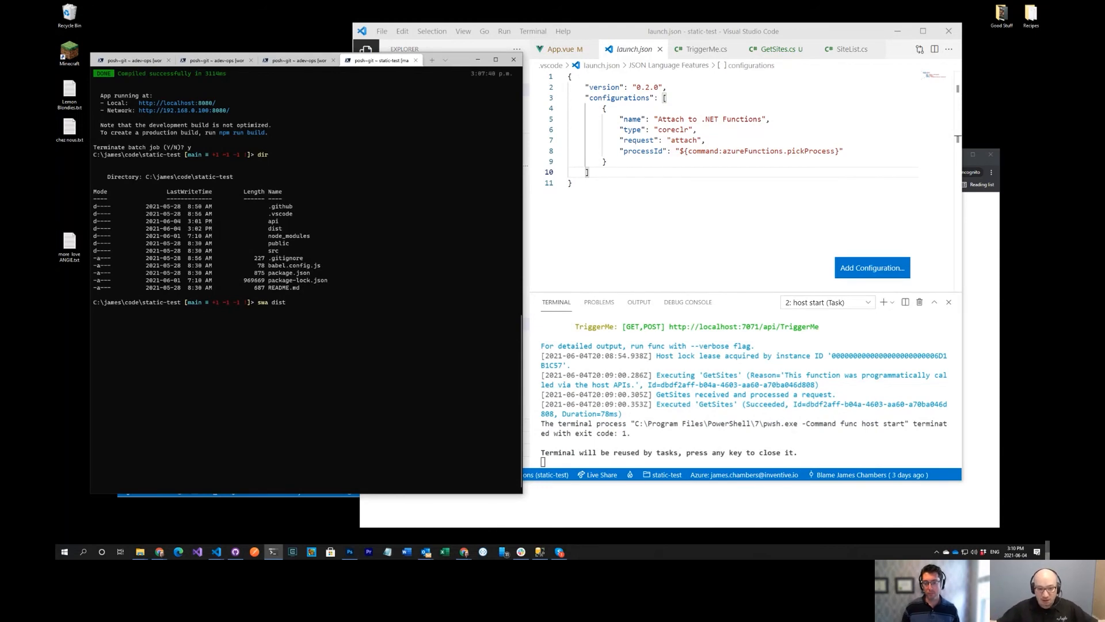
pyautogui.write('api')
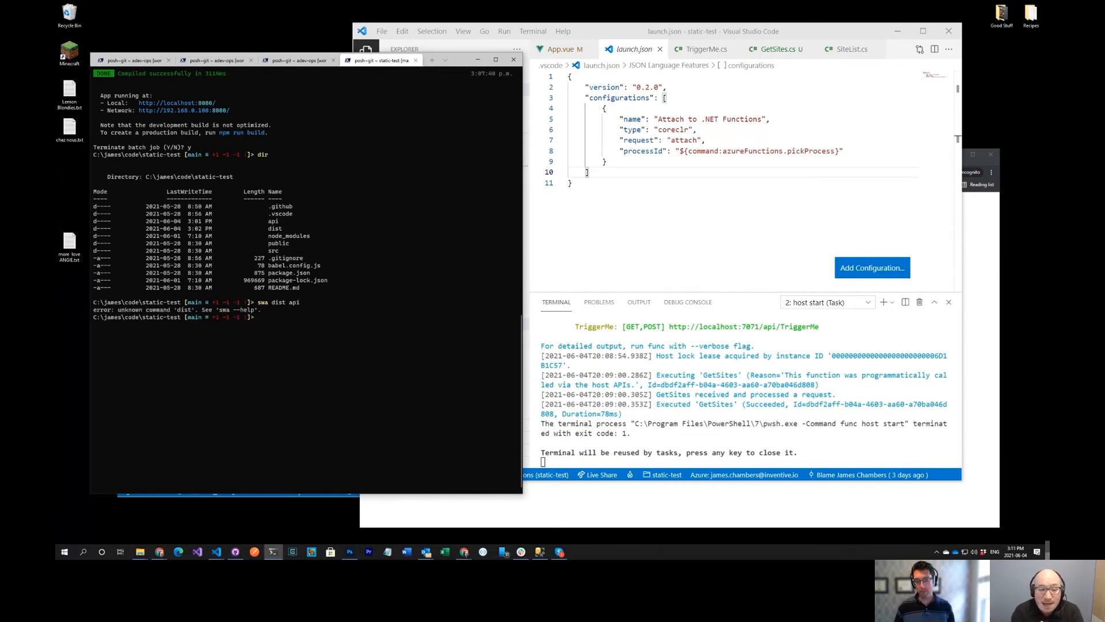
pyautogui.write('swa dist api')
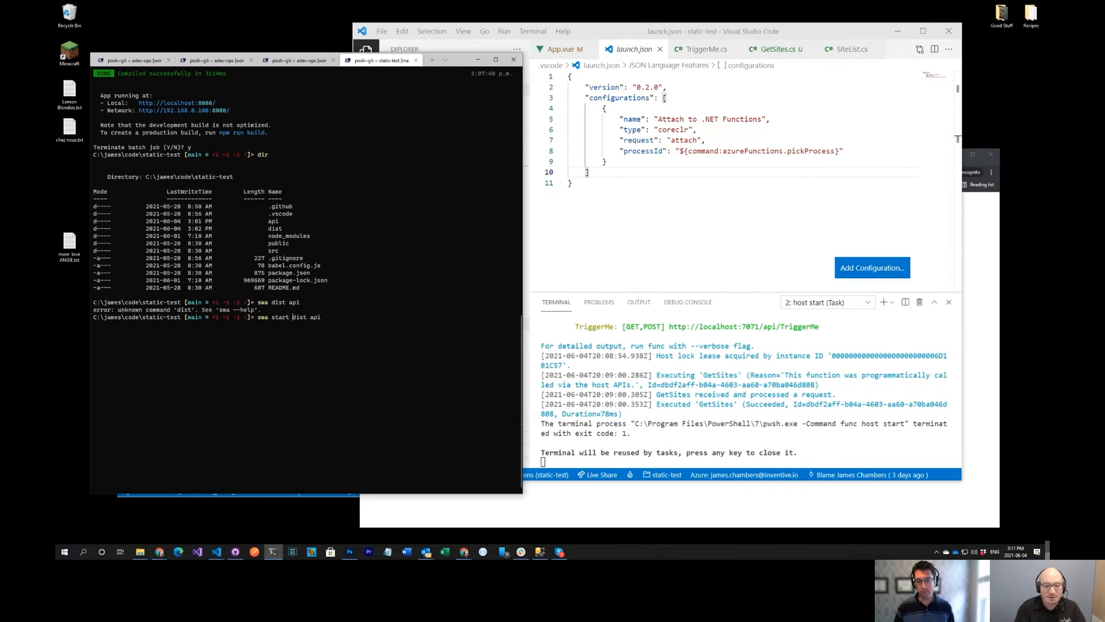
# Run swa start dist api and load localhost:4280, where triggerme fails with 502
pyautogui.press('Return')
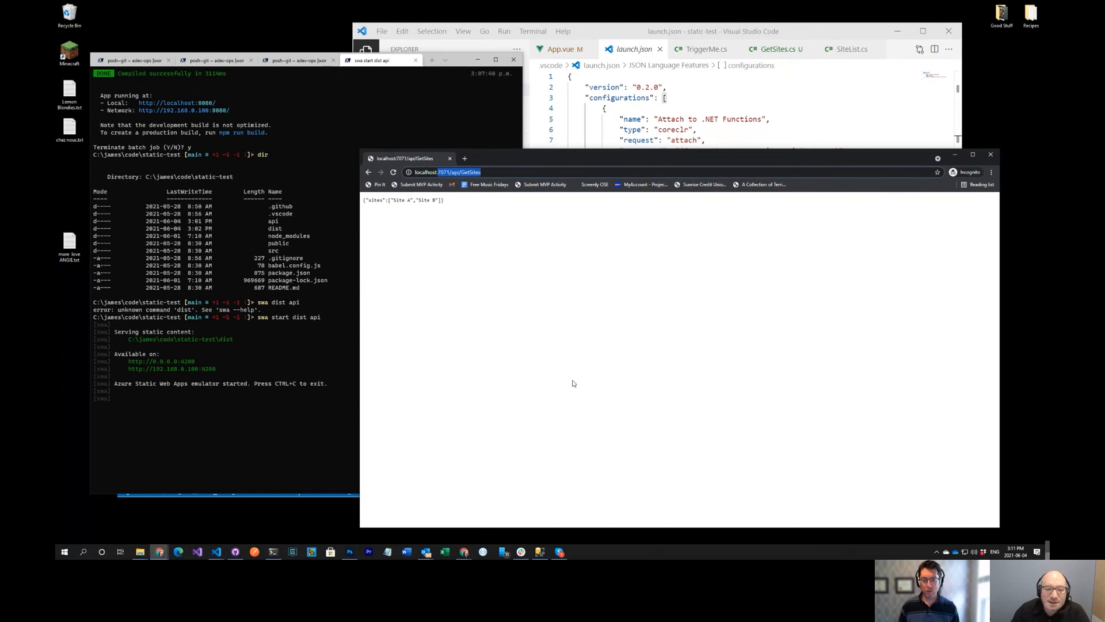
pyautogui.write('localhost:local')
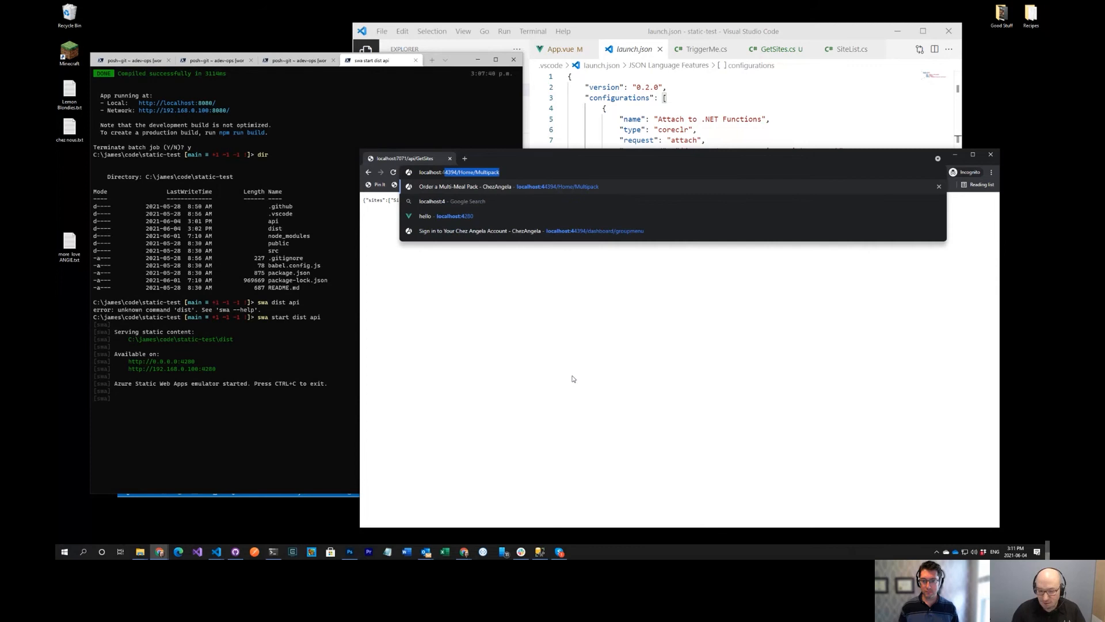
pyautogui.write('localhost:4280')
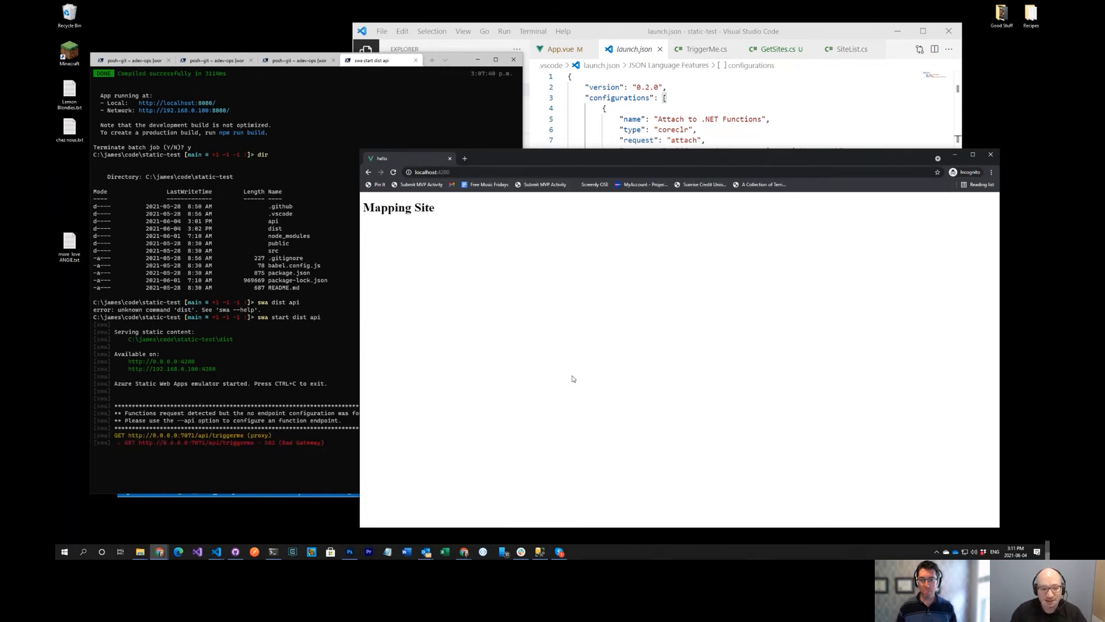
pyautogui.moveTo(473, 295)
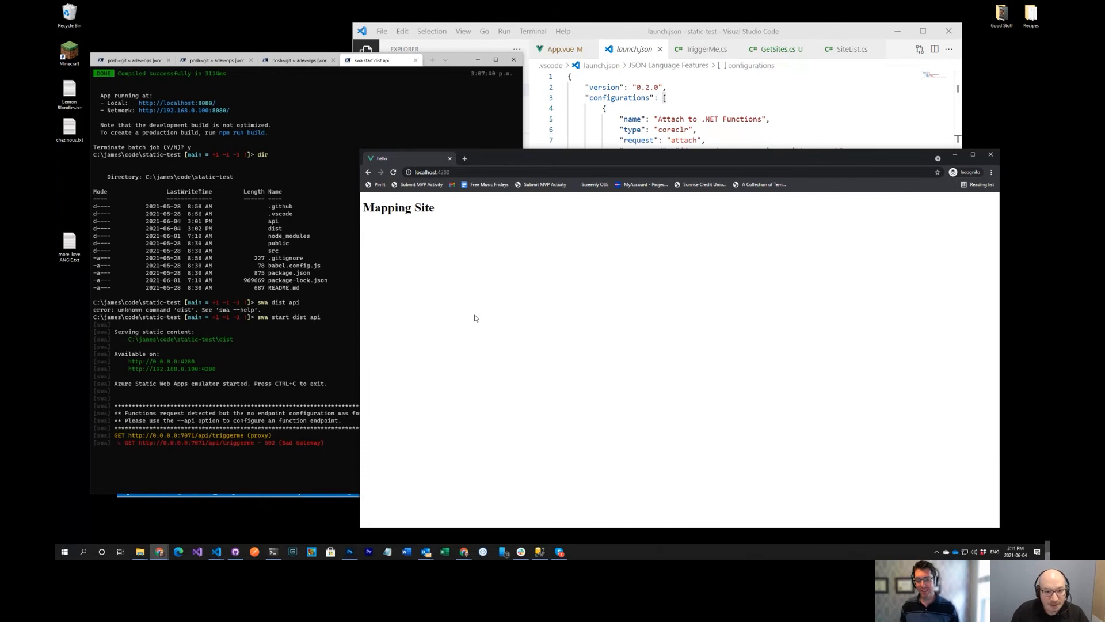
pyautogui.moveTo(484, 298)
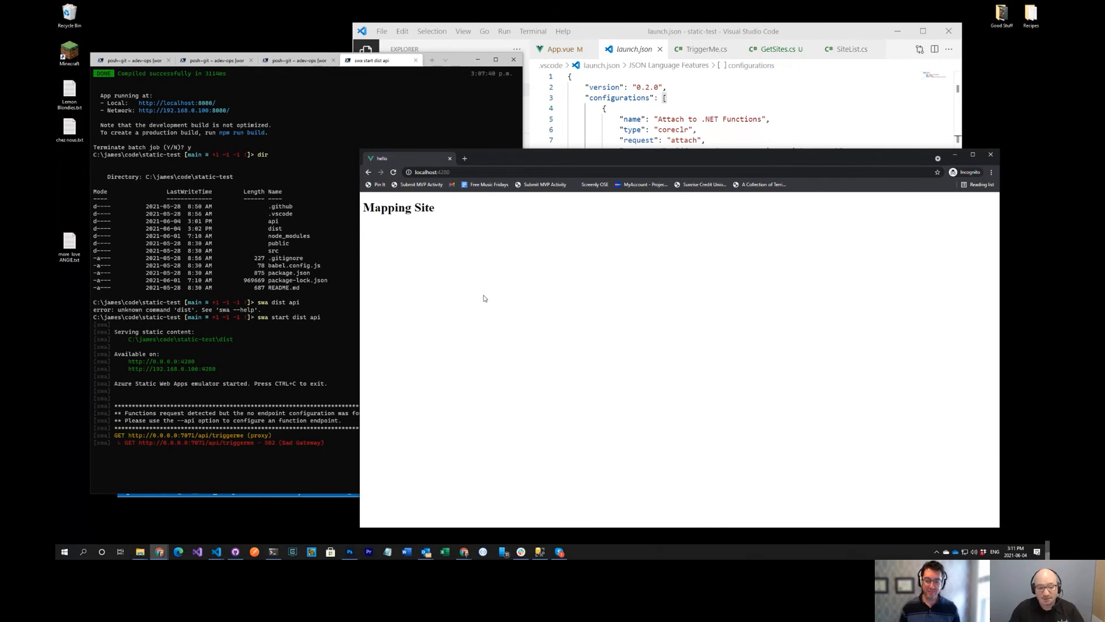
pyautogui.moveTo(502, 295)
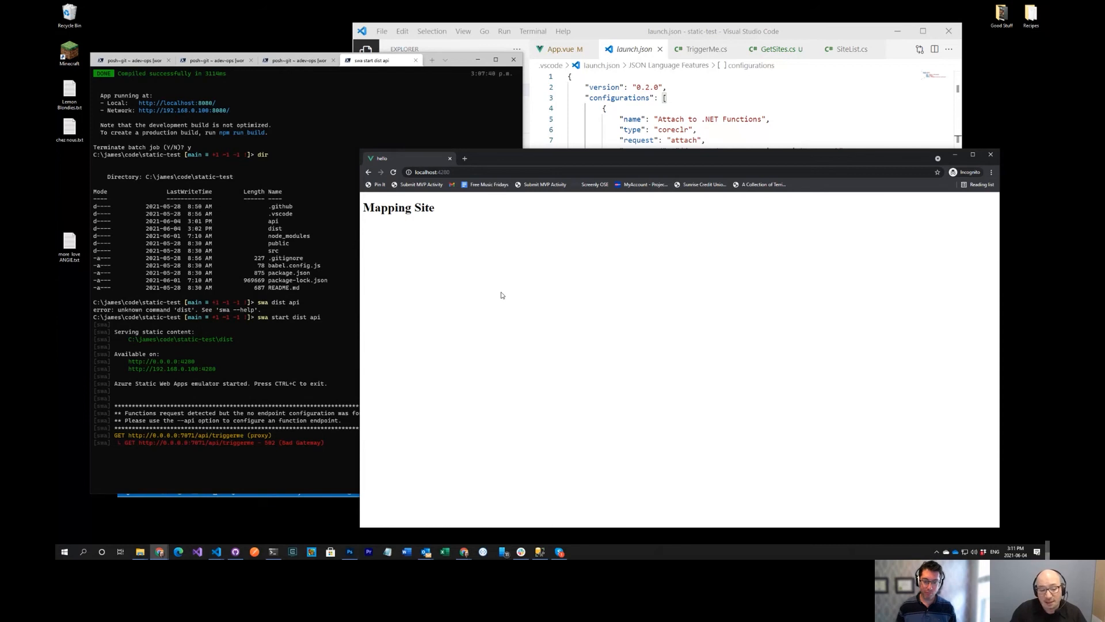
pyautogui.moveTo(301, 403)
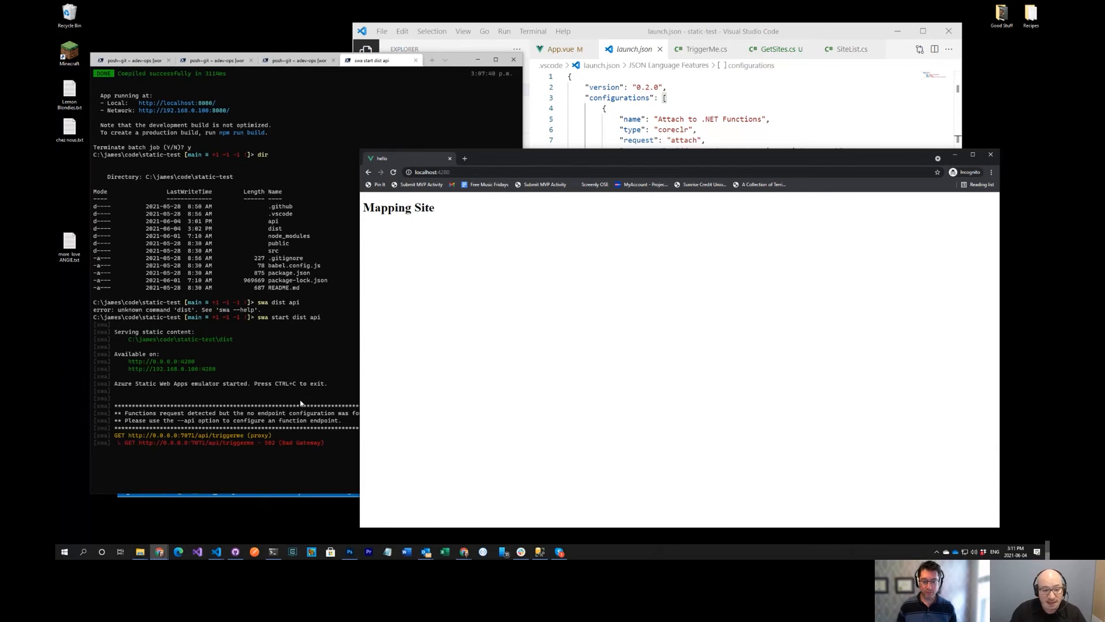
pyautogui.moveTo(304, 428)
pyautogui.write('y')
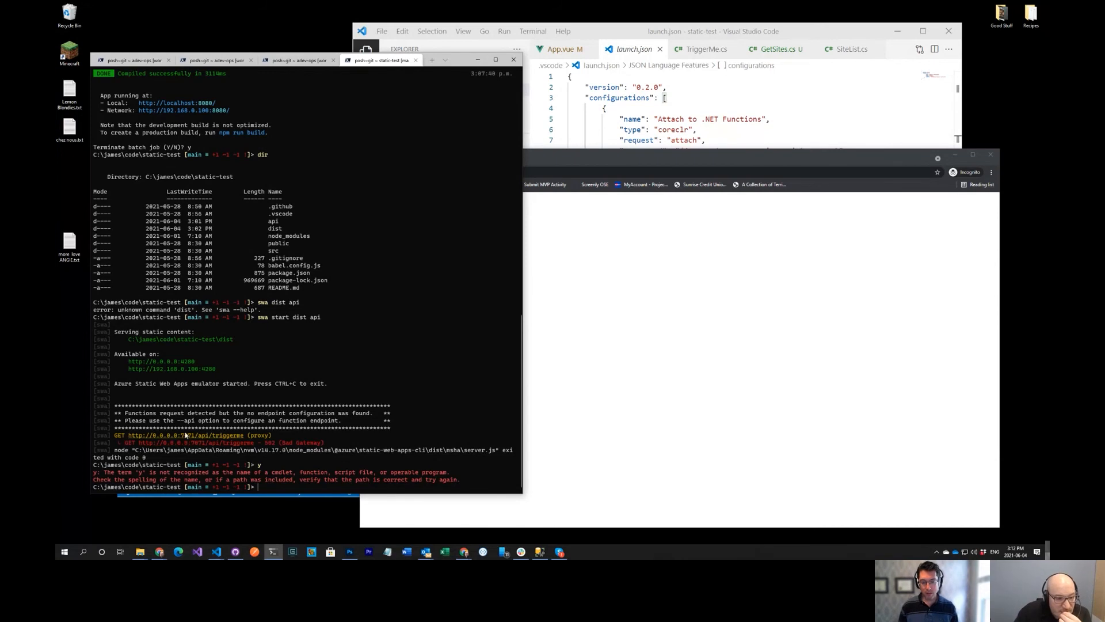
pyautogui.moveTo(463, 436)
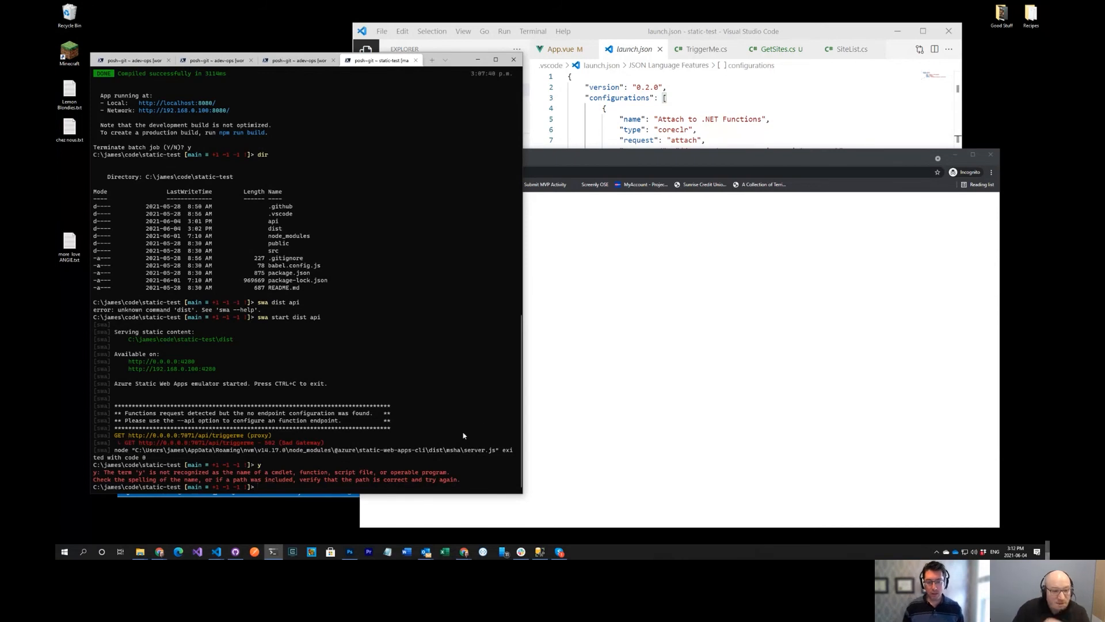
pyautogui.moveTo(779, 331)
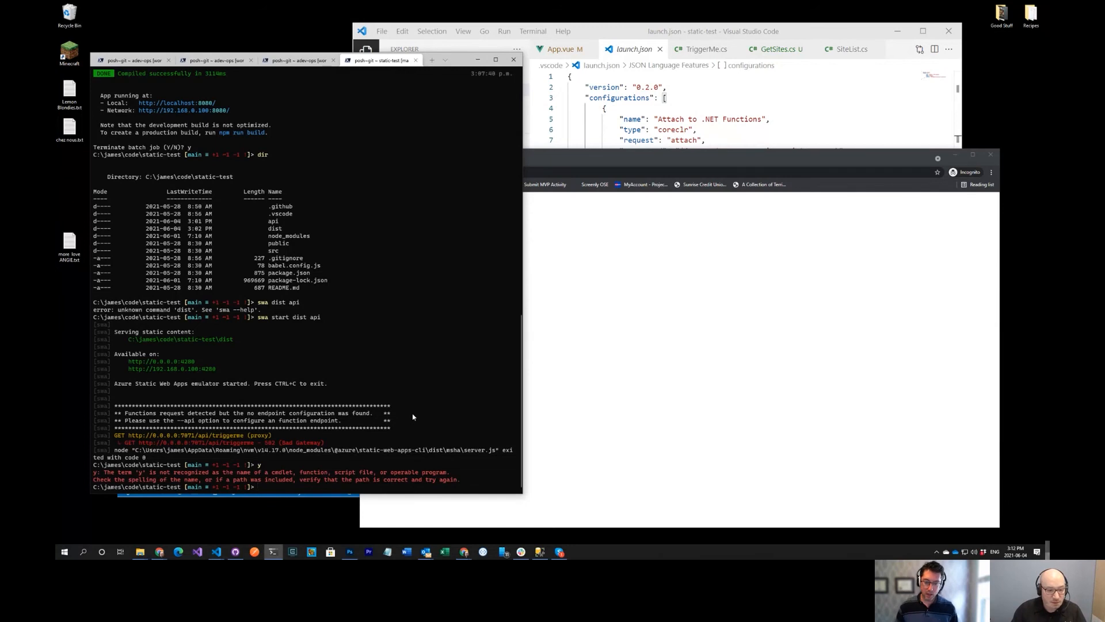
# Restart the emulator with swa start dist --api api, serving GetSites and TriggerMe
pyautogui.write('swa start dist api api')
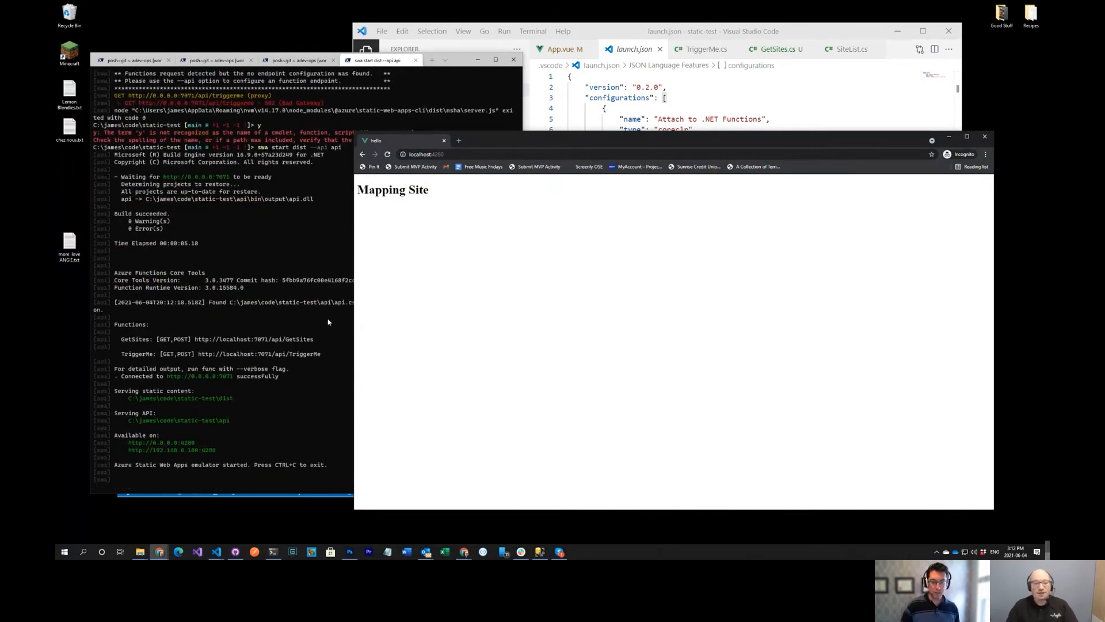
pyautogui.moveTo(292, 265)
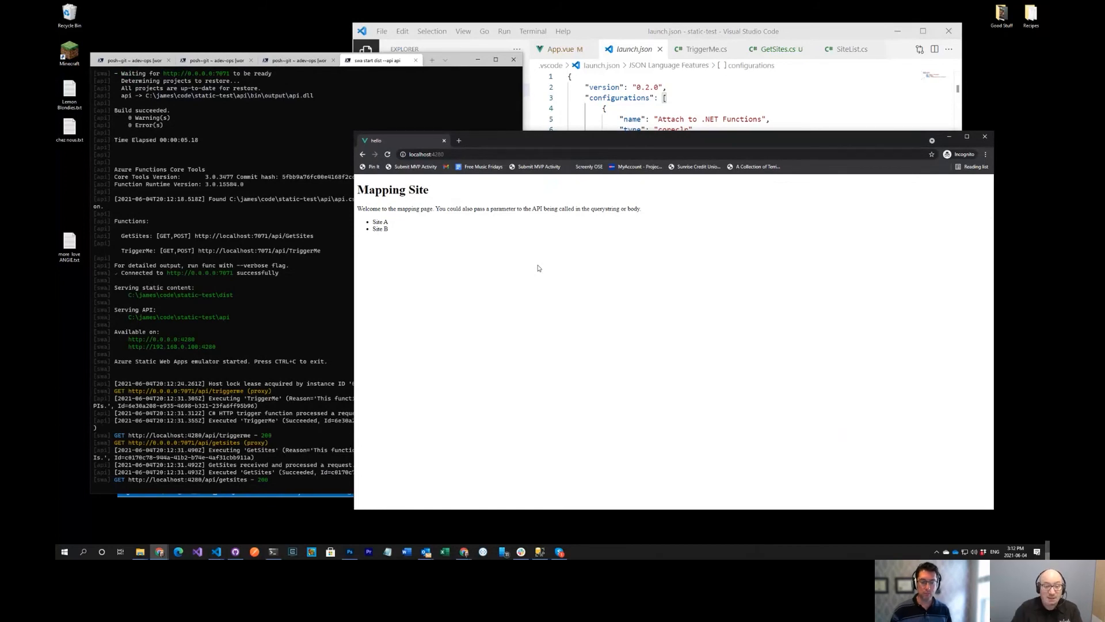
# Check the localhost:4280 Mapping Site page for the welcome text and the Site A and Site B list
pyautogui.click(458, 154)
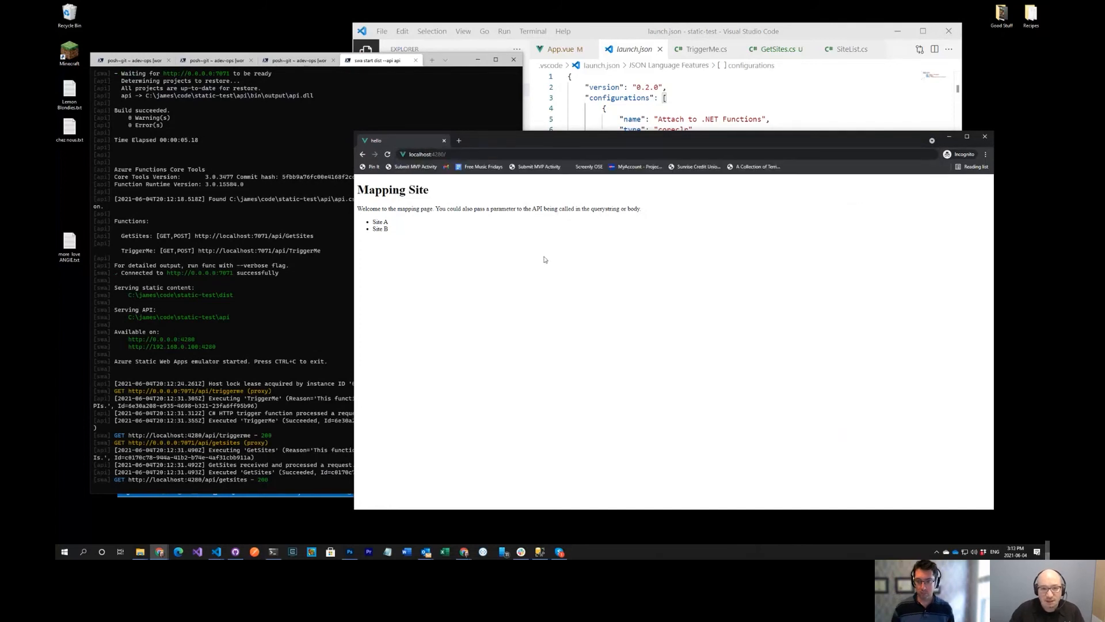
pyautogui.click(423, 154)
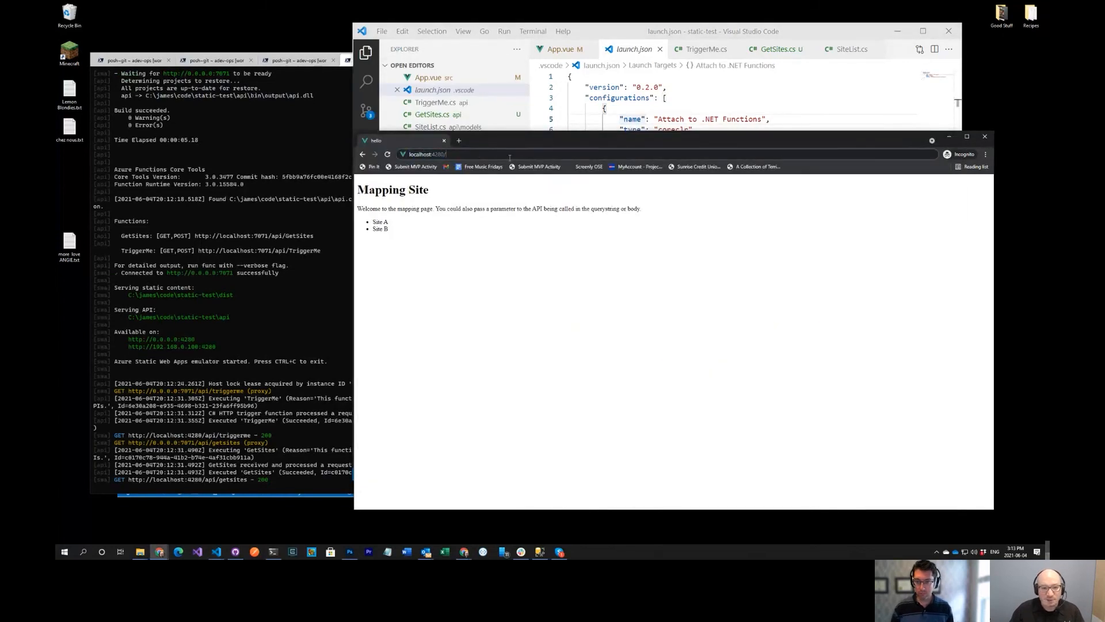
pyautogui.moveTo(524, 188)
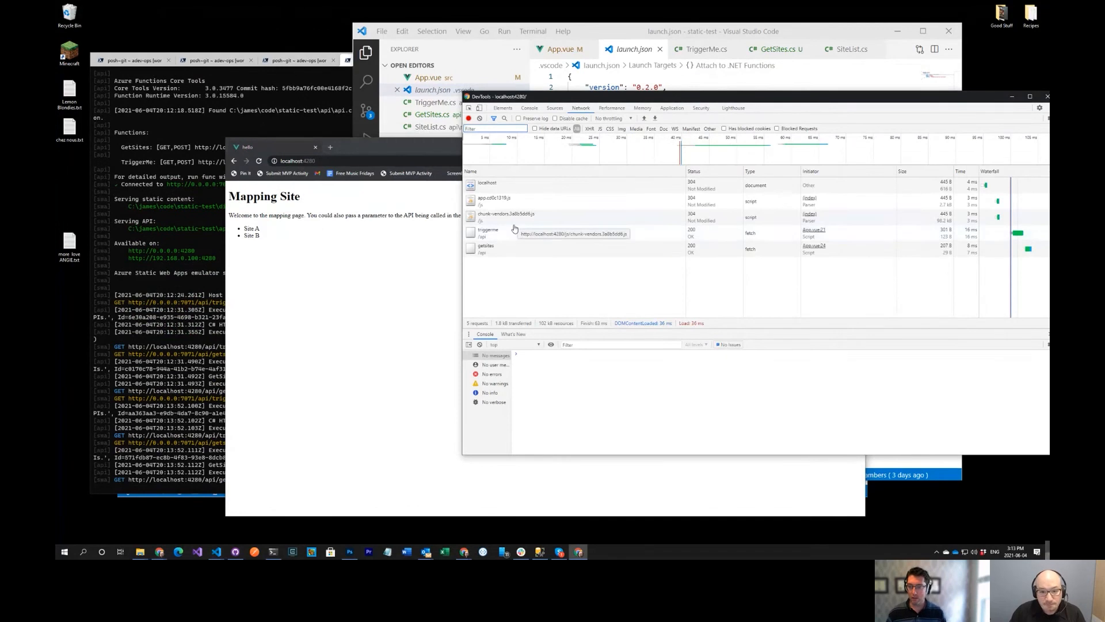
# Select the triggerme request in DevTools Network to view its localhost:4280/api/triggerme headers and 200 OK status
pyautogui.click(488, 229)
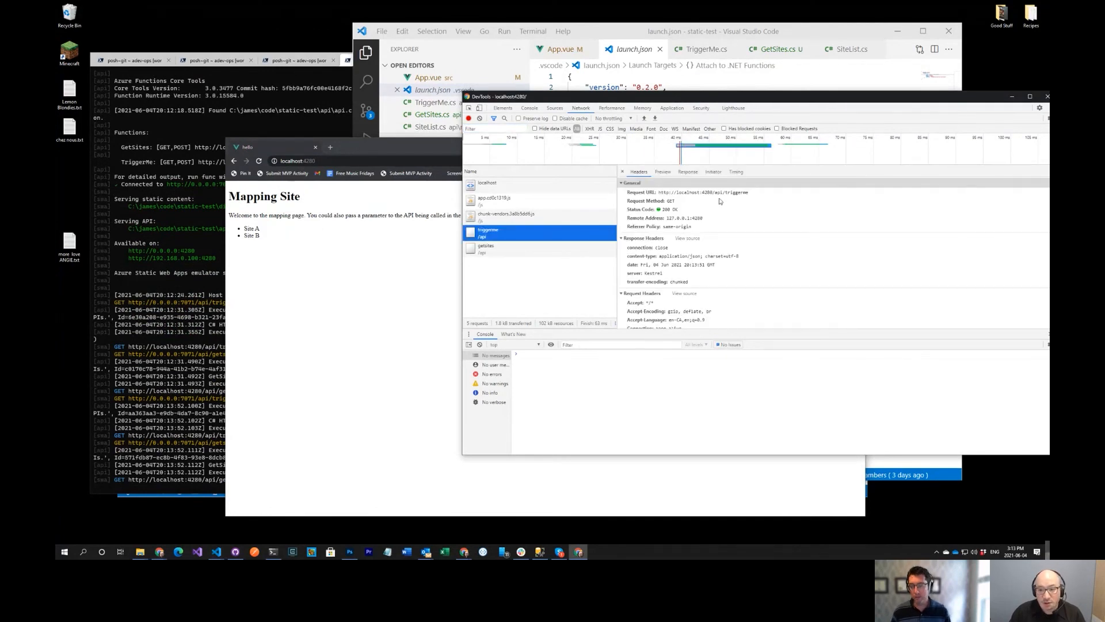
pyautogui.moveTo(720, 202)
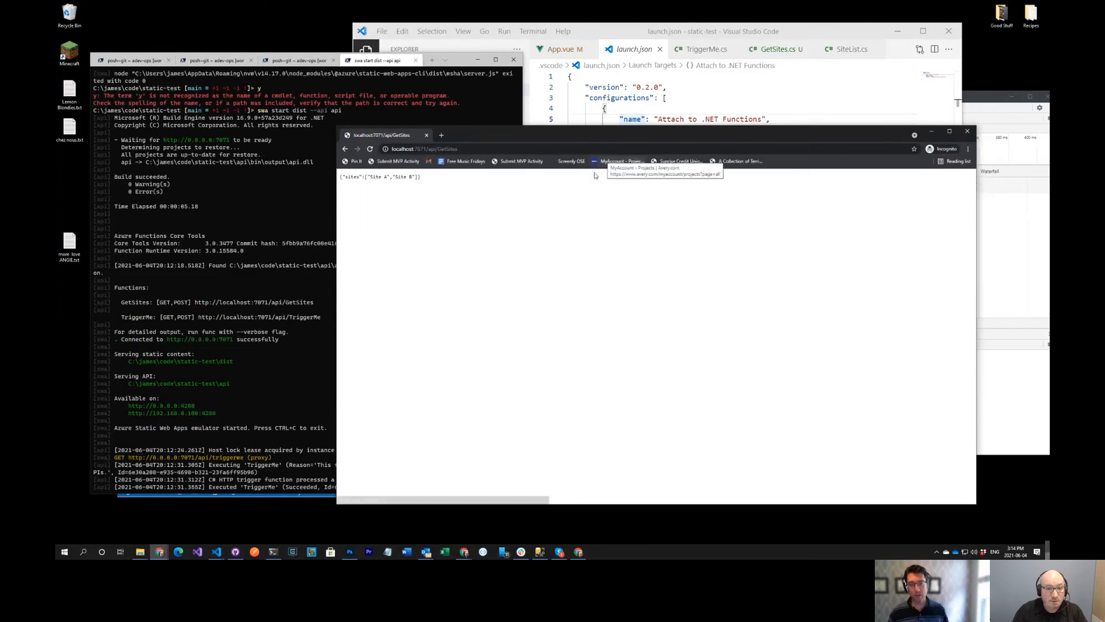
pyautogui.moveTo(518, 224)
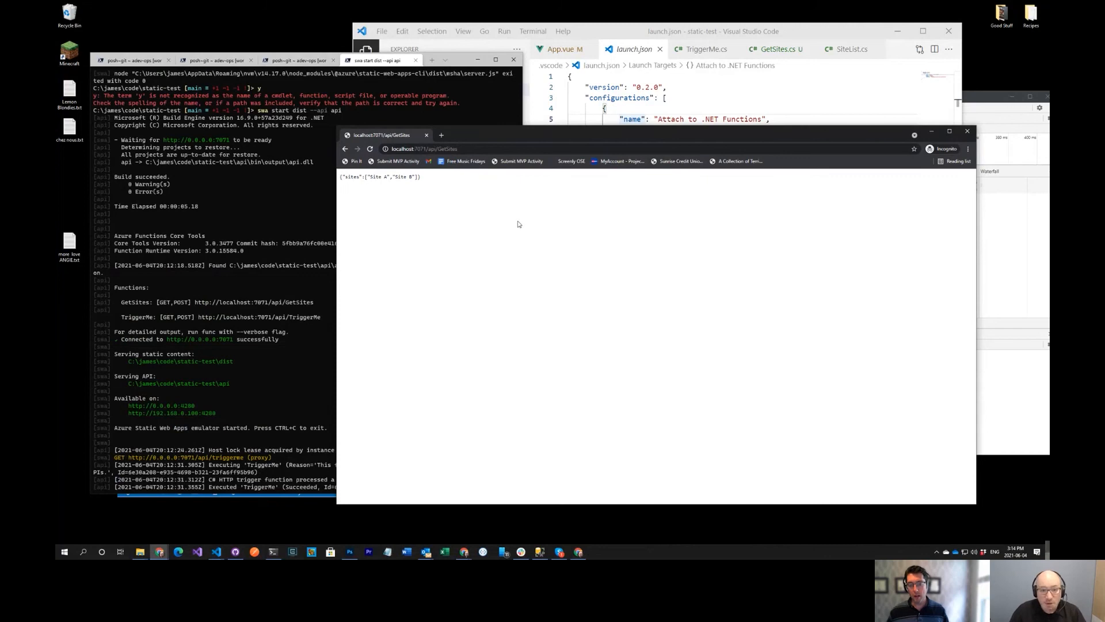
pyautogui.moveTo(452, 191)
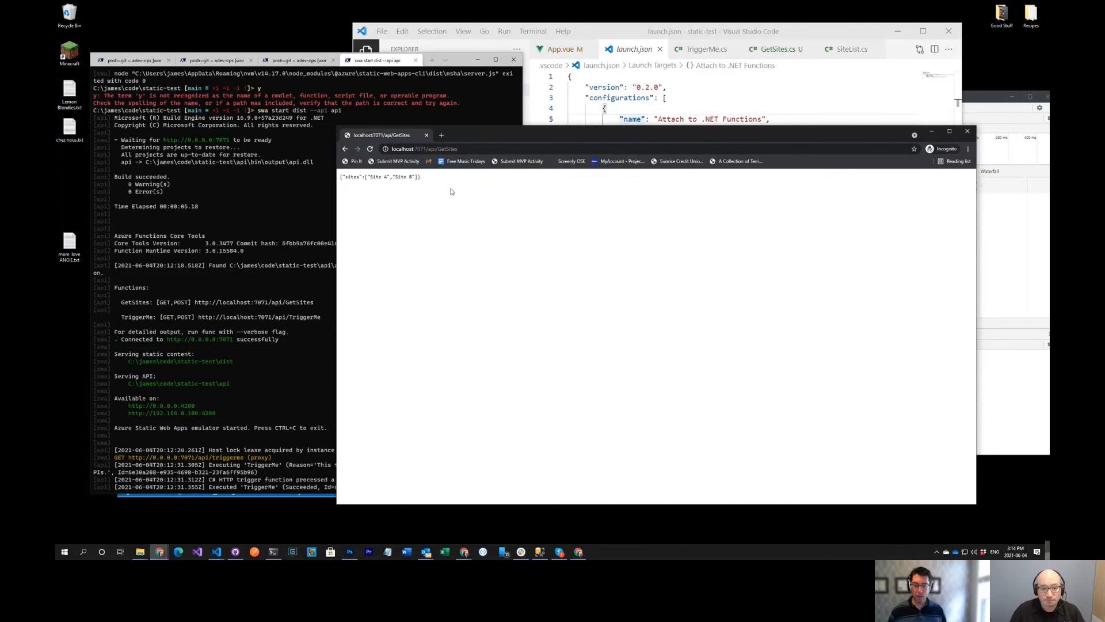
pyautogui.moveTo(437, 201)
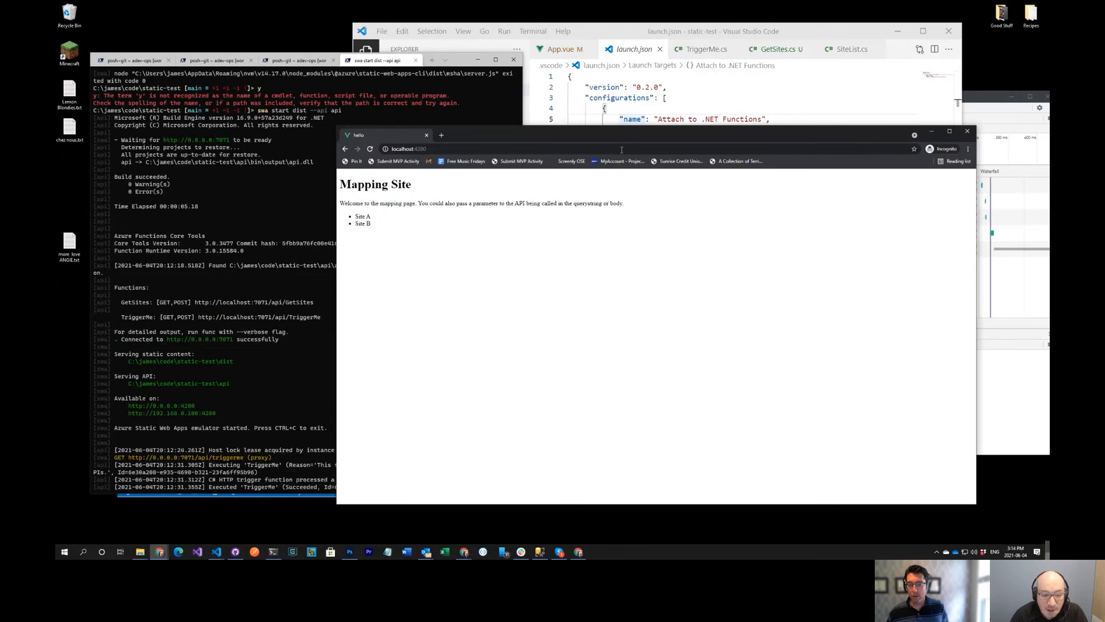
pyautogui.moveTo(525, 171)
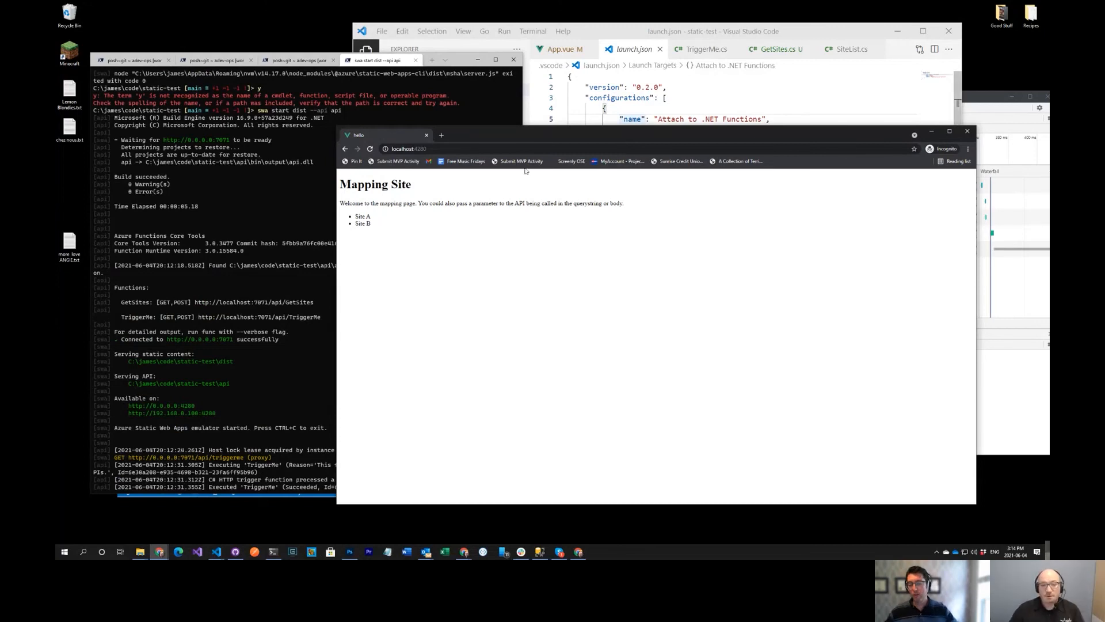
pyautogui.moveTo(291, 352)
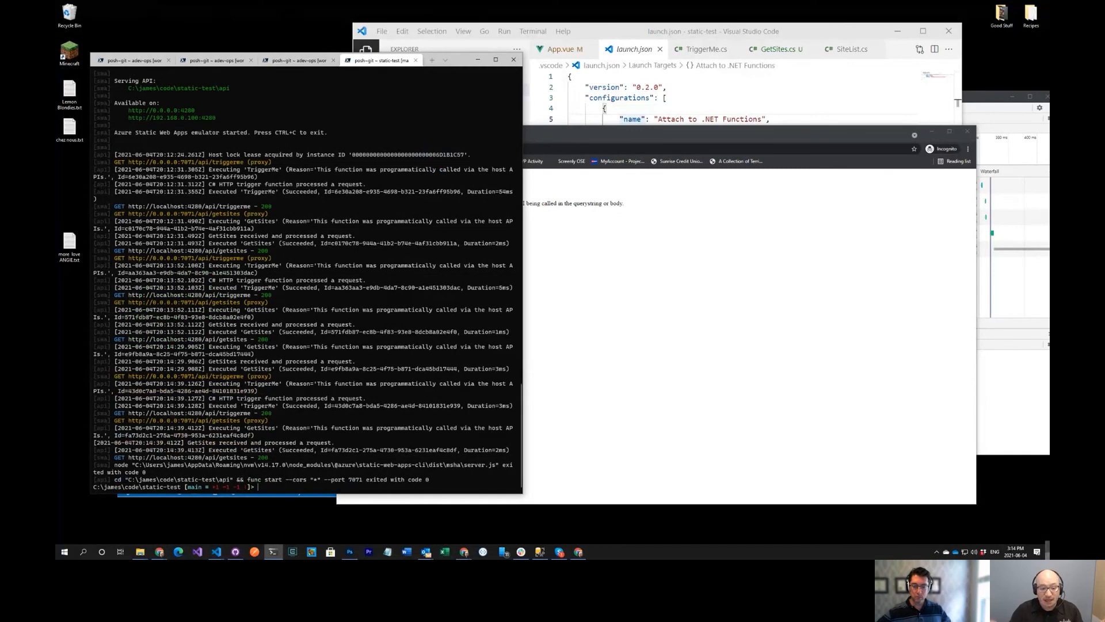
# Draft 'swa start dist --api api', replacing the dist argument with an http localhost URL
pyautogui.write('swa start dist --api api')
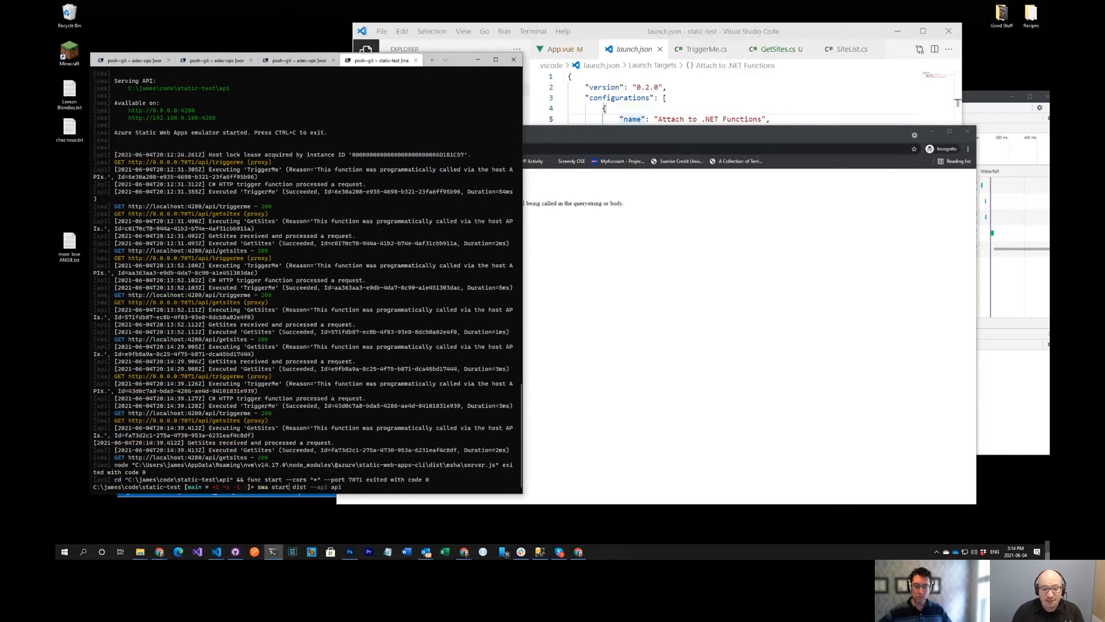
pyautogui.doubleClick(299, 486)
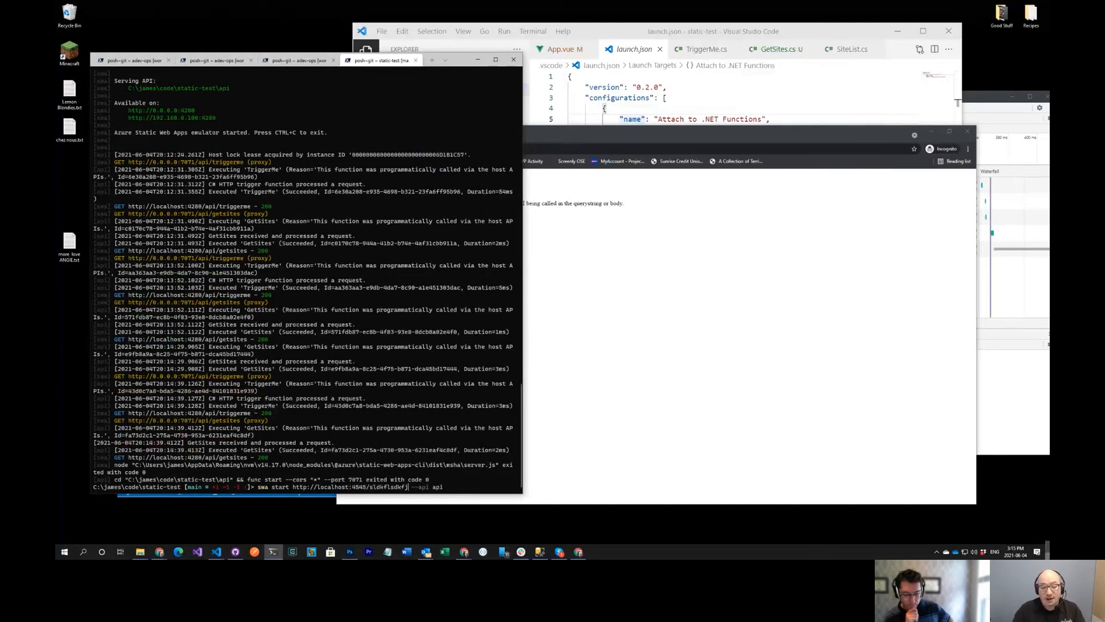
pyautogui.write('ht')
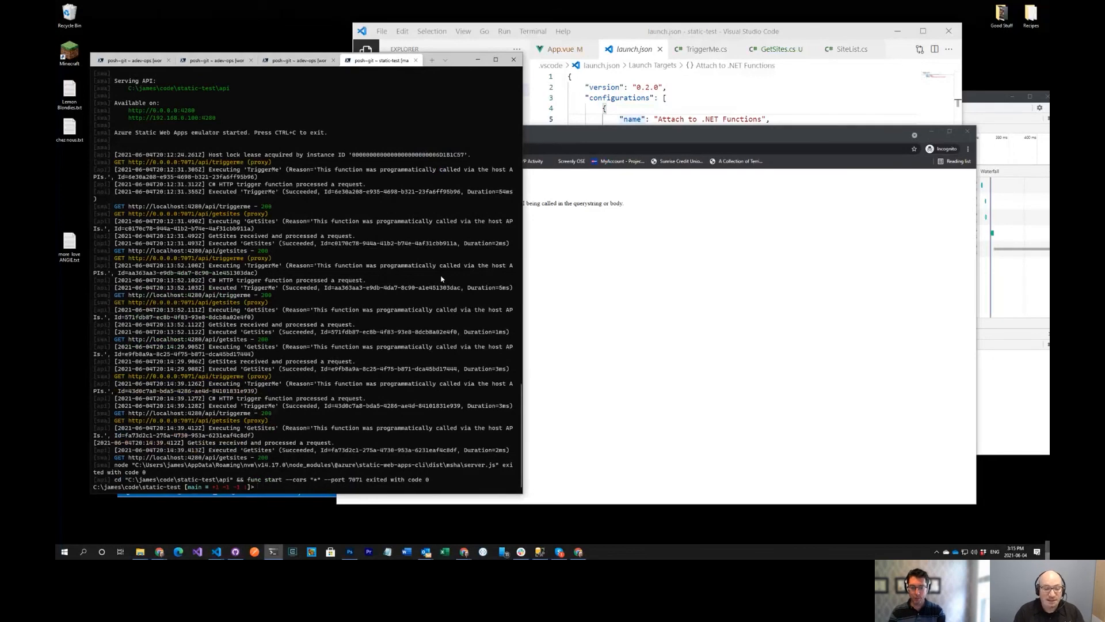
# Run 'npm run serve' to start the Vue dev server on localhost:8080, then begin typing in a new tab
pyautogui.write('npm re')
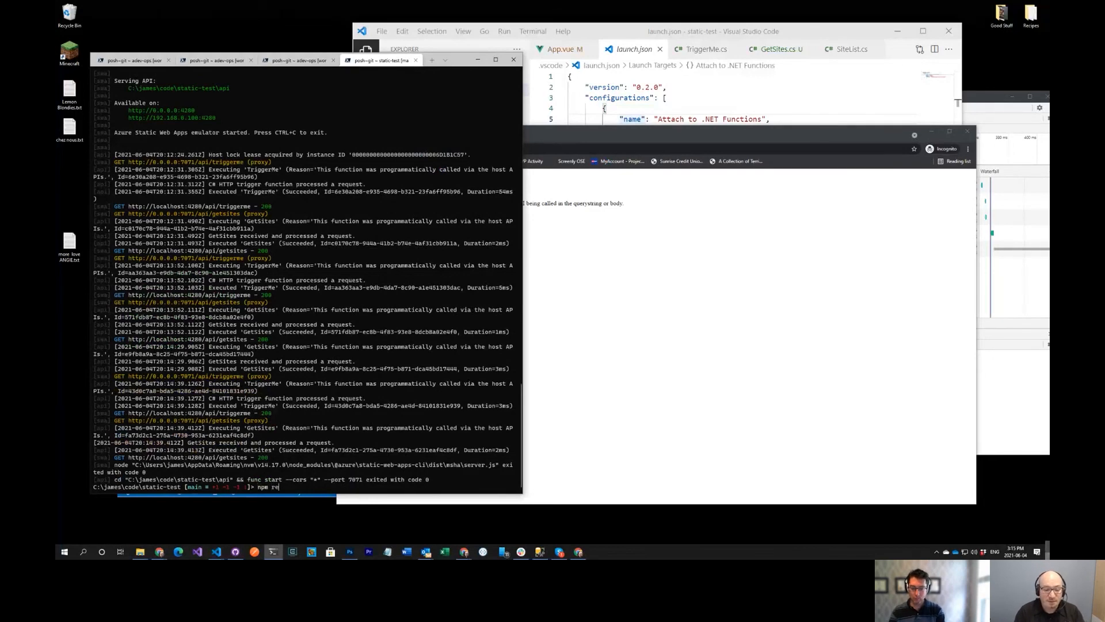
pyautogui.write('run serve')
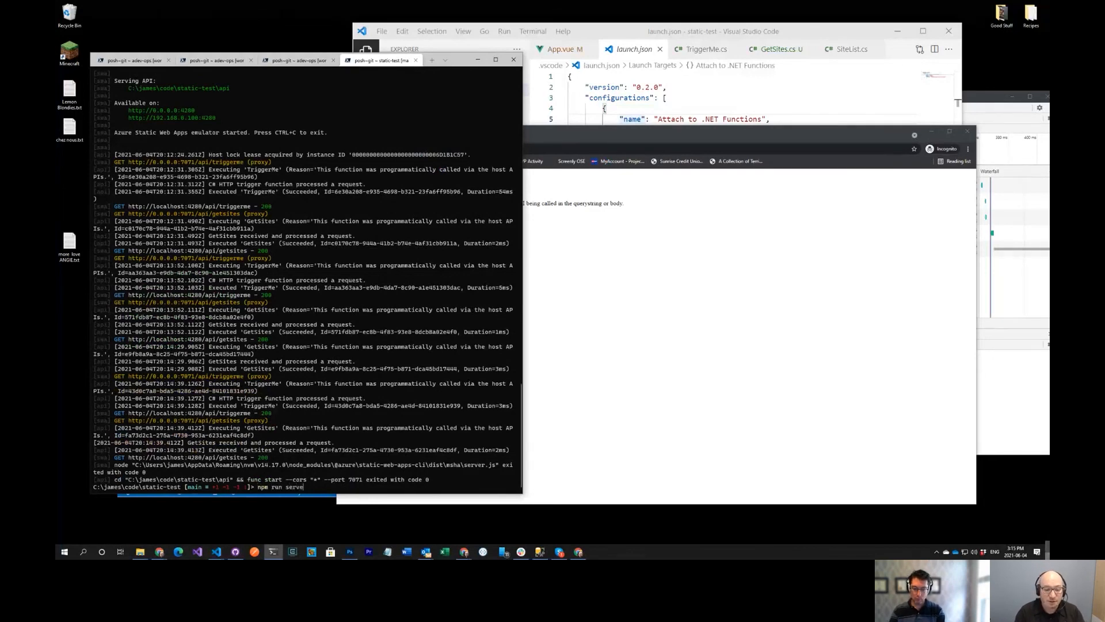
pyautogui.press('Return')
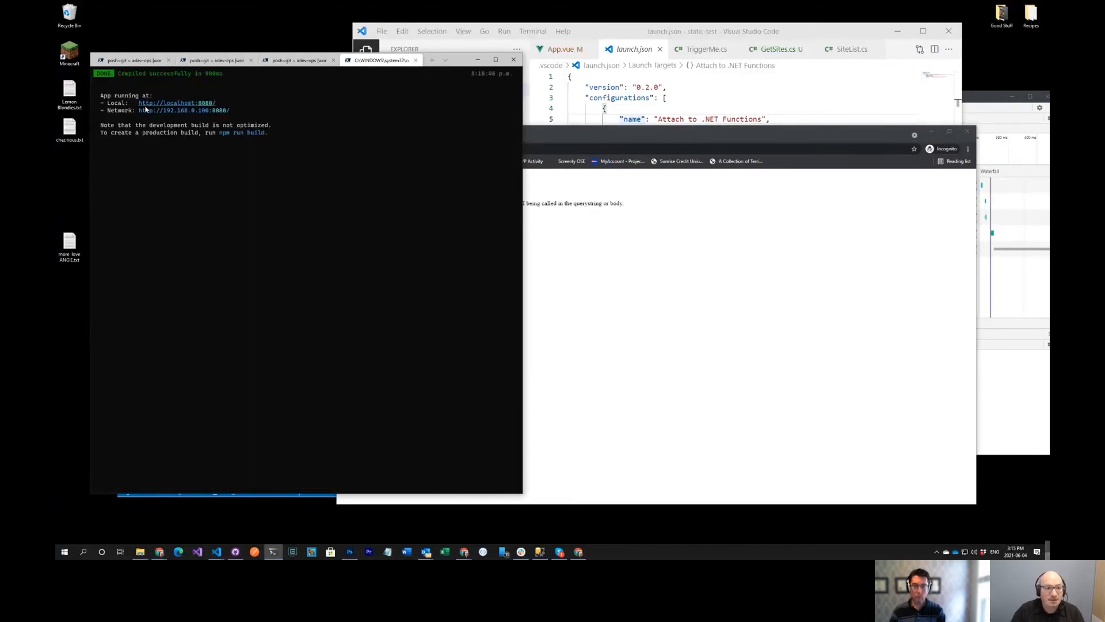
pyautogui.moveTo(176, 110)
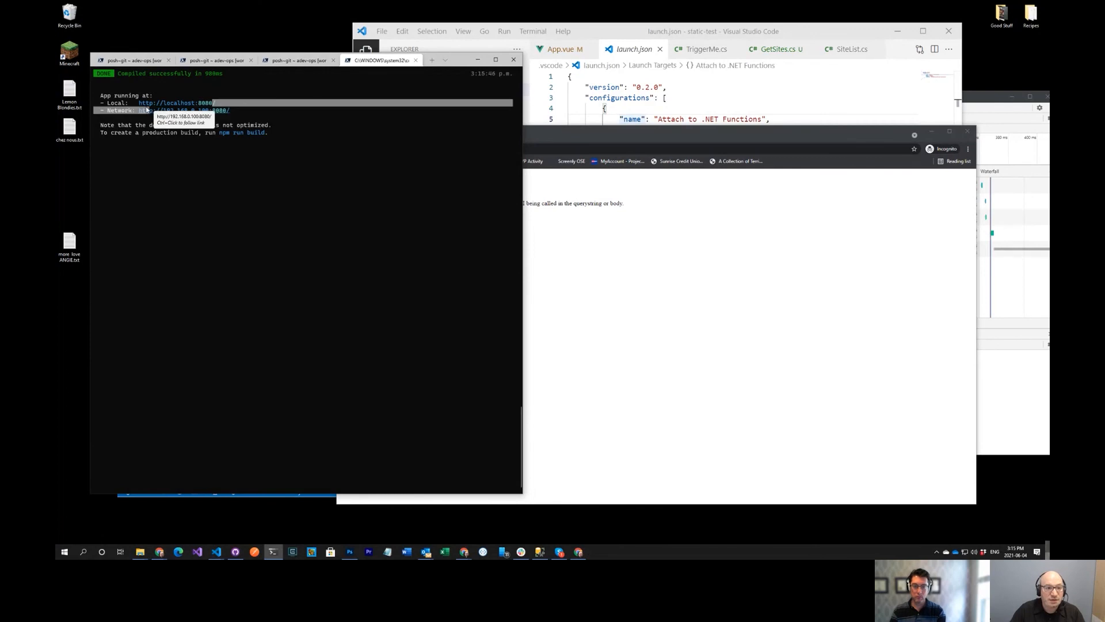
pyautogui.moveTo(420, 68)
pyautogui.write('cd')
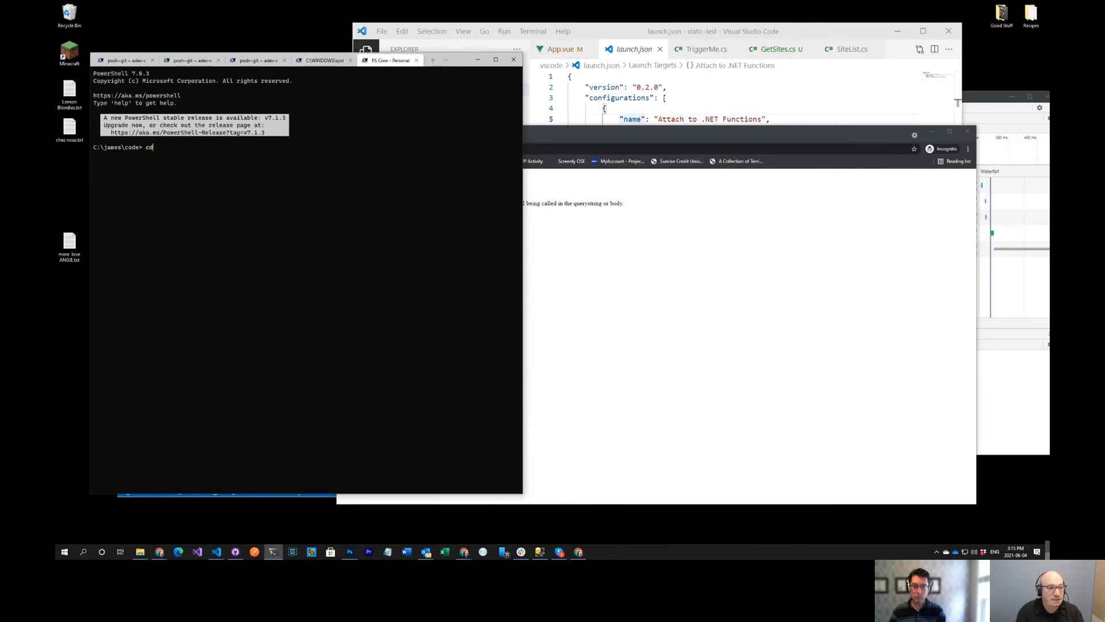
pyautogui.write('static-test\\')
pyautogui.write('swa start http://localhost:8080/ --api api')
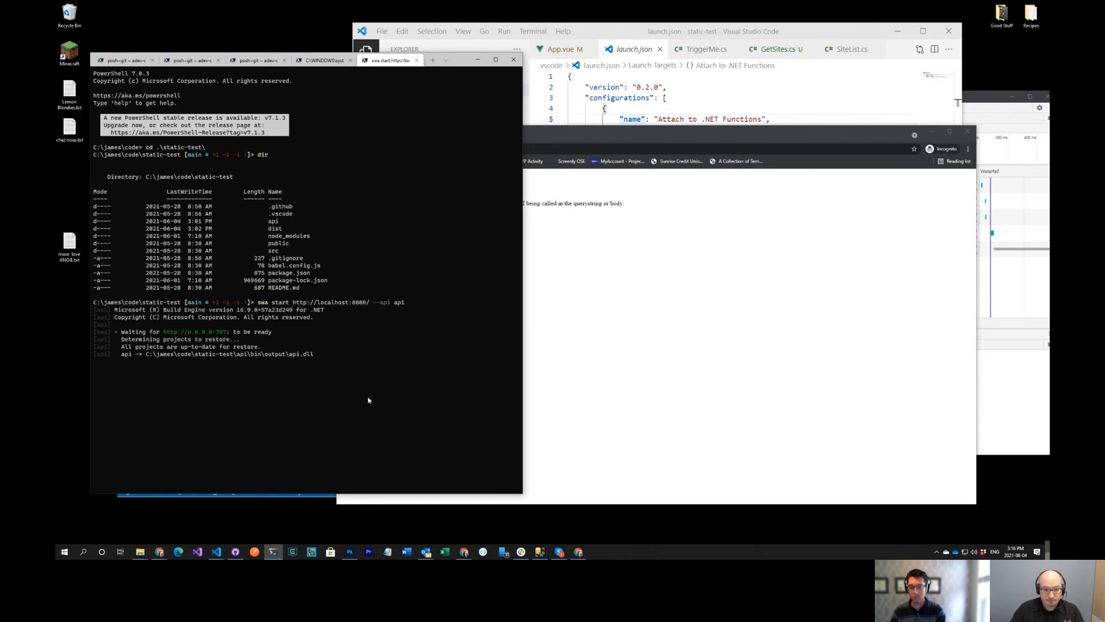
pyautogui.moveTo(430, 303)
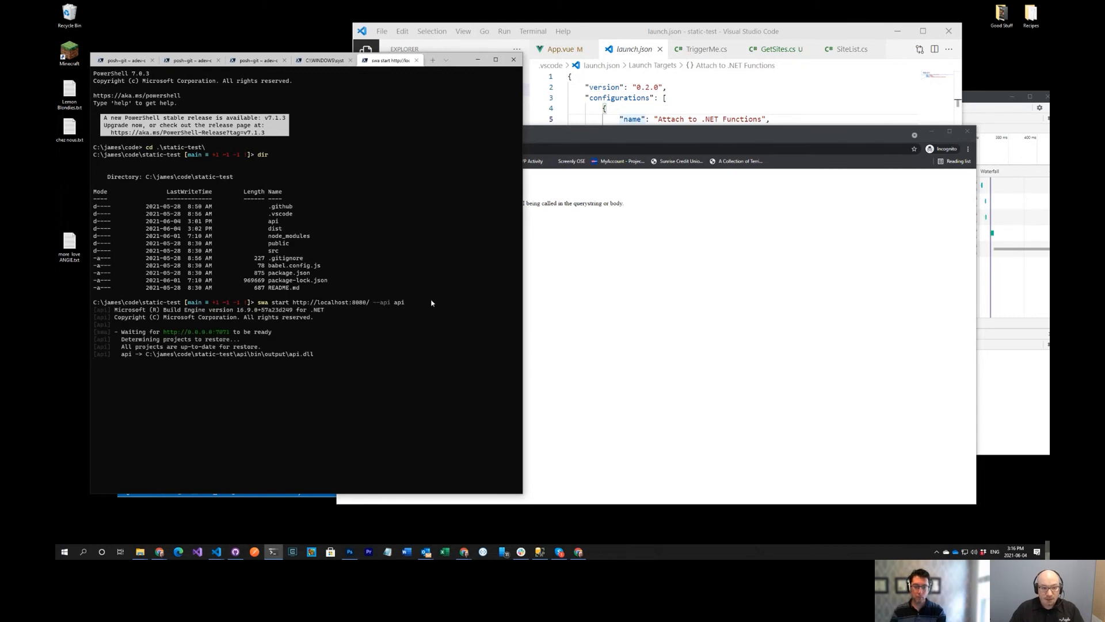
pyautogui.moveTo(600, 167)
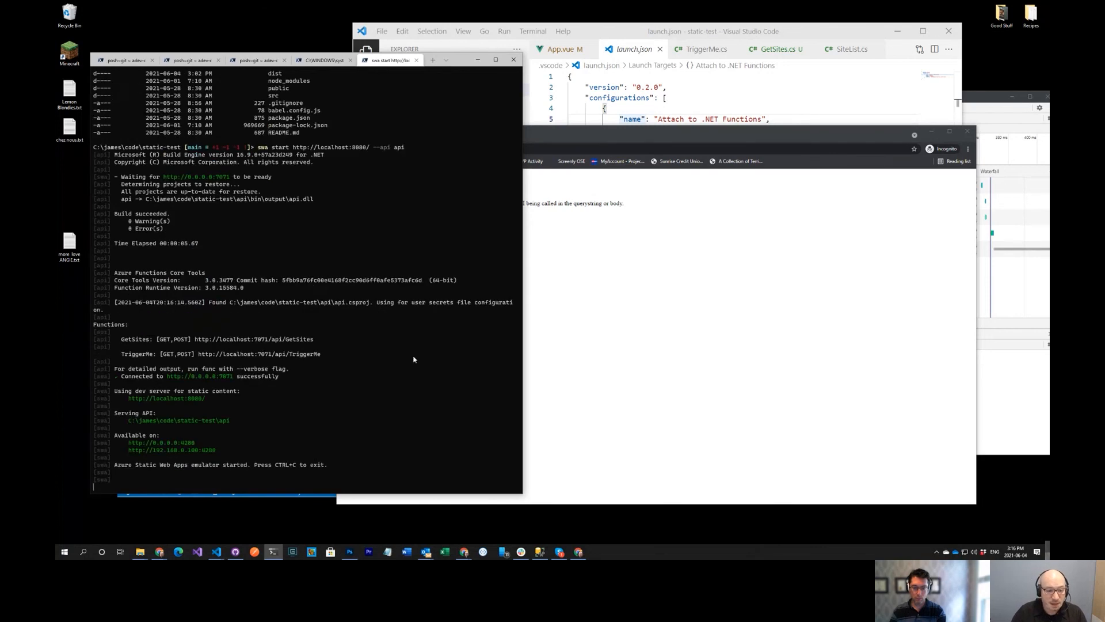
pyautogui.moveTo(145, 396)
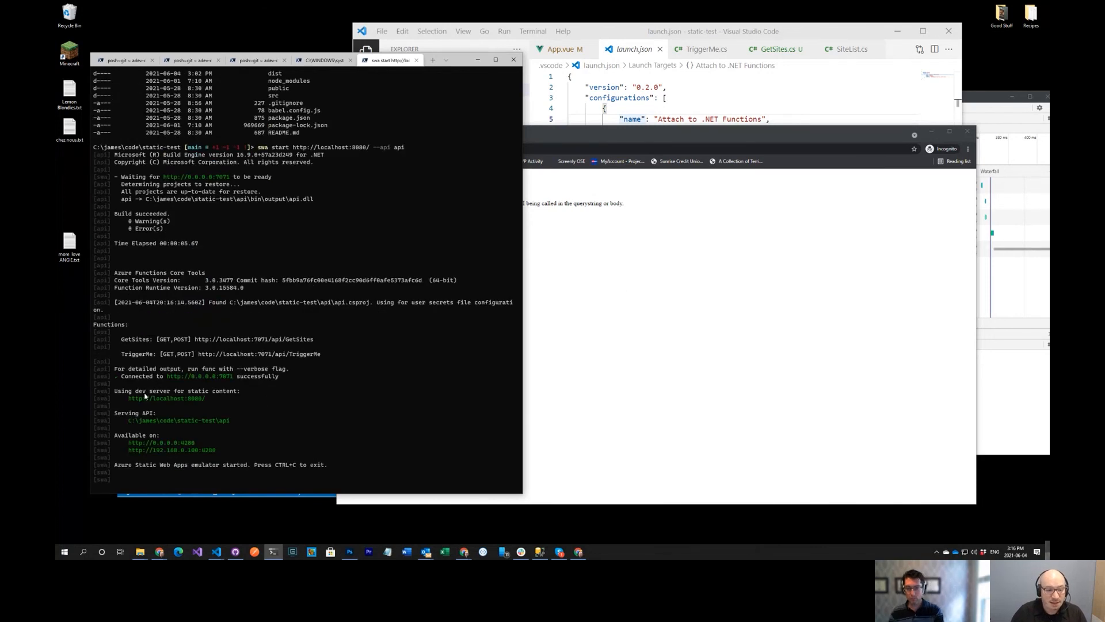
pyautogui.scroll(-3)
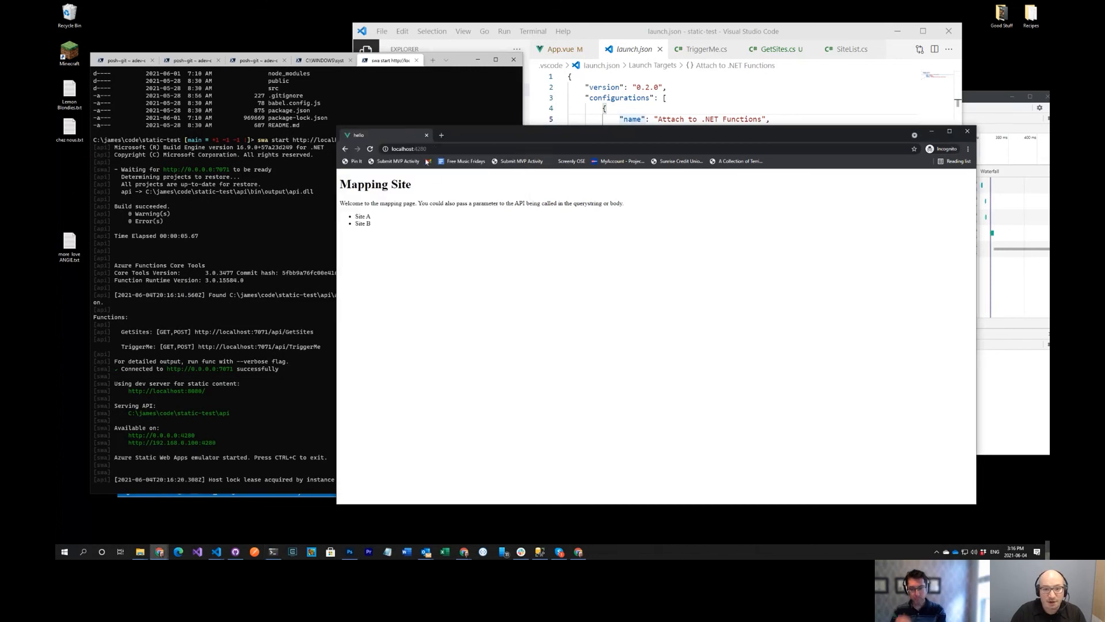
pyautogui.click(370, 148)
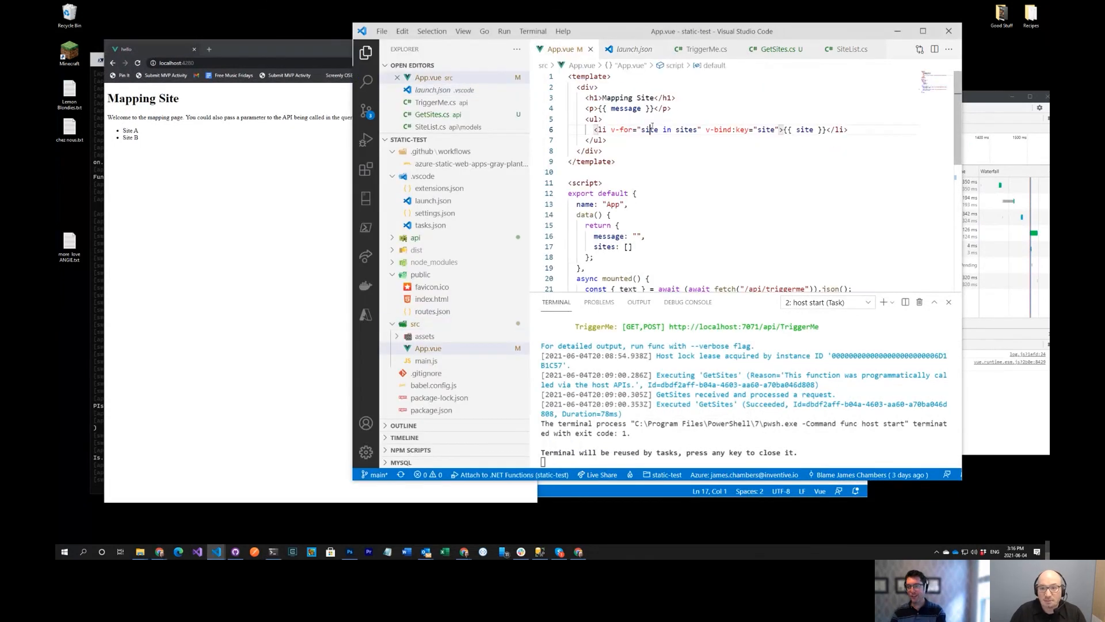
# Add a <p> line about Simon and cinnamon flavored apples below {{ message }} in App.vue, and save
pyautogui.press('Enter')
pyautogui.write('<p>The next thing that')
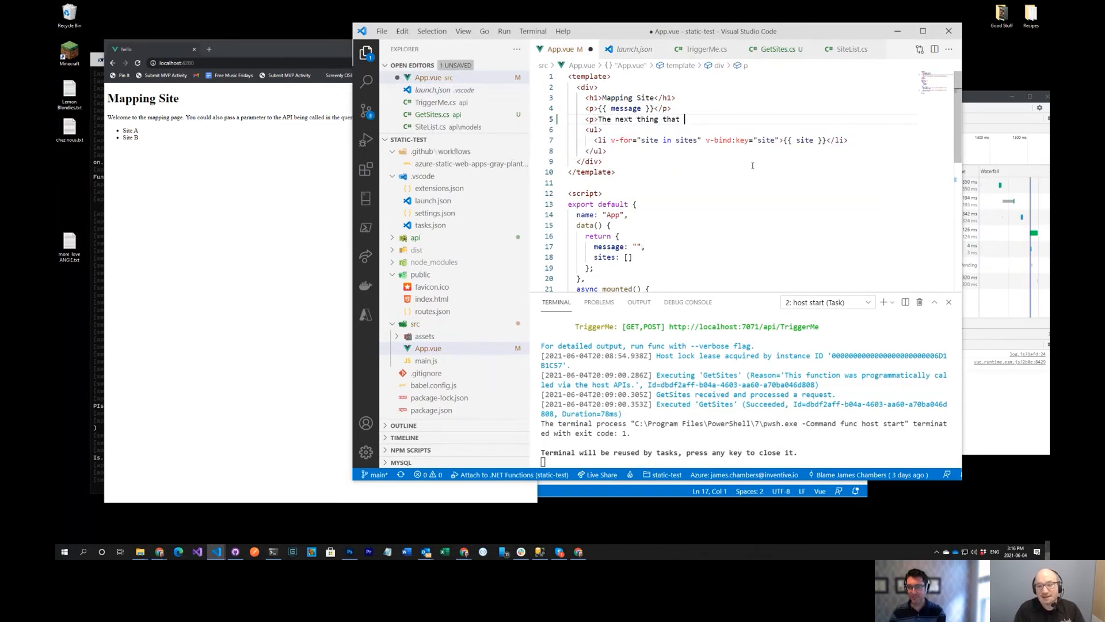
pyautogui.write('Simon is going to ask about')
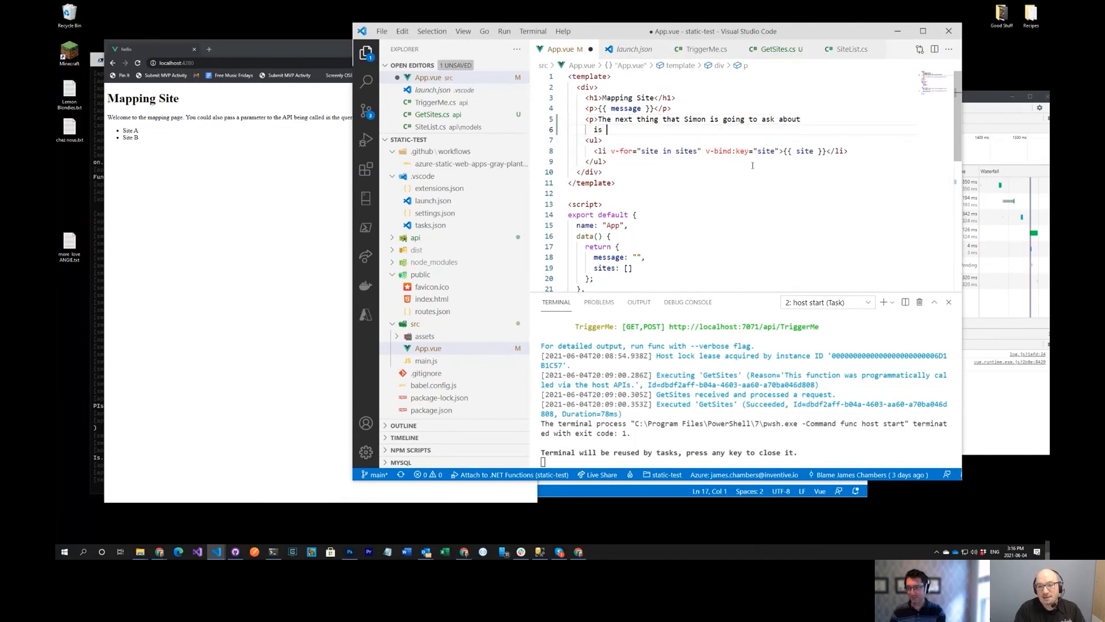
pyautogui.write('cinnamon flav')
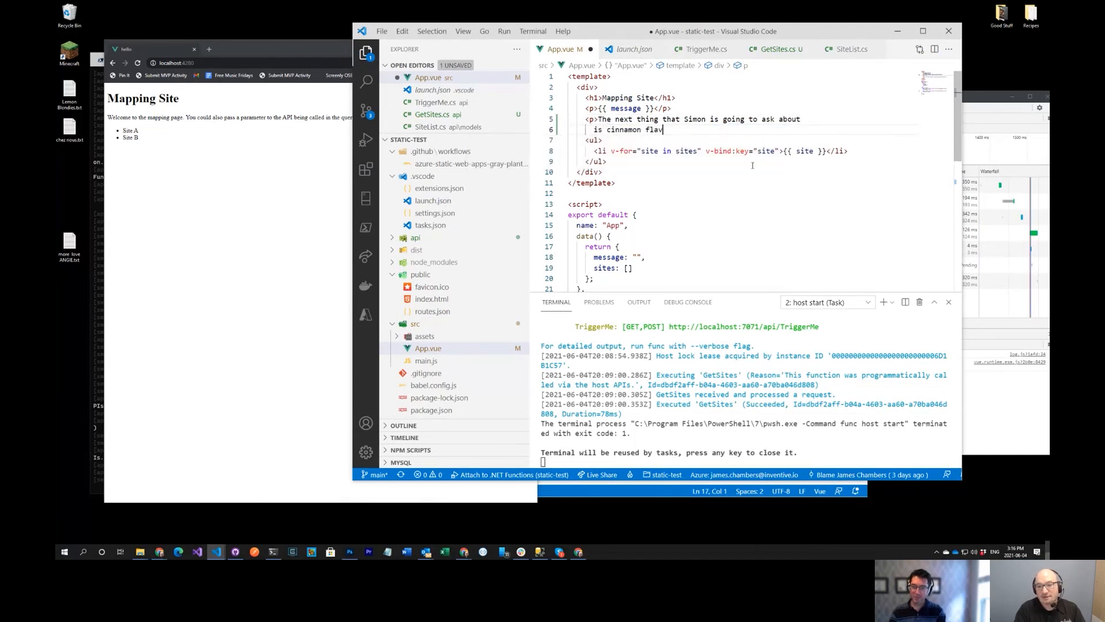
pyautogui.write('ored apples.')
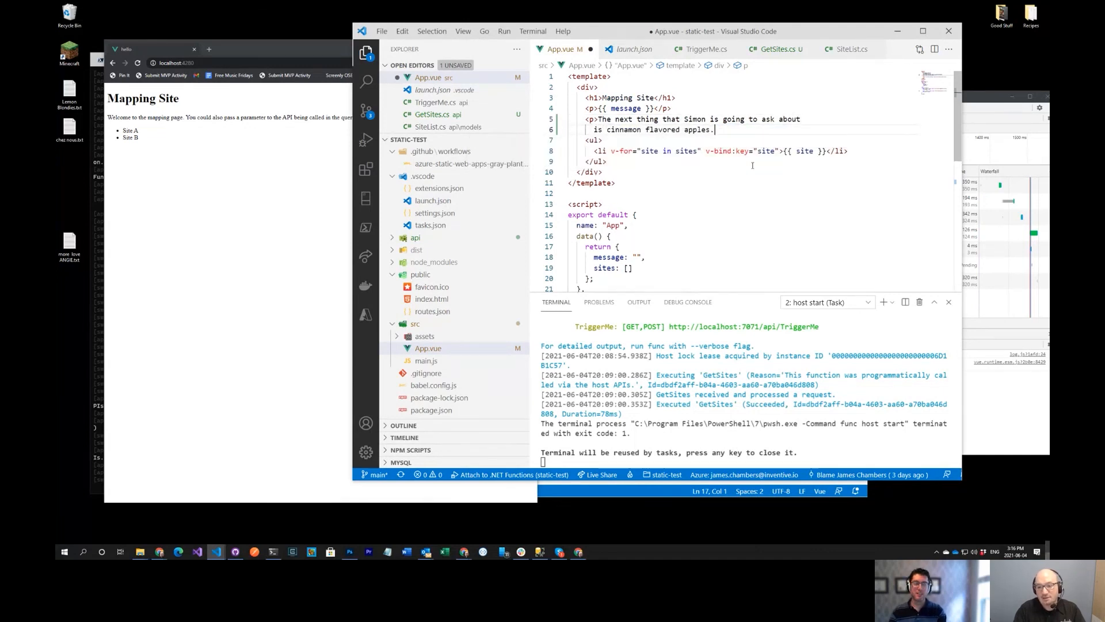
pyautogui.write('</p>')
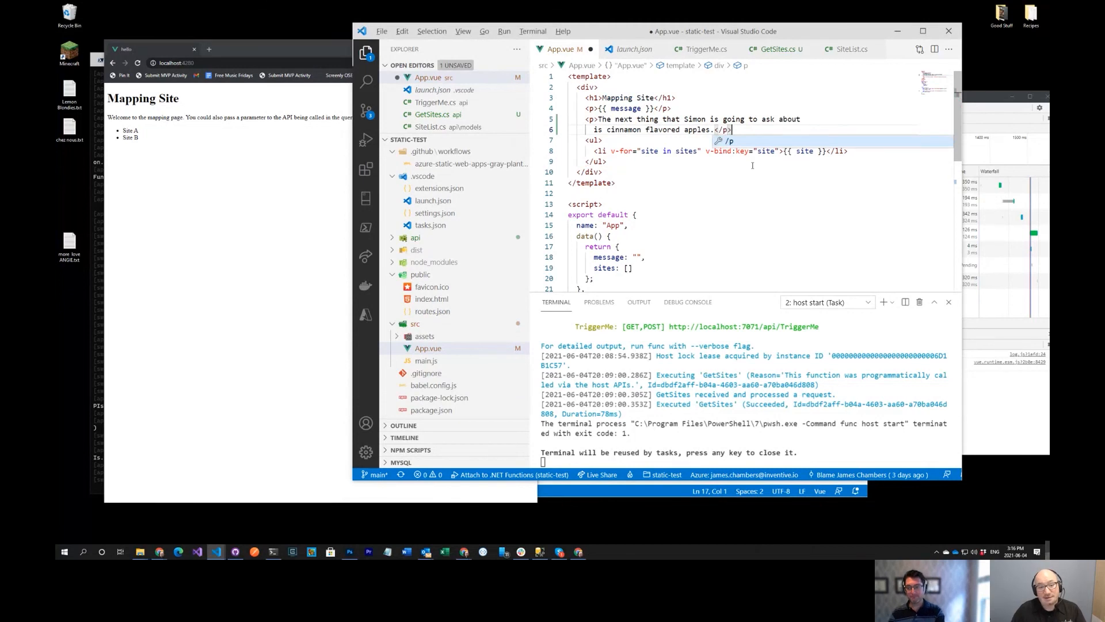
pyautogui.press('ctrl+s')
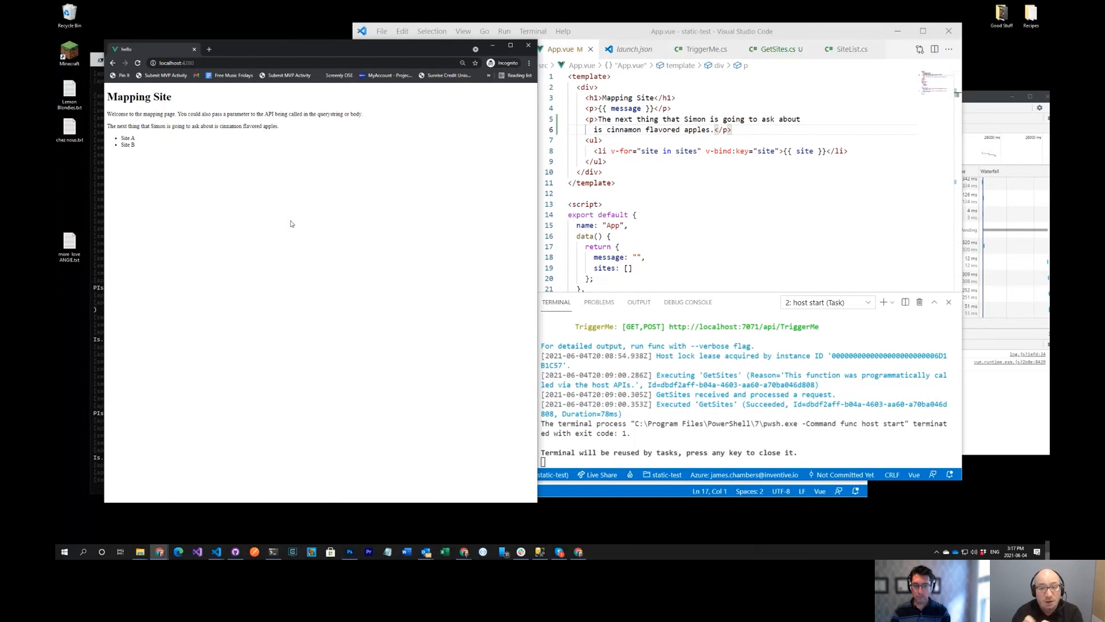
# Collapse the .vscode and src folders in the Explorer and switch to the Azure view
pyautogui.click(366, 53)
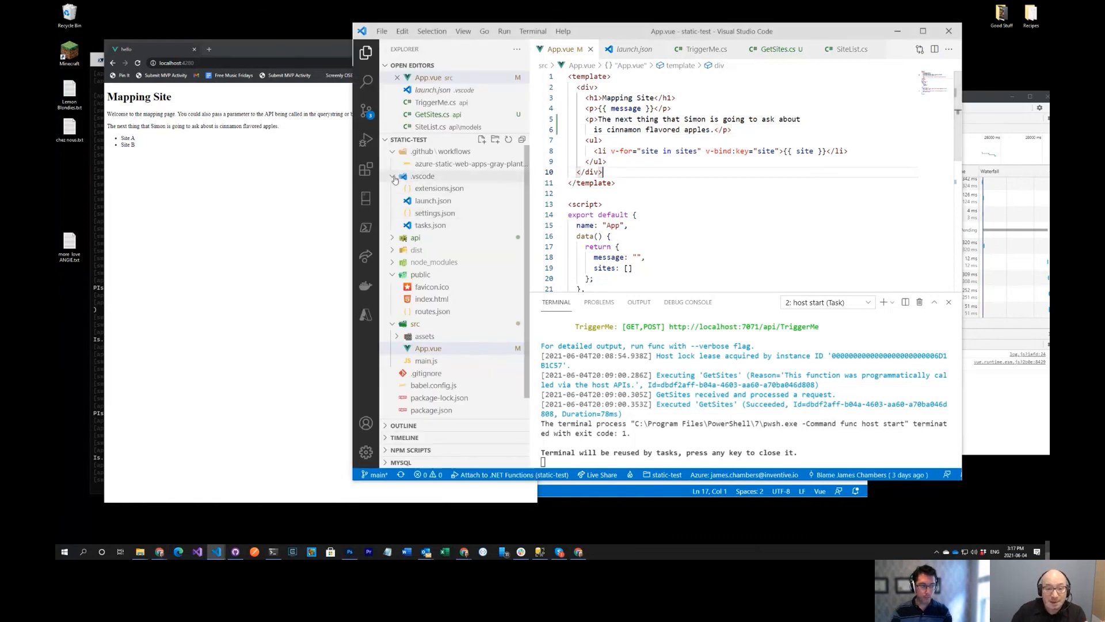
pyautogui.click(393, 175)
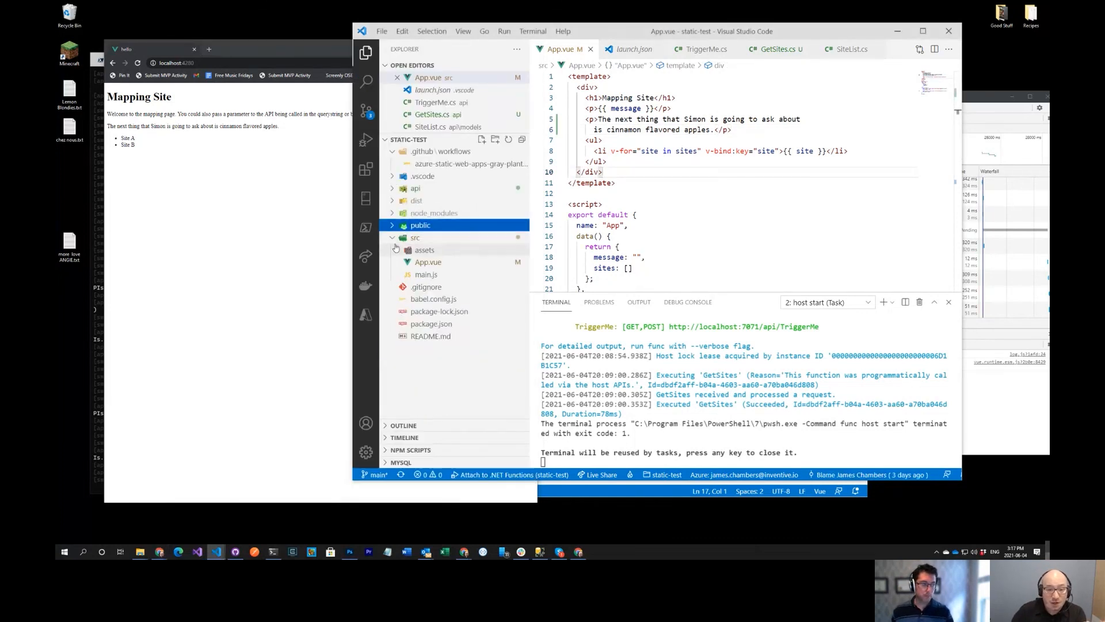
pyautogui.click(415, 238)
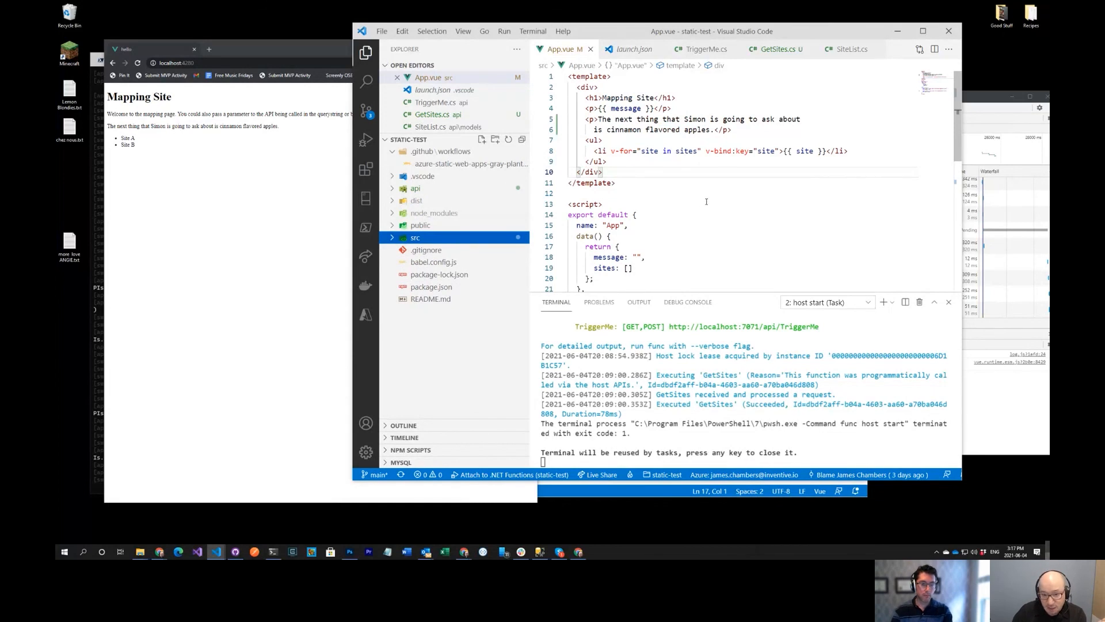
pyautogui.click(366, 315)
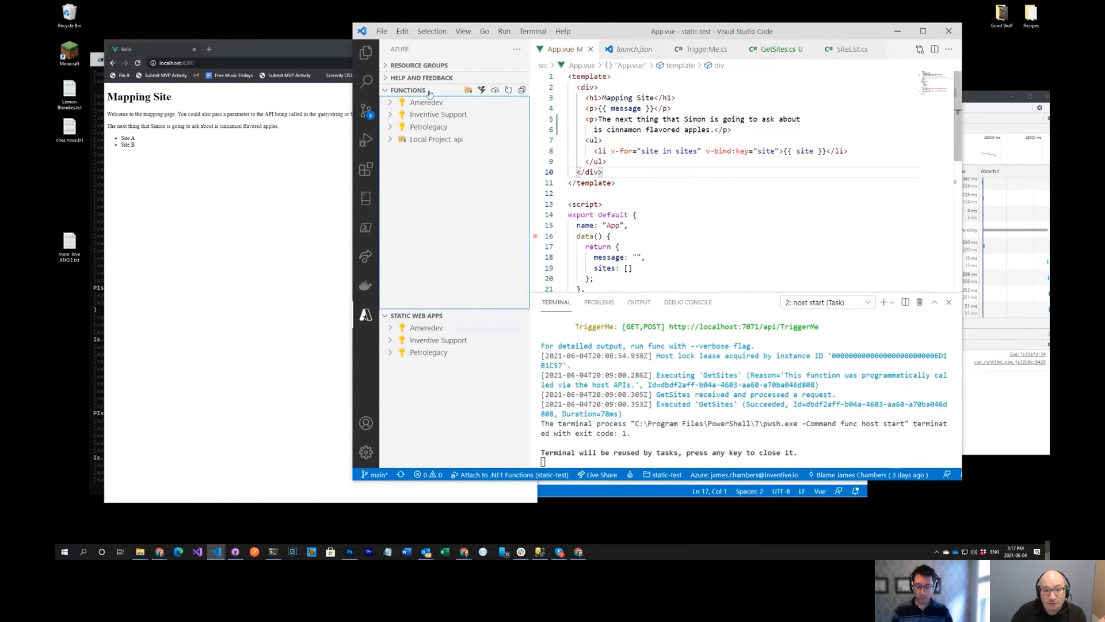
# Expand Local Project api and its Functions (Read-only) node to list GetSites and TriggerMe
pyautogui.click(436, 139)
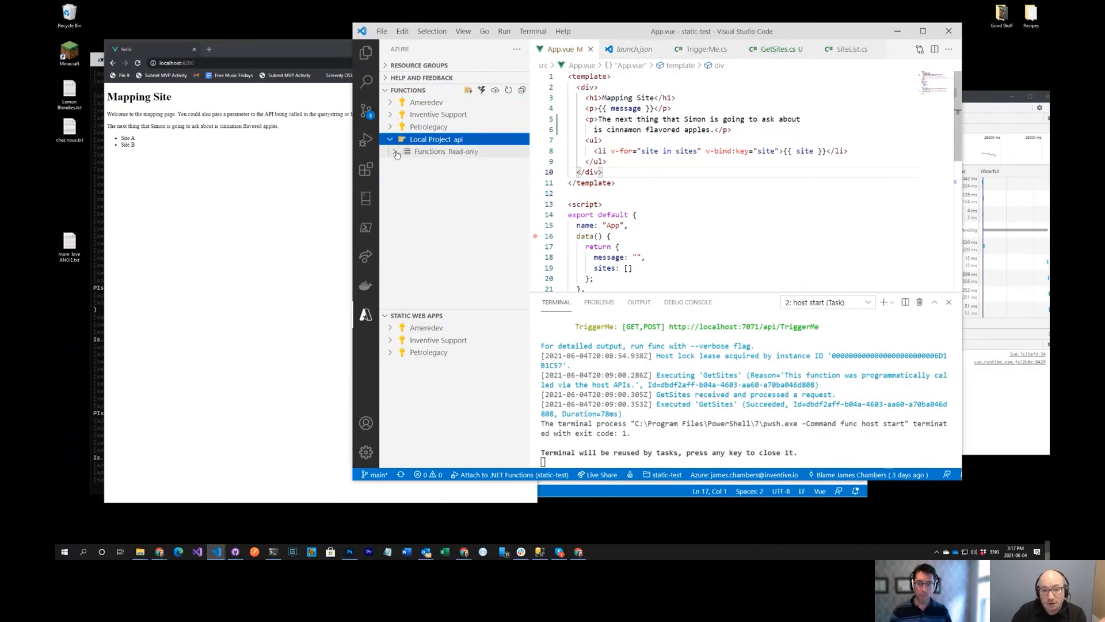
pyautogui.click(396, 150)
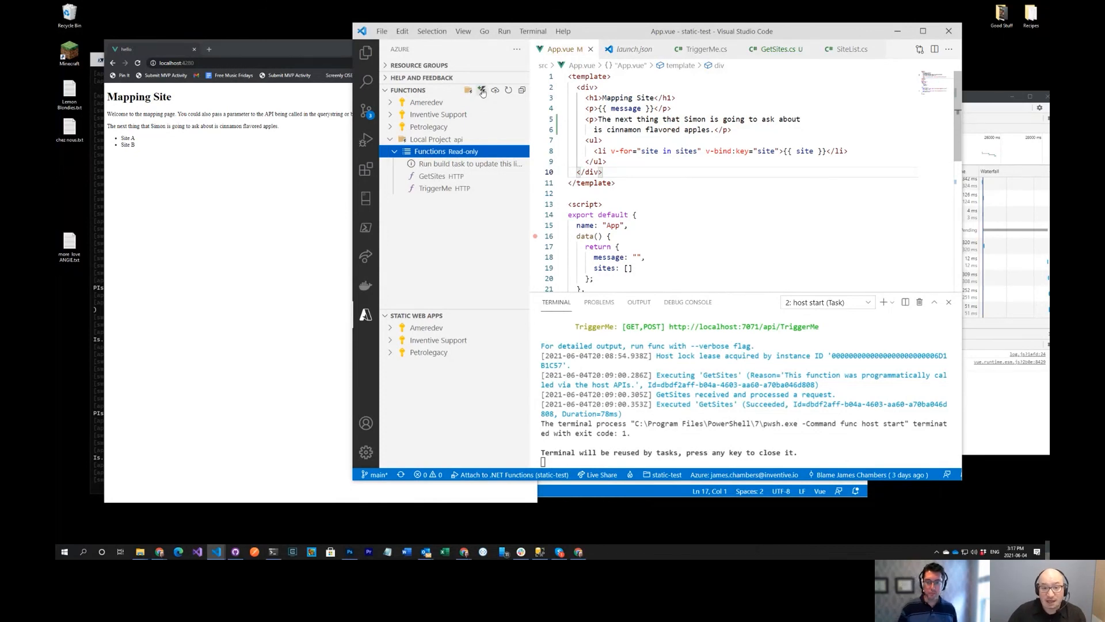
pyautogui.moveTo(468, 90)
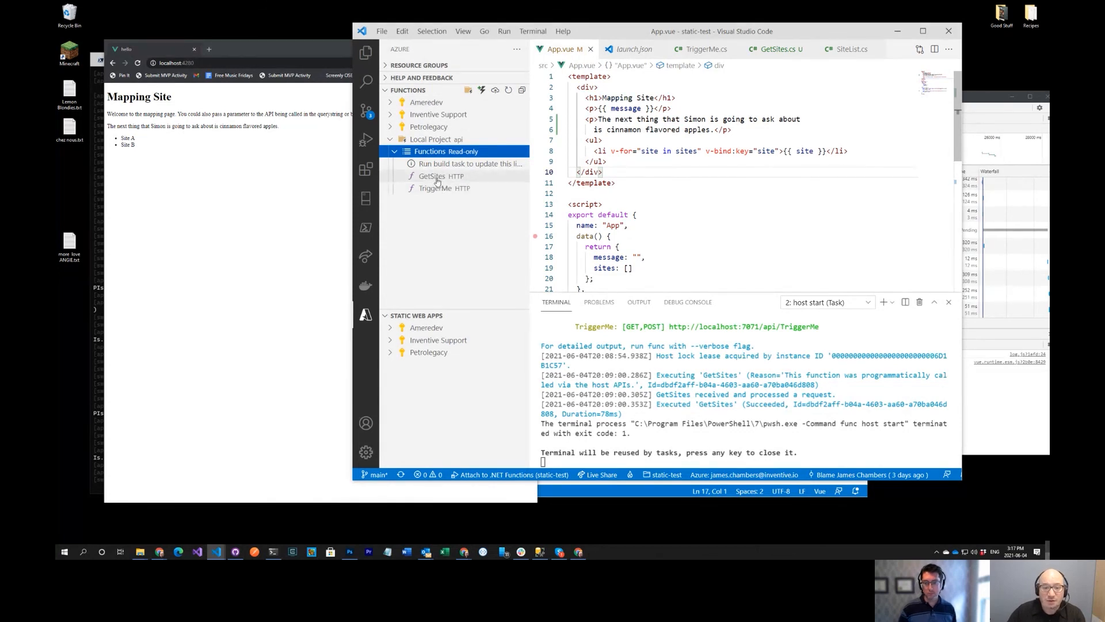
pyautogui.moveTo(436, 188)
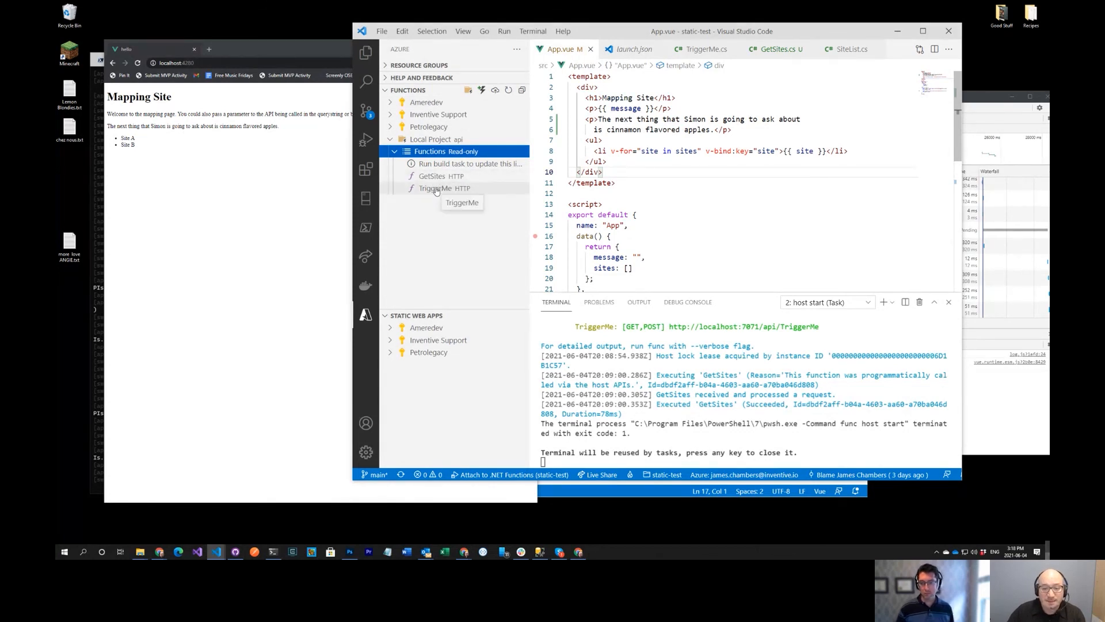
pyautogui.moveTo(488, 91)
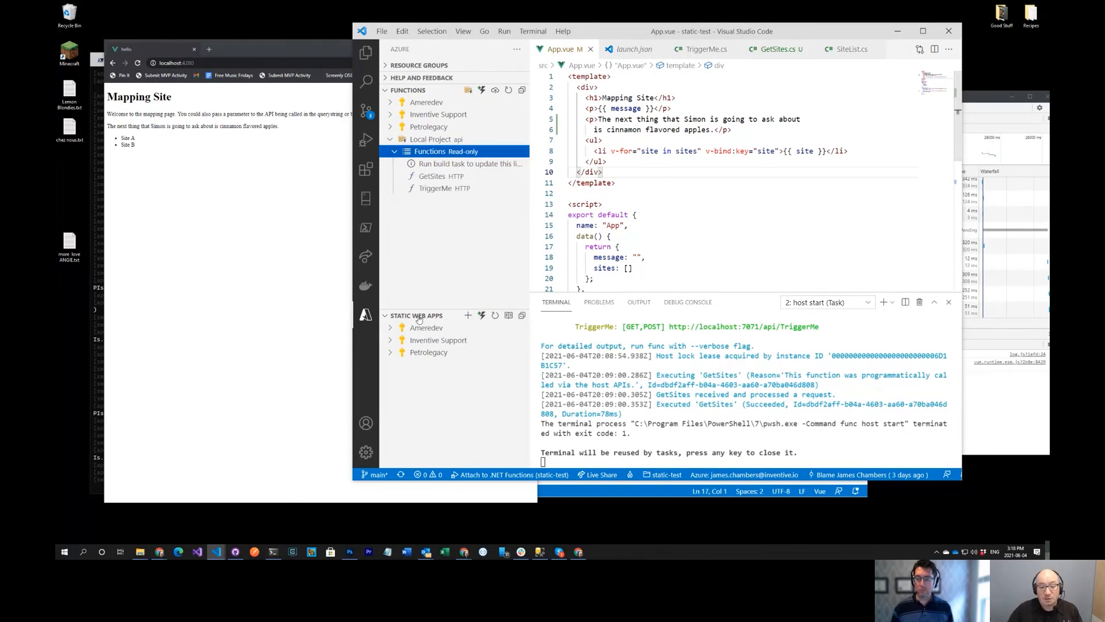
pyautogui.moveTo(470, 315)
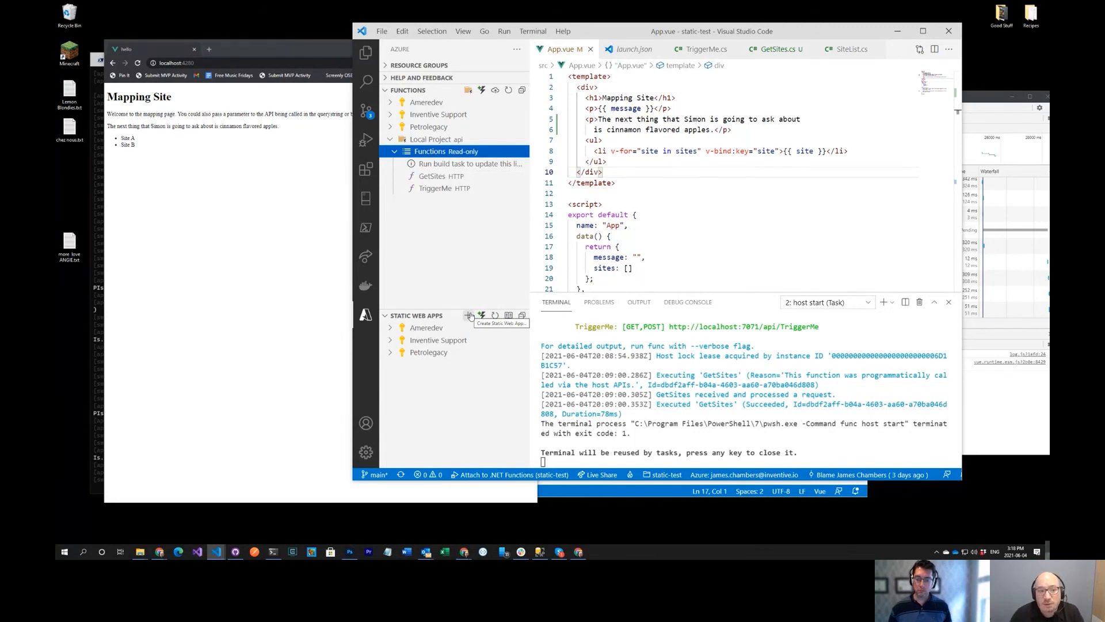
pyautogui.moveTo(366, 52)
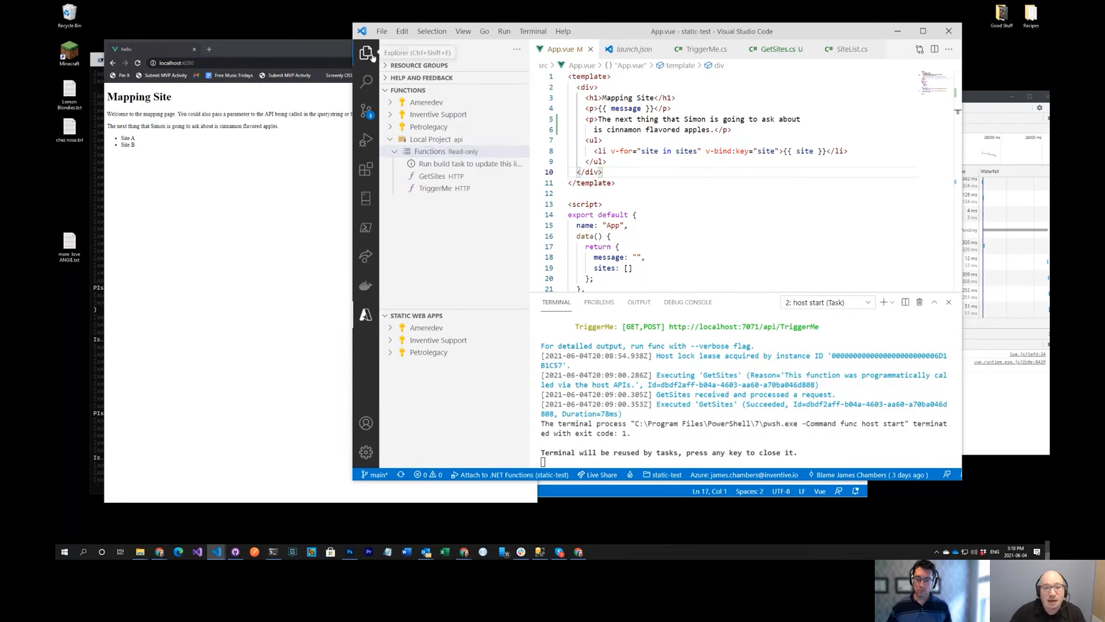
# Open the azure-static-web-apps YAML from .github/workflows and scroll through its build and deploy jobs
pyautogui.click(366, 53)
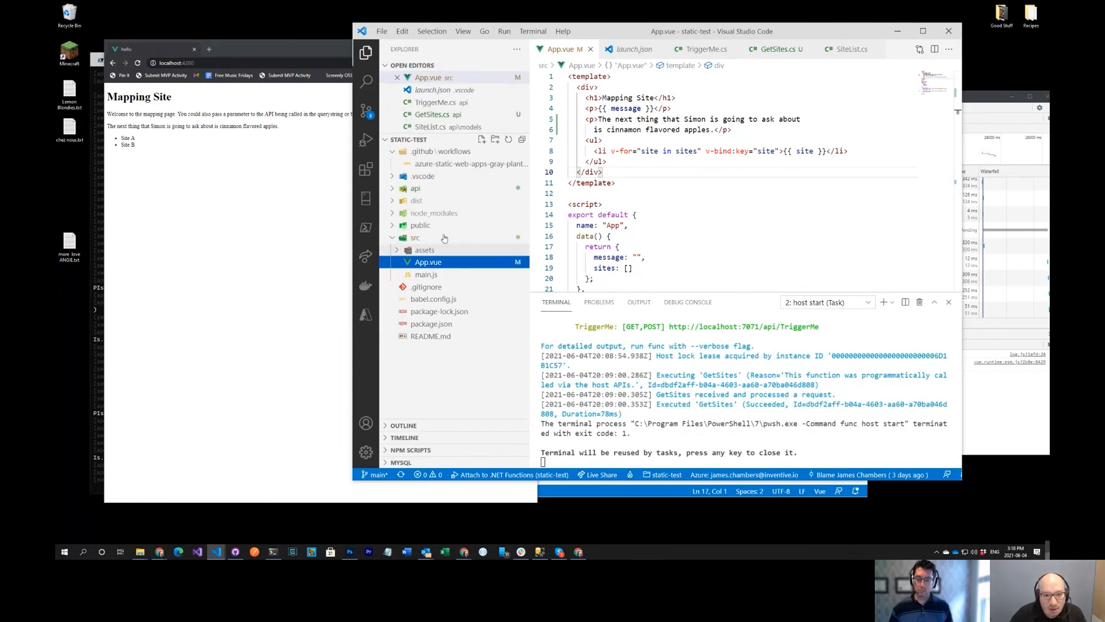
pyautogui.click(471, 163)
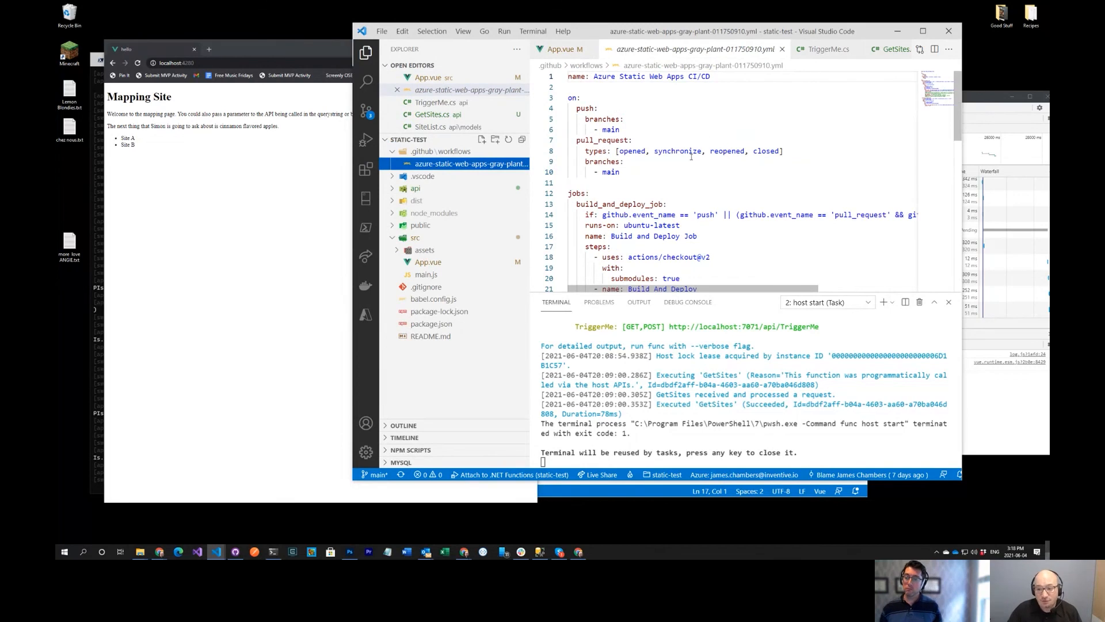
pyautogui.scroll(-3)
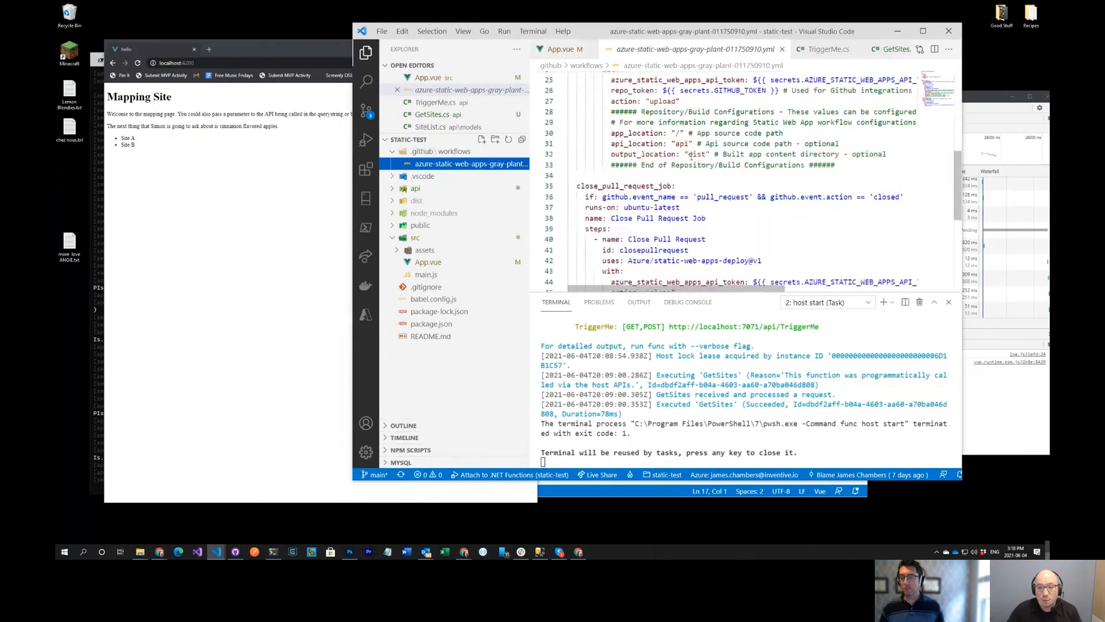
pyautogui.scroll(-3)
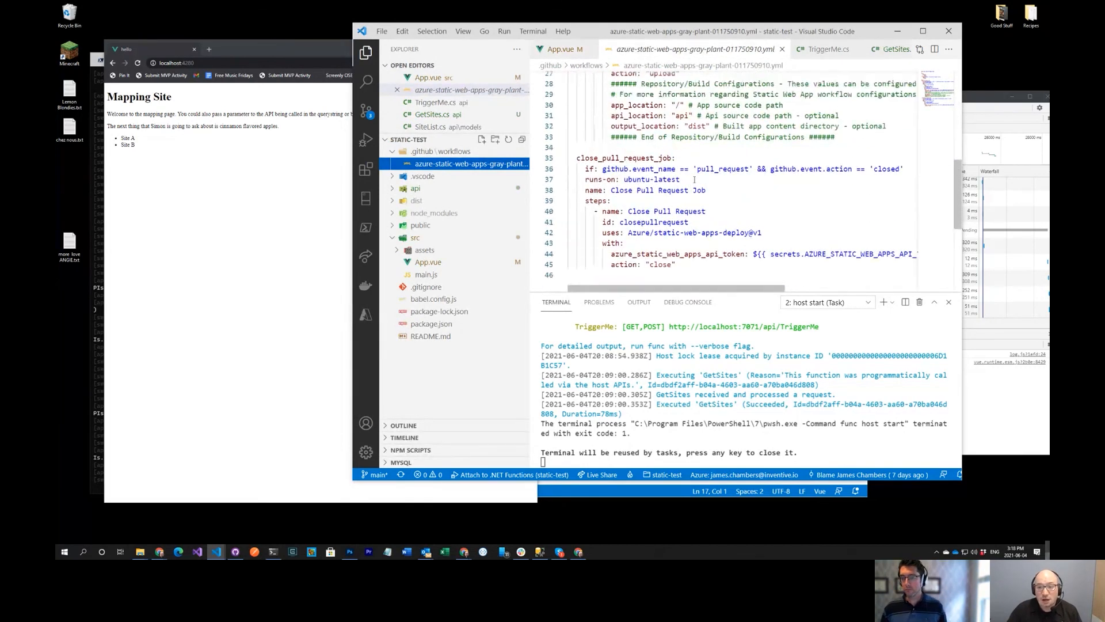
pyautogui.scroll(3)
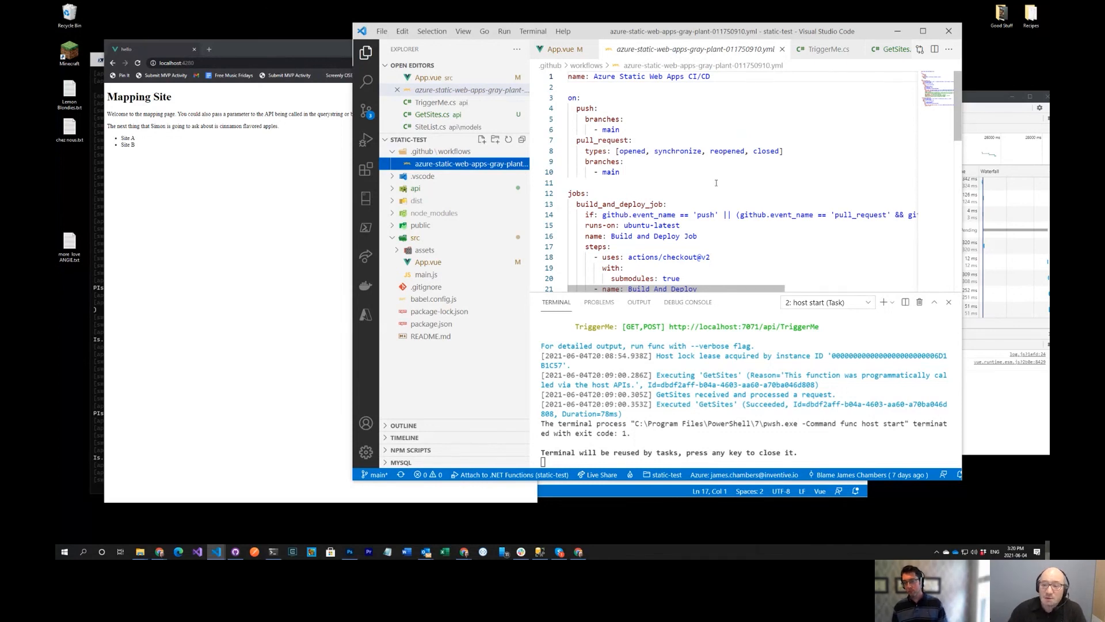
pyautogui.scroll(-3)
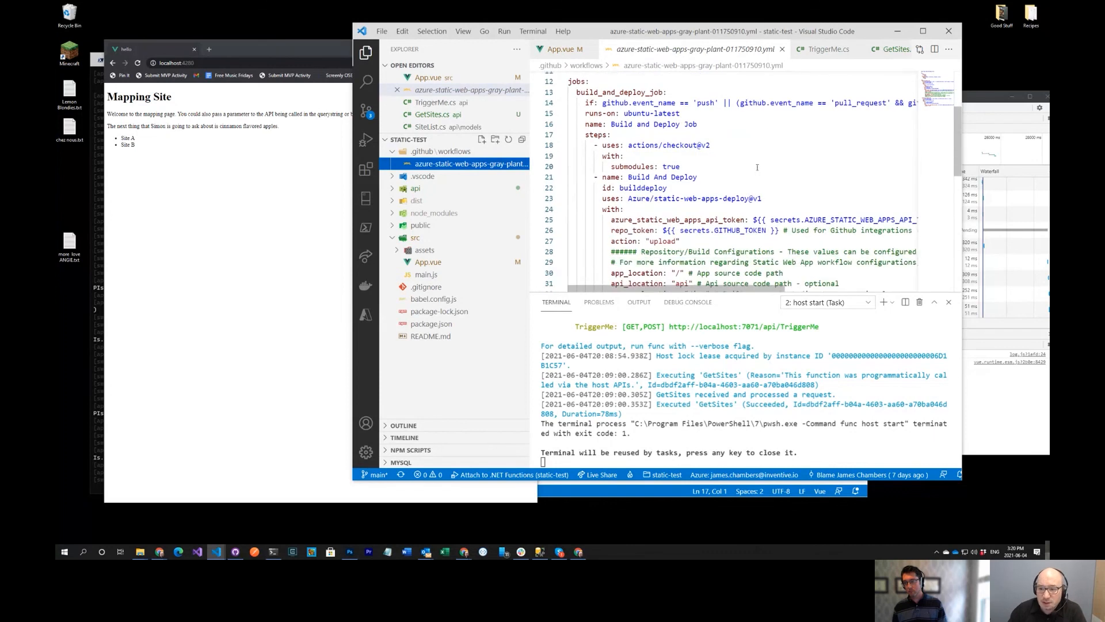
pyautogui.scroll(-3)
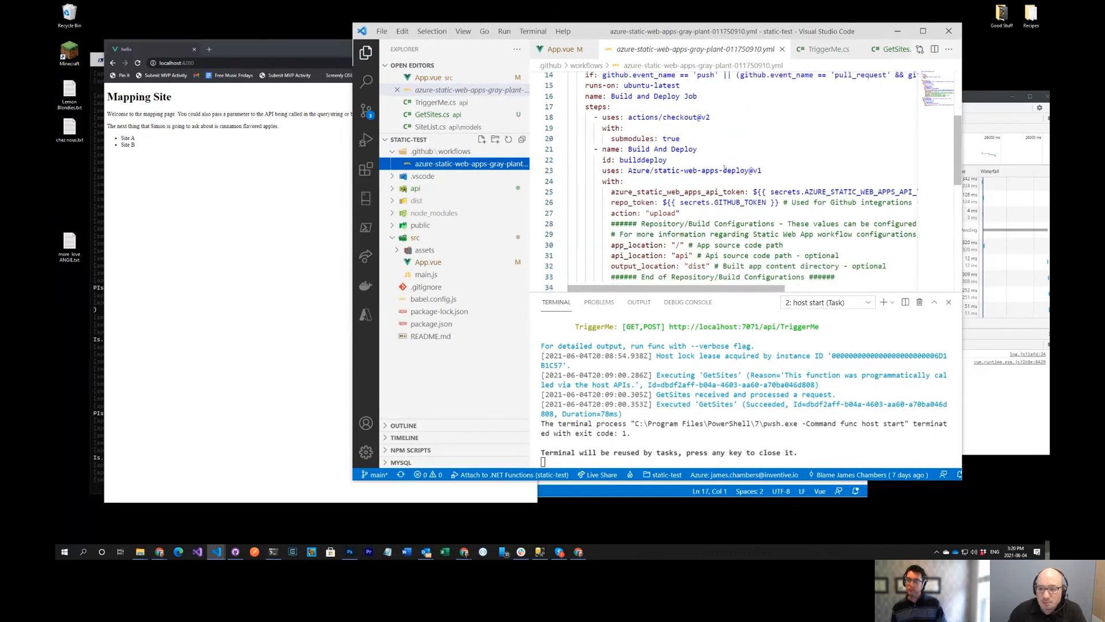
pyautogui.doubleClick(719, 202)
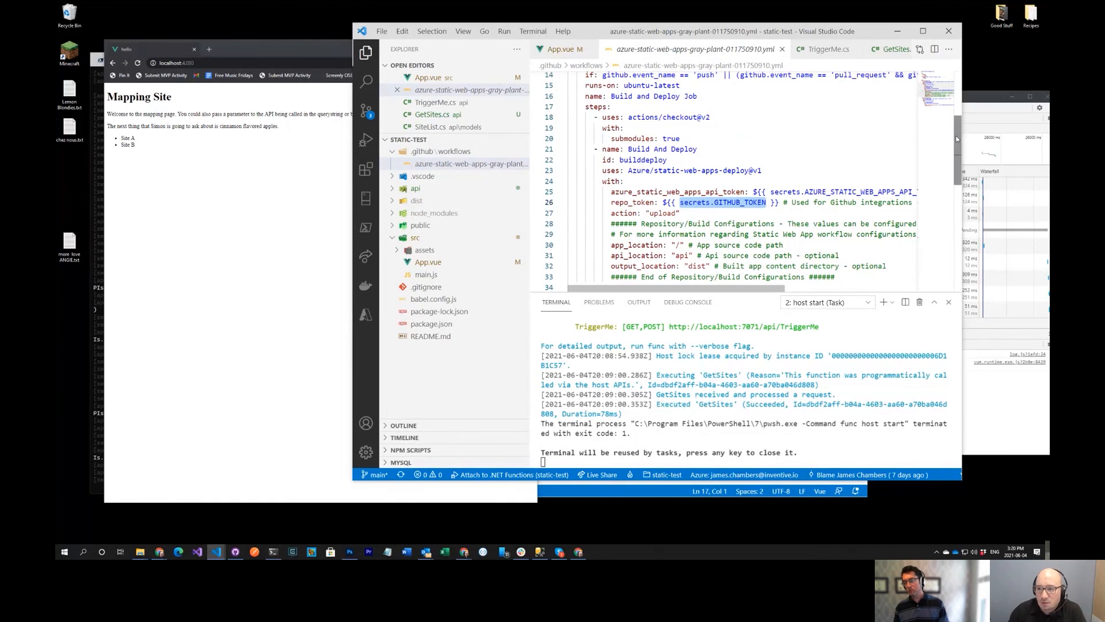
pyautogui.scroll(-3)
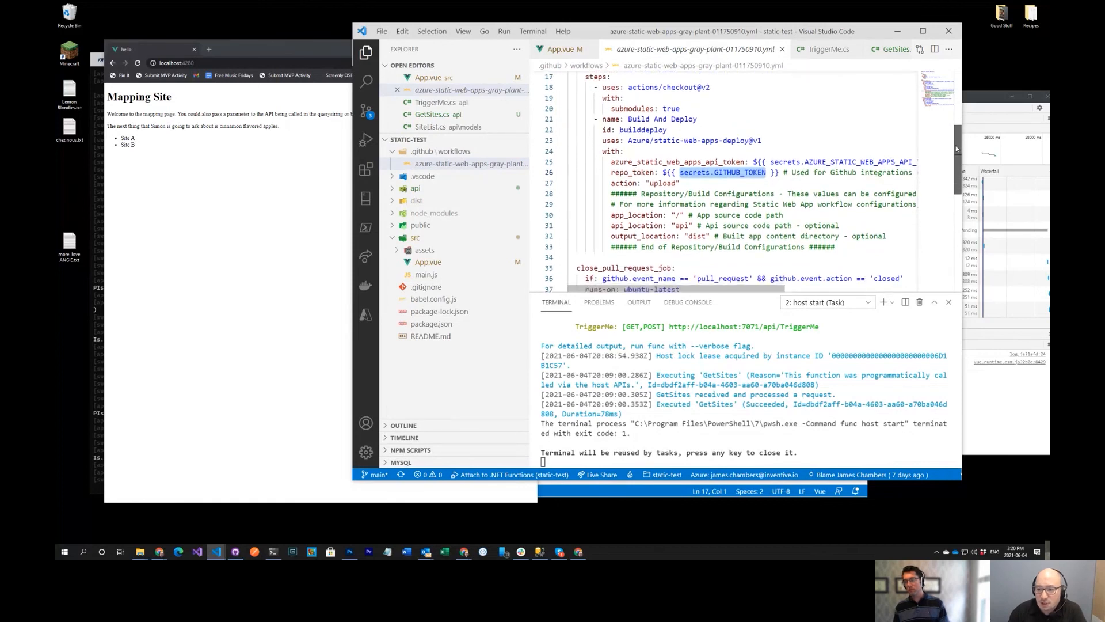
pyautogui.scroll(-3)
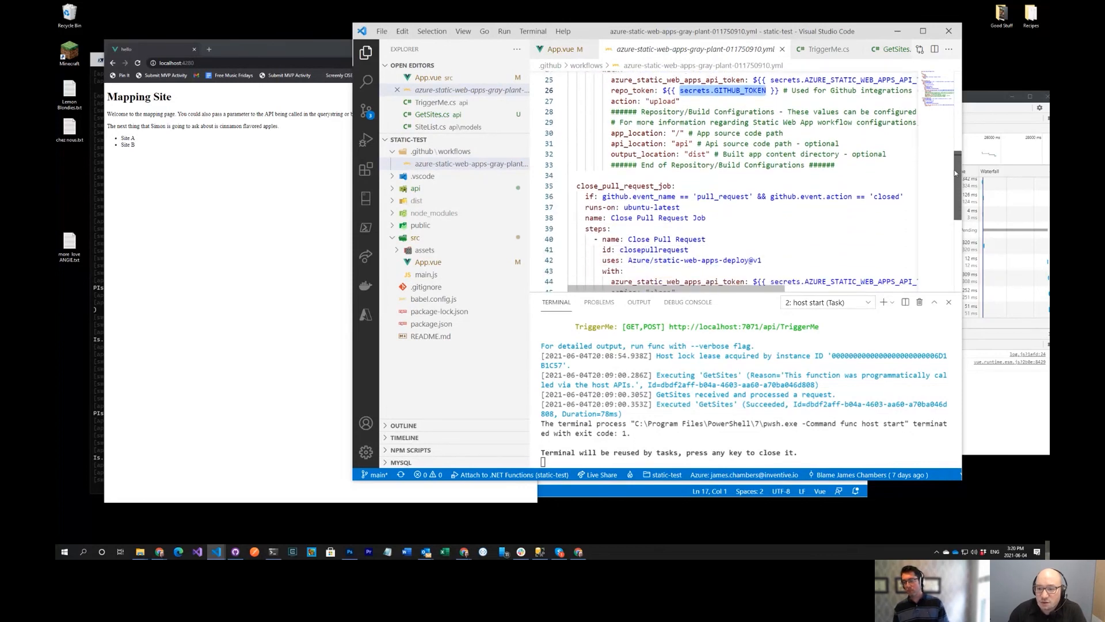
pyautogui.scroll(-3)
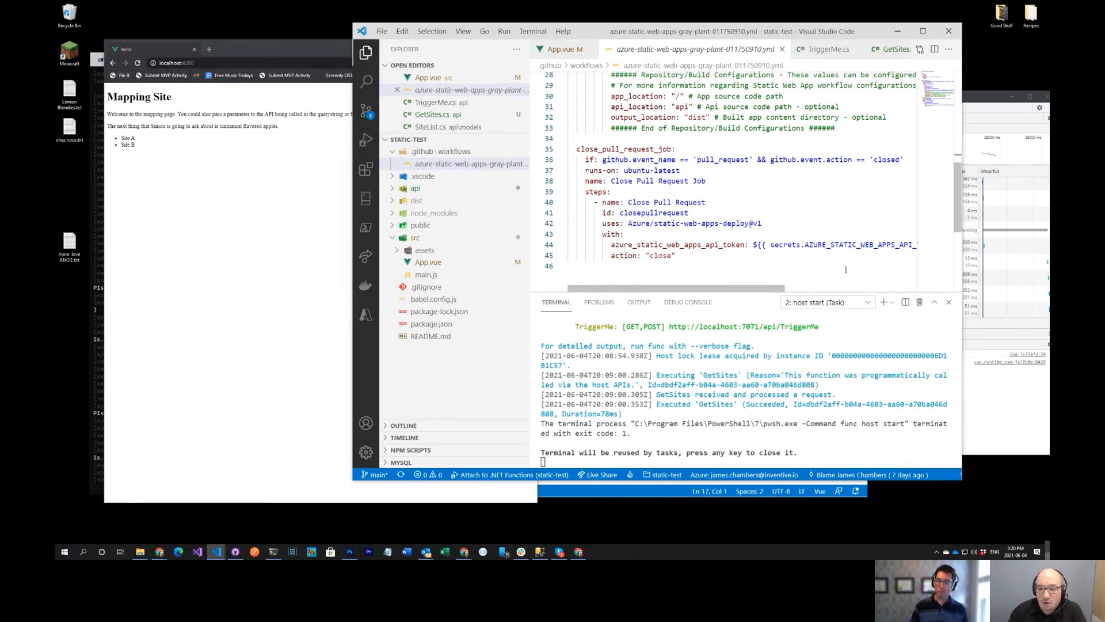
pyautogui.scroll(3)
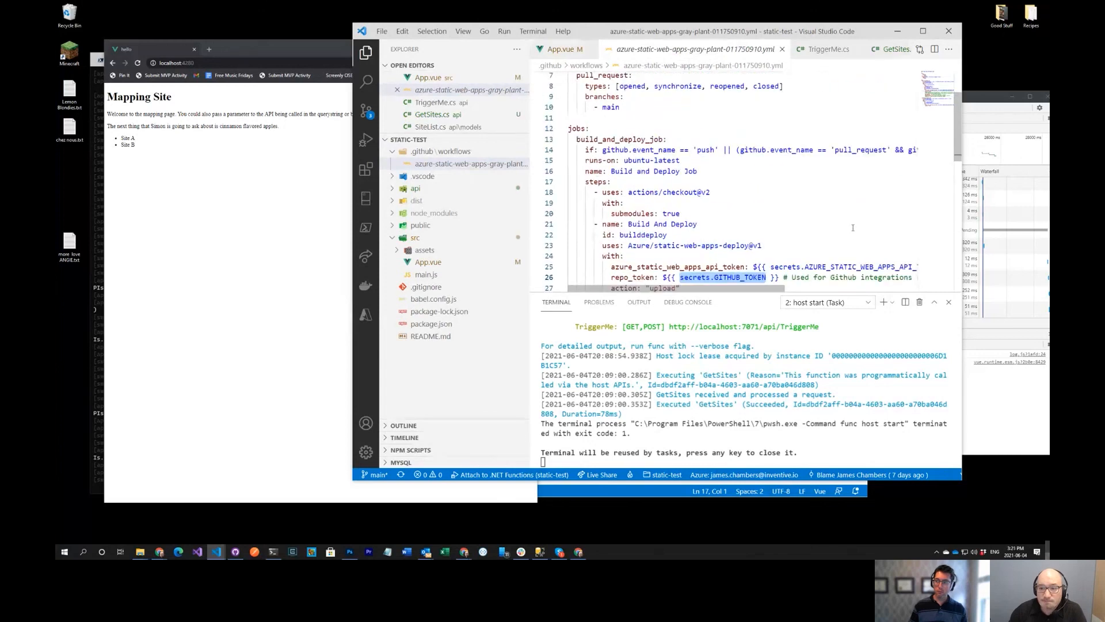
pyautogui.scroll(3)
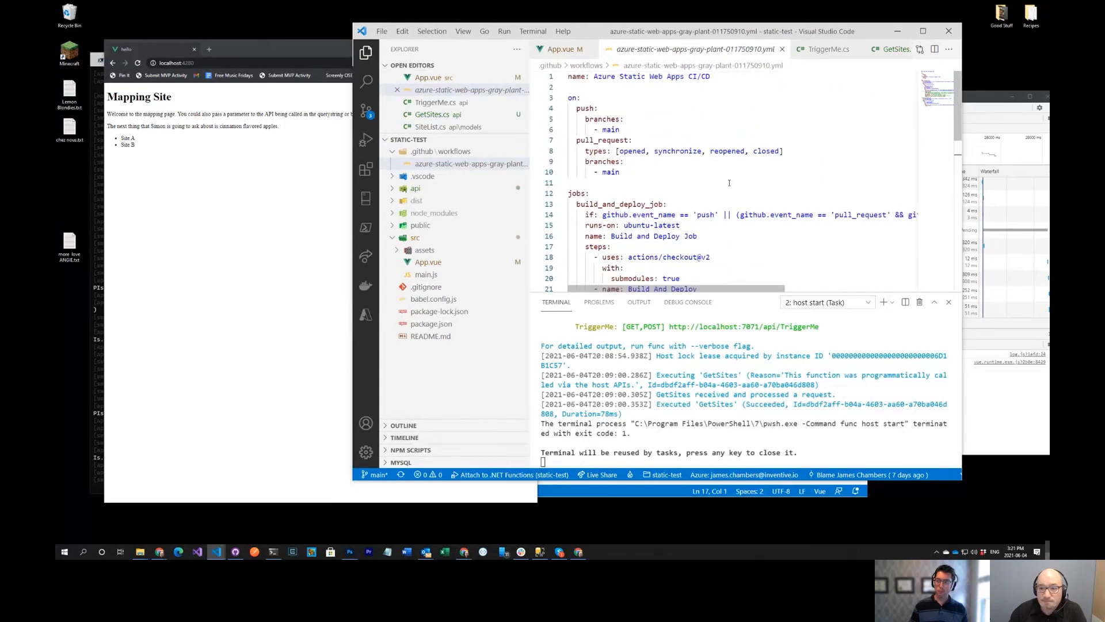